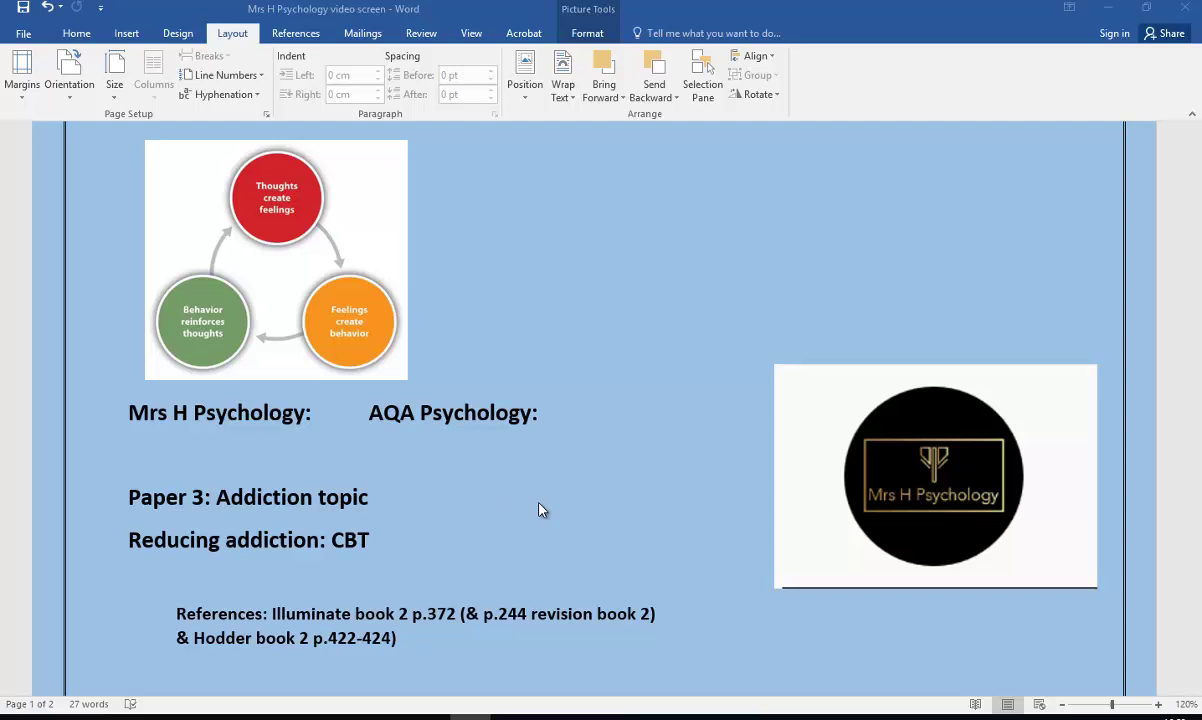
mouse_move(540, 528)
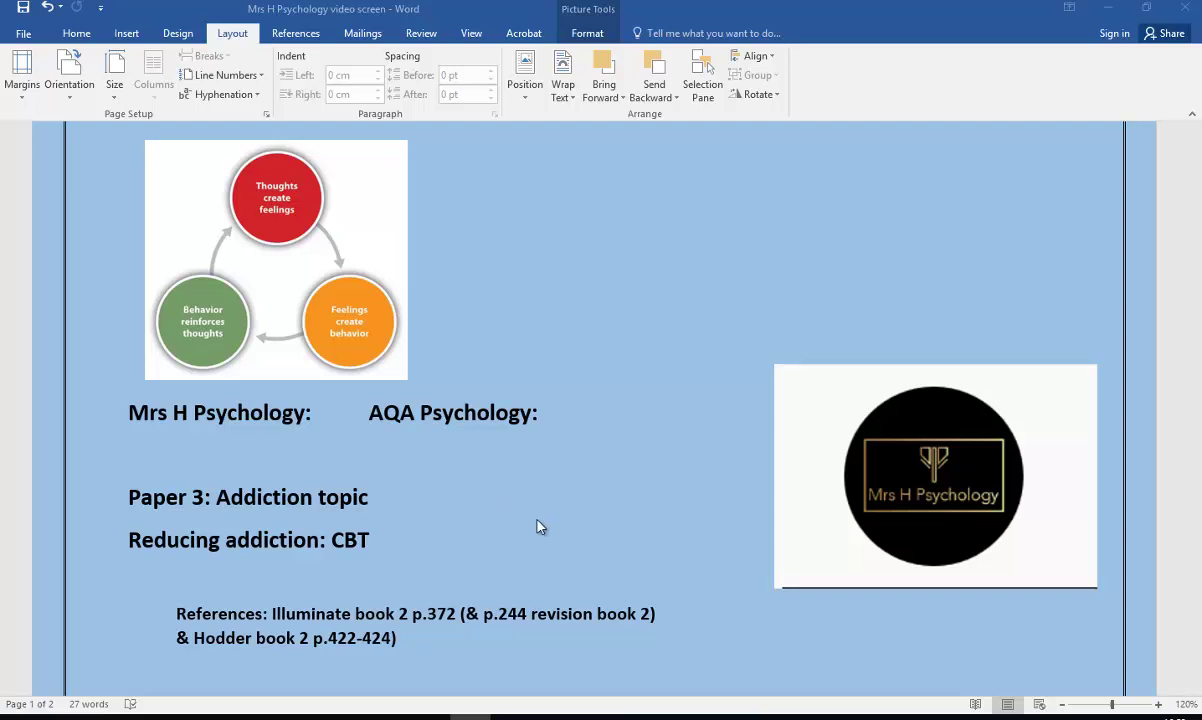
mouse_move(354, 540)
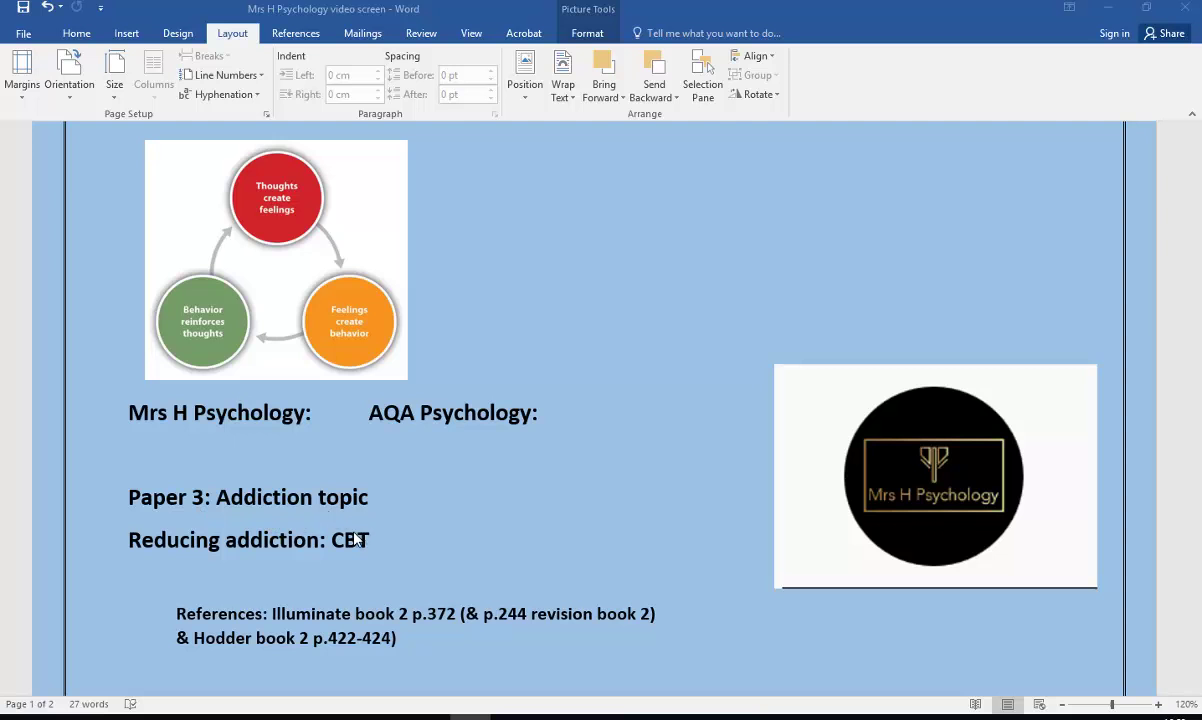
mouse_move(290, 540)
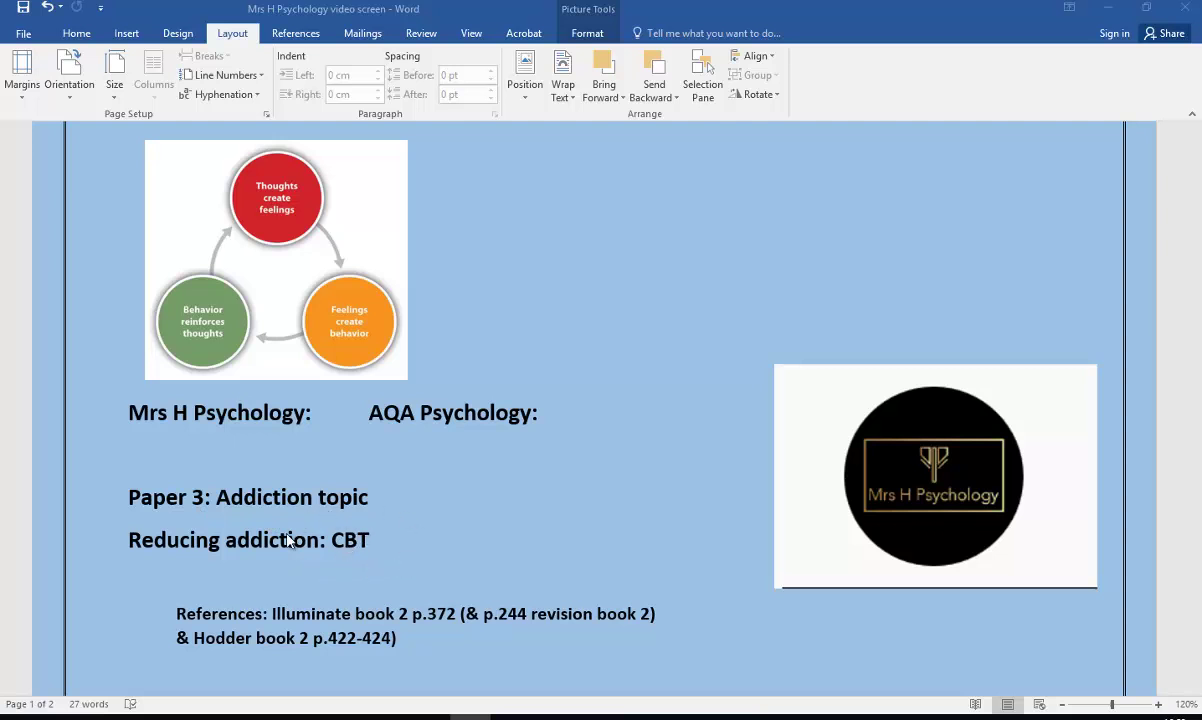
mouse_move(432, 572)
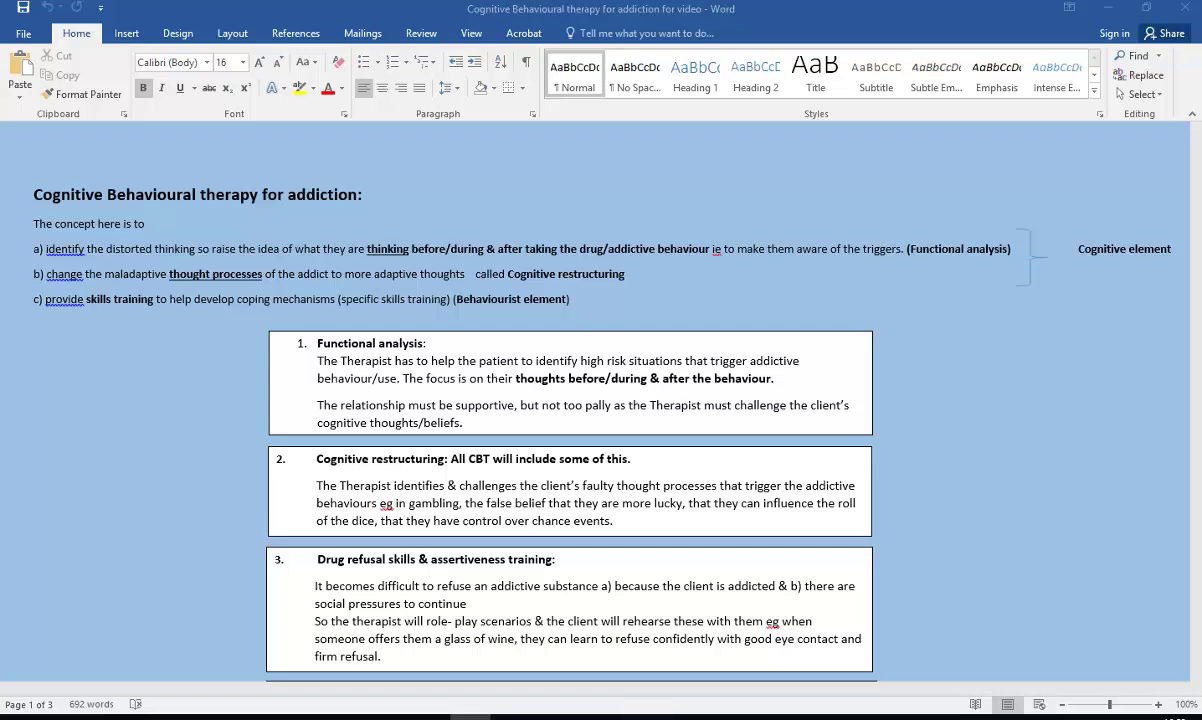
mouse_move(88, 322)
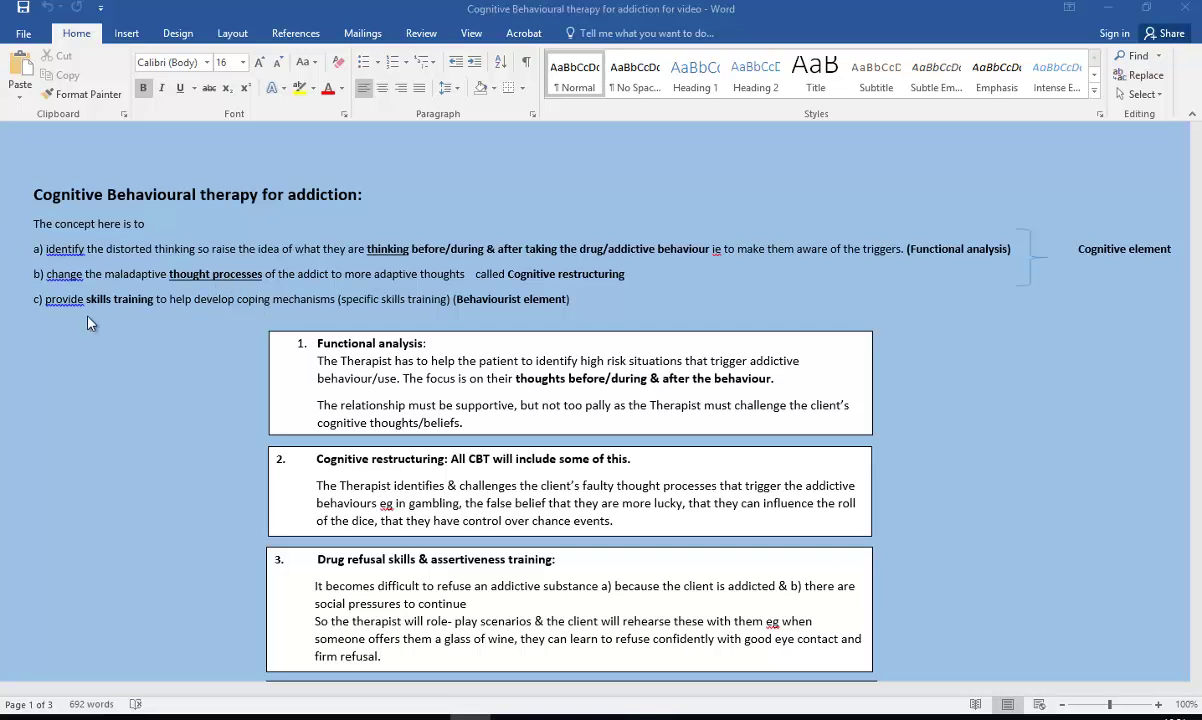
mouse_move(148, 384)
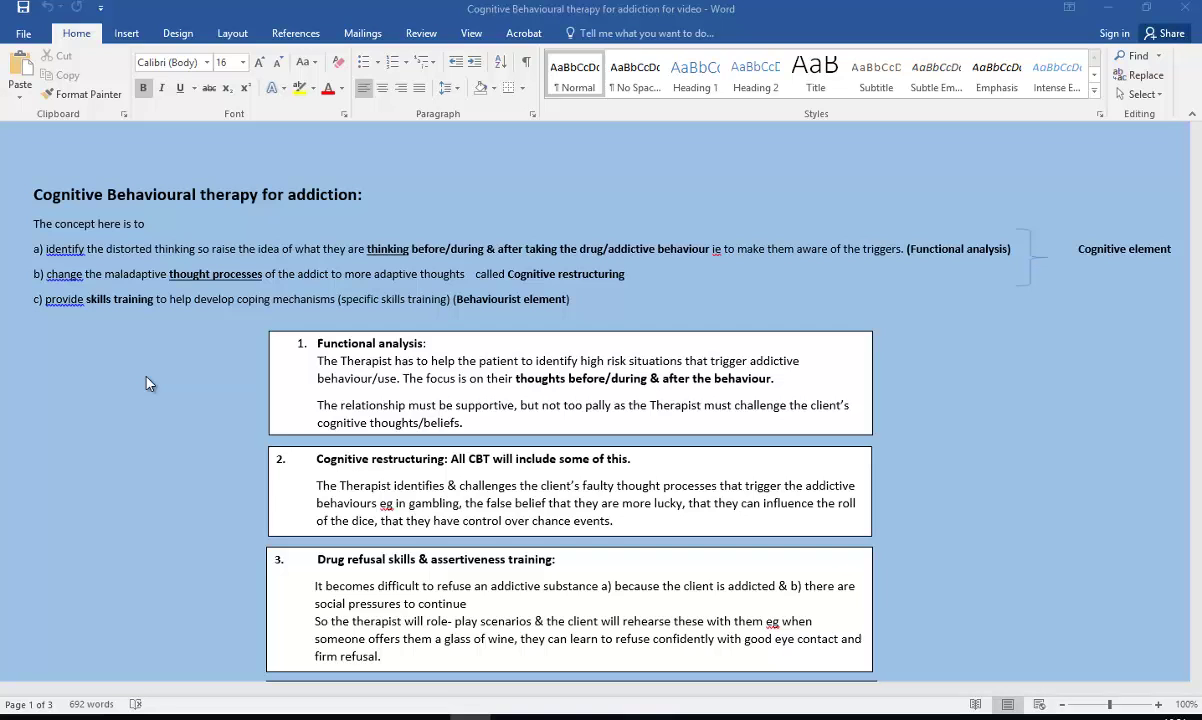
mouse_move(1028, 316)
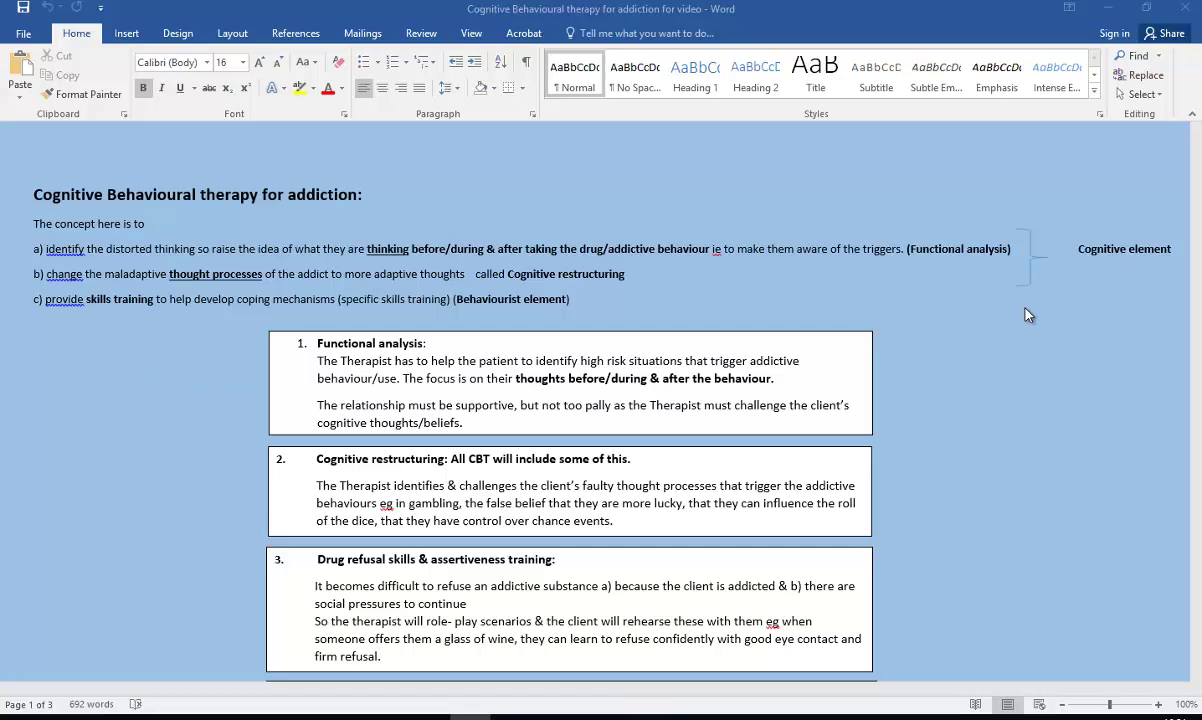
mouse_move(1158, 276)
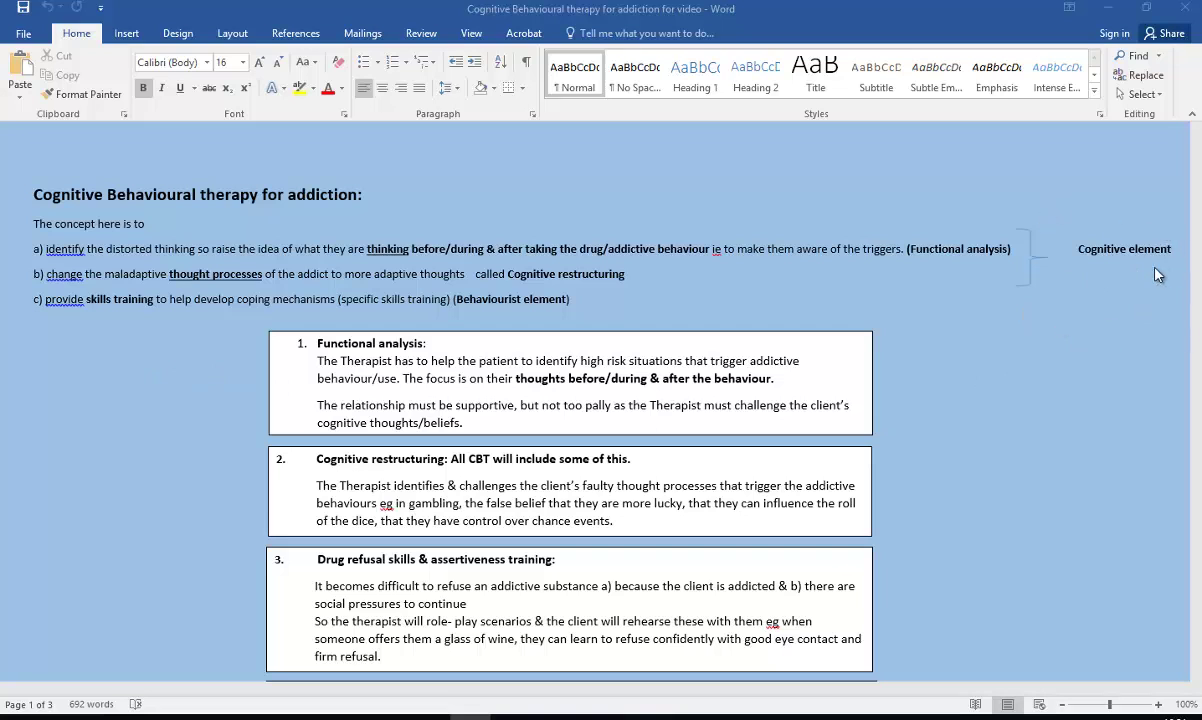
mouse_move(1134, 296)
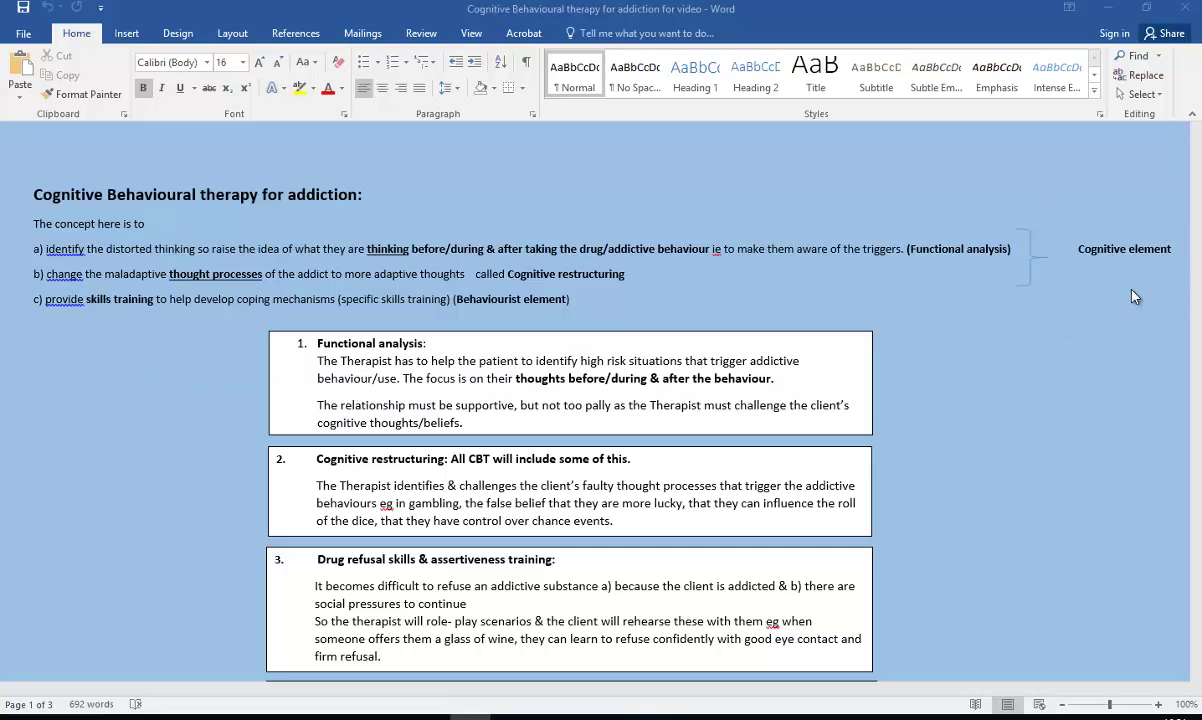
mouse_move(68, 292)
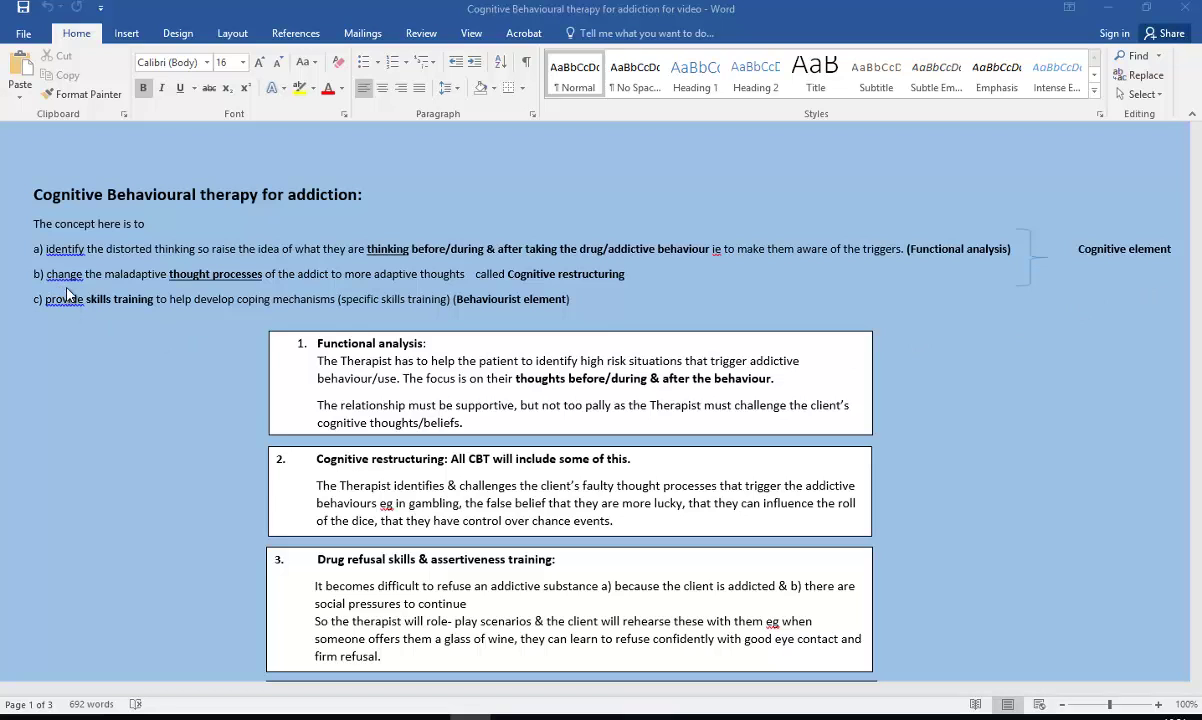
mouse_move(172, 360)
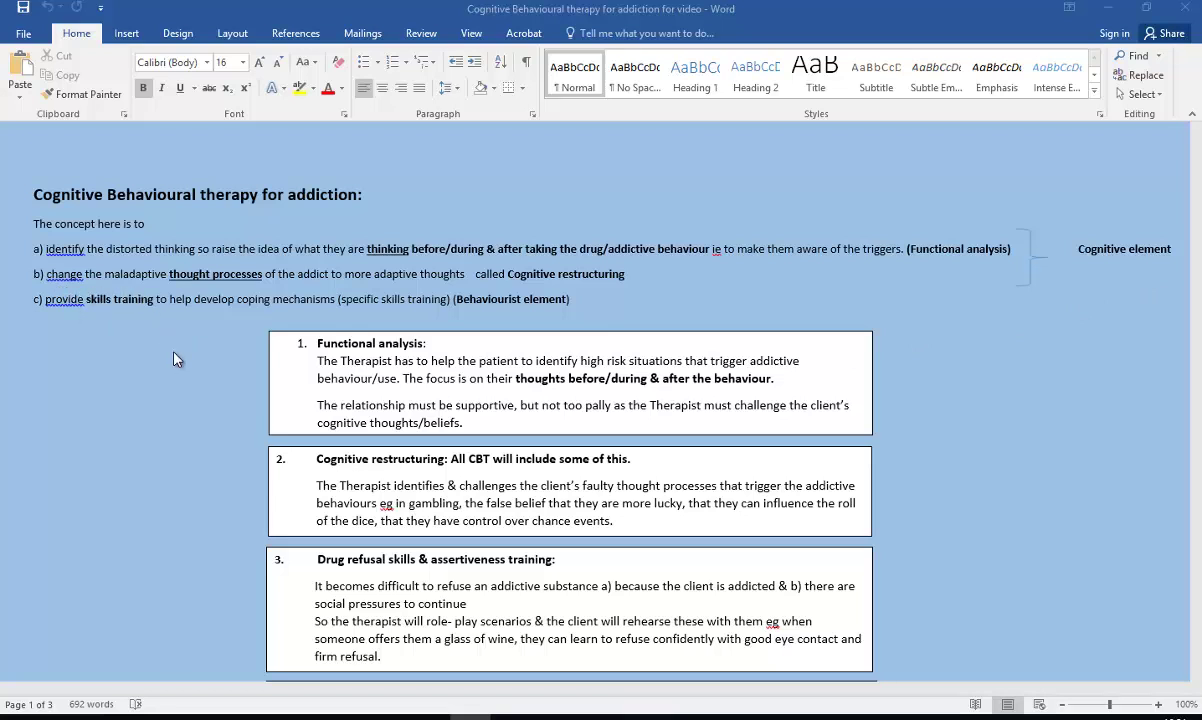
mouse_move(630, 292)
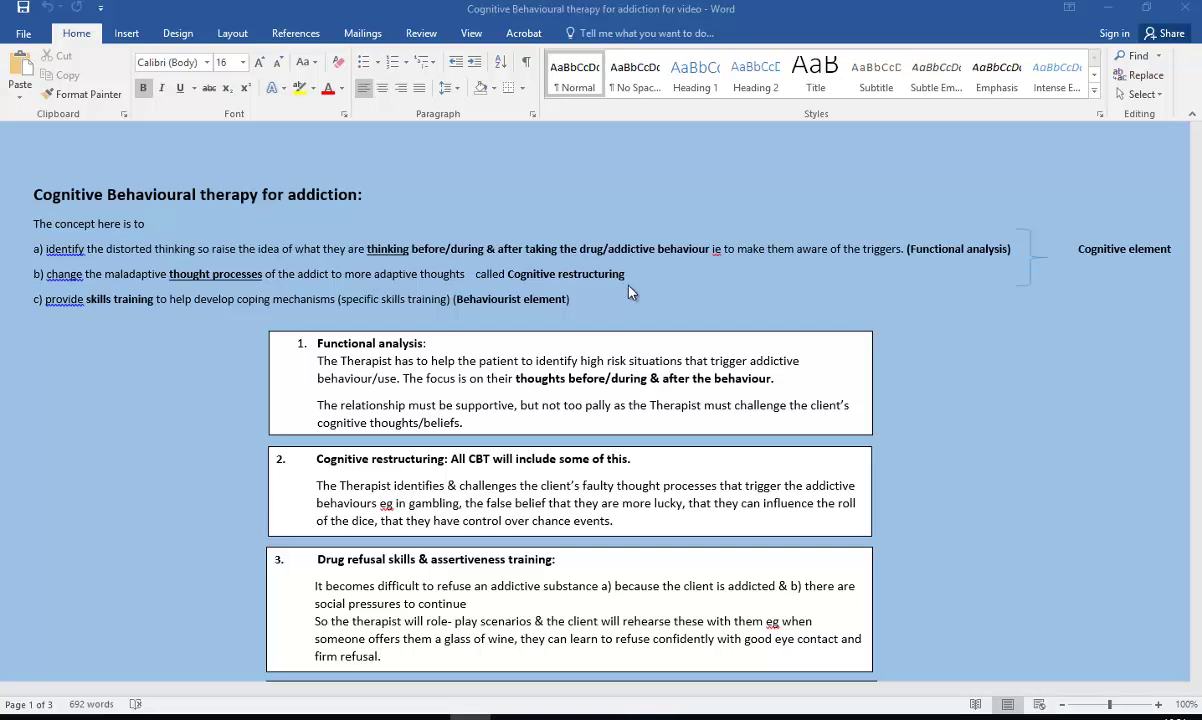
mouse_move(1104, 268)
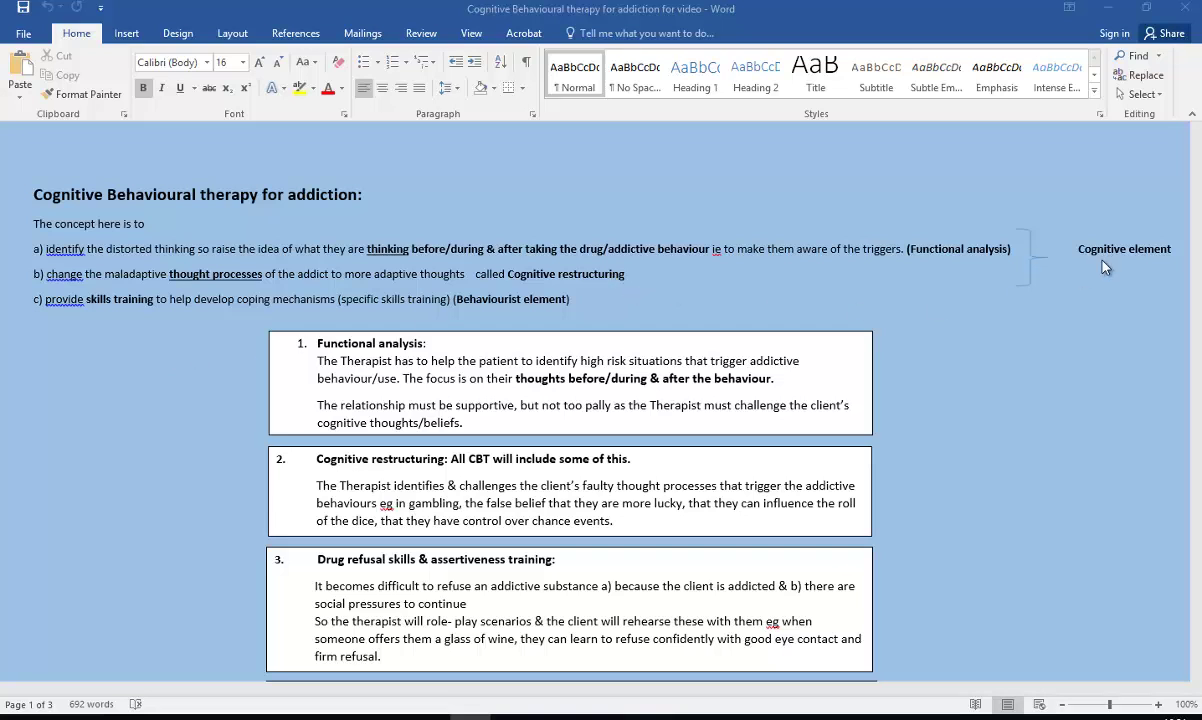
mouse_move(1136, 390)
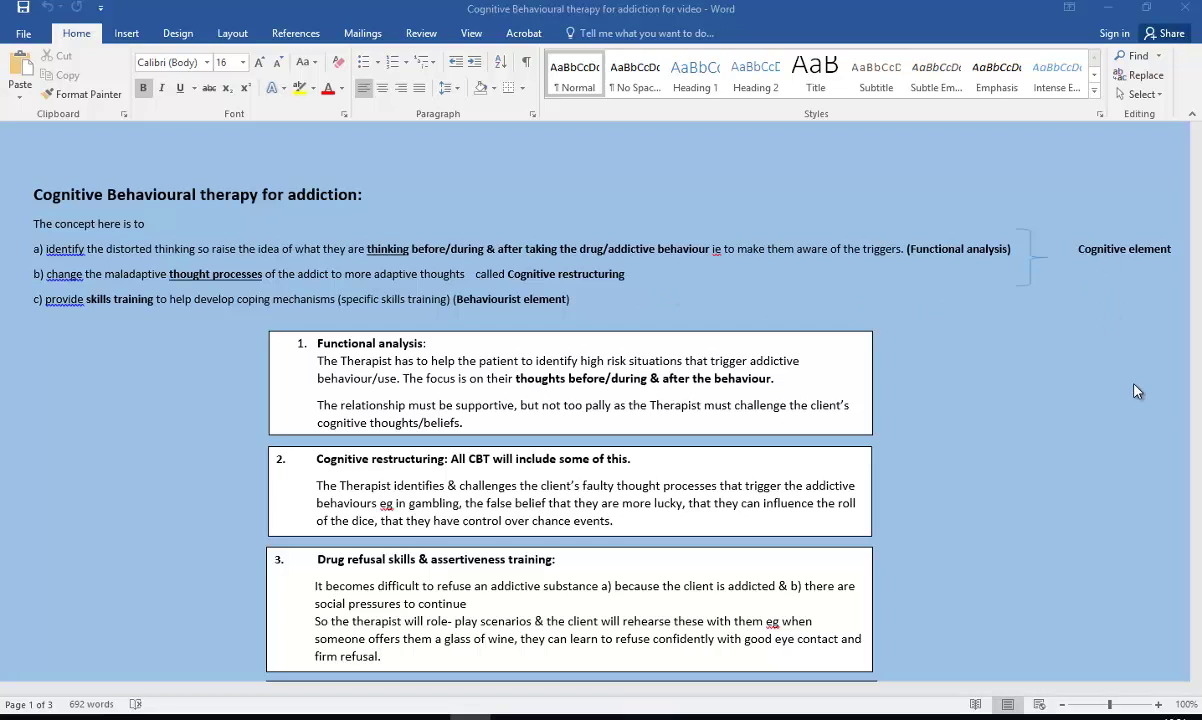
mouse_move(158, 200)
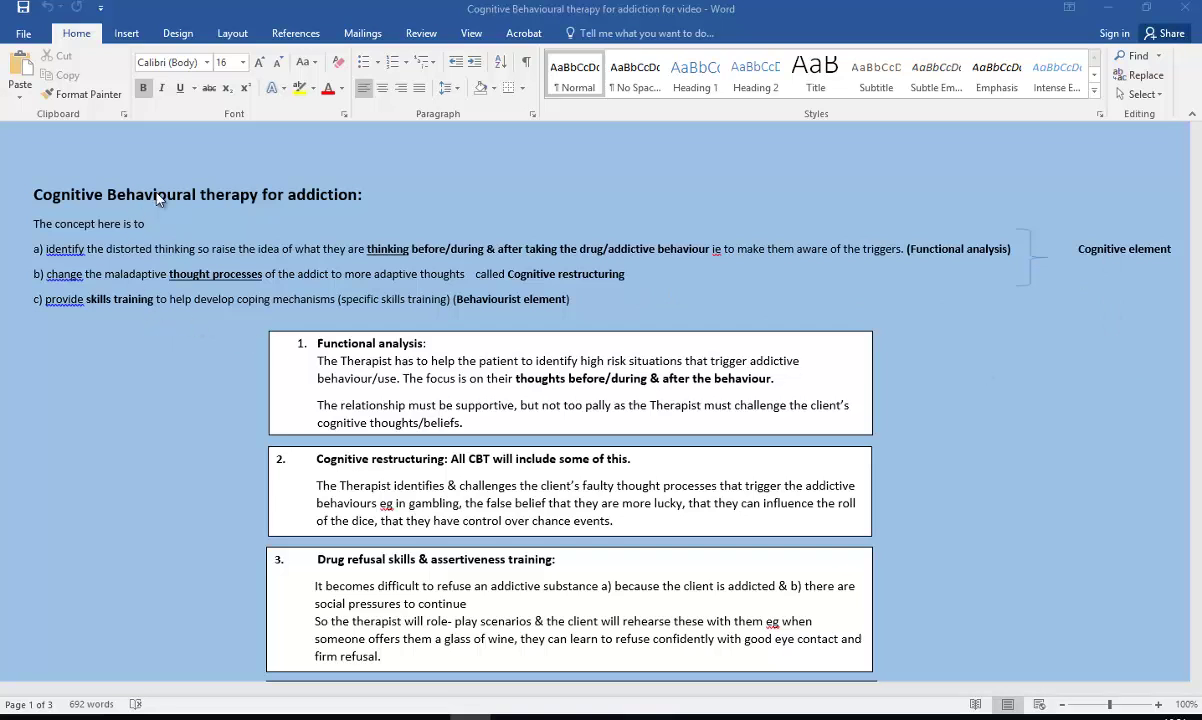
mouse_move(276, 348)
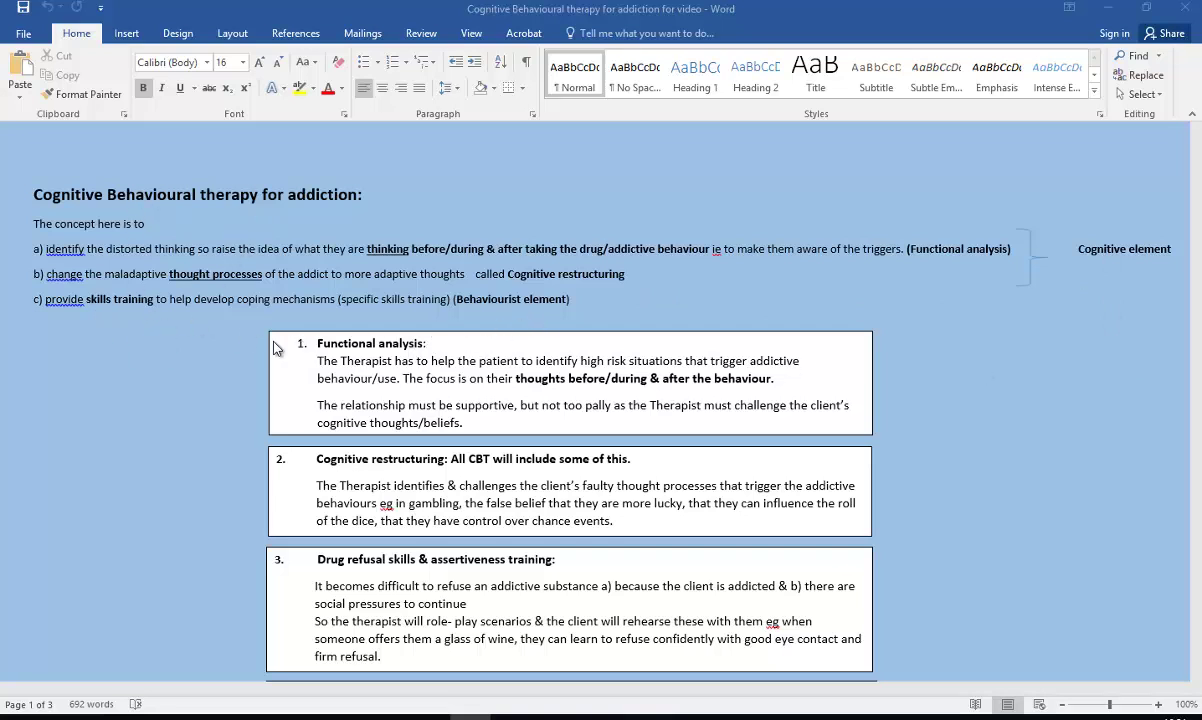
mouse_move(148, 336)
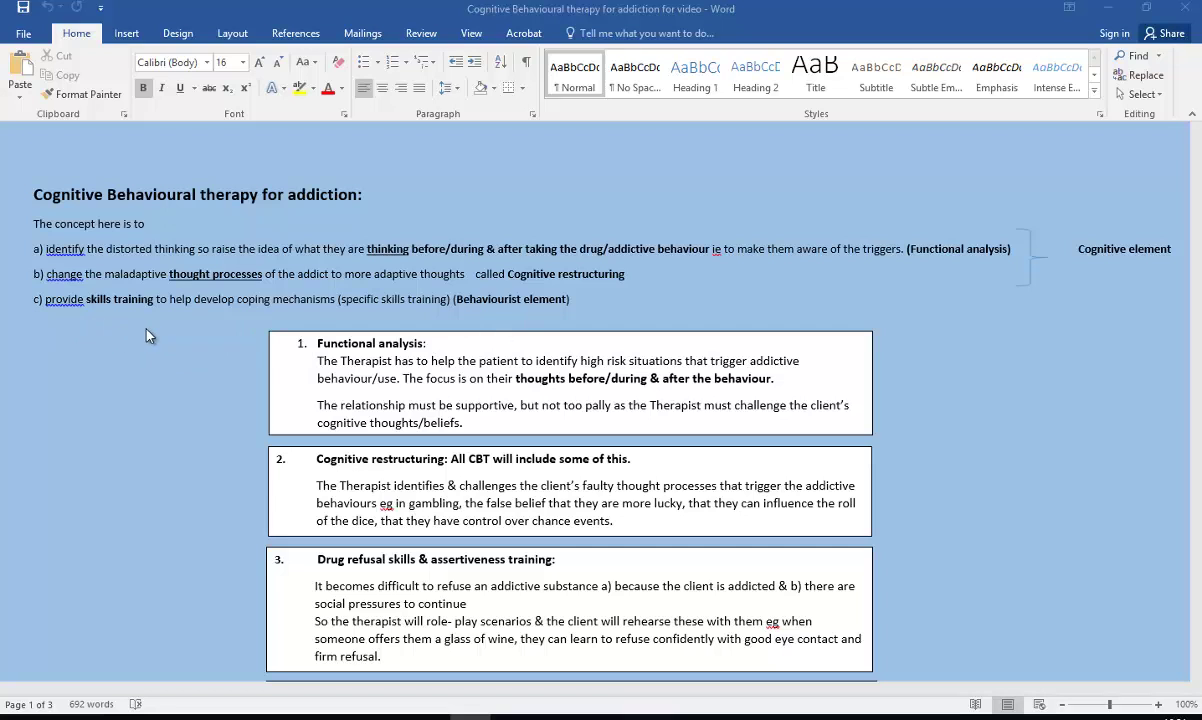
mouse_move(864, 570)
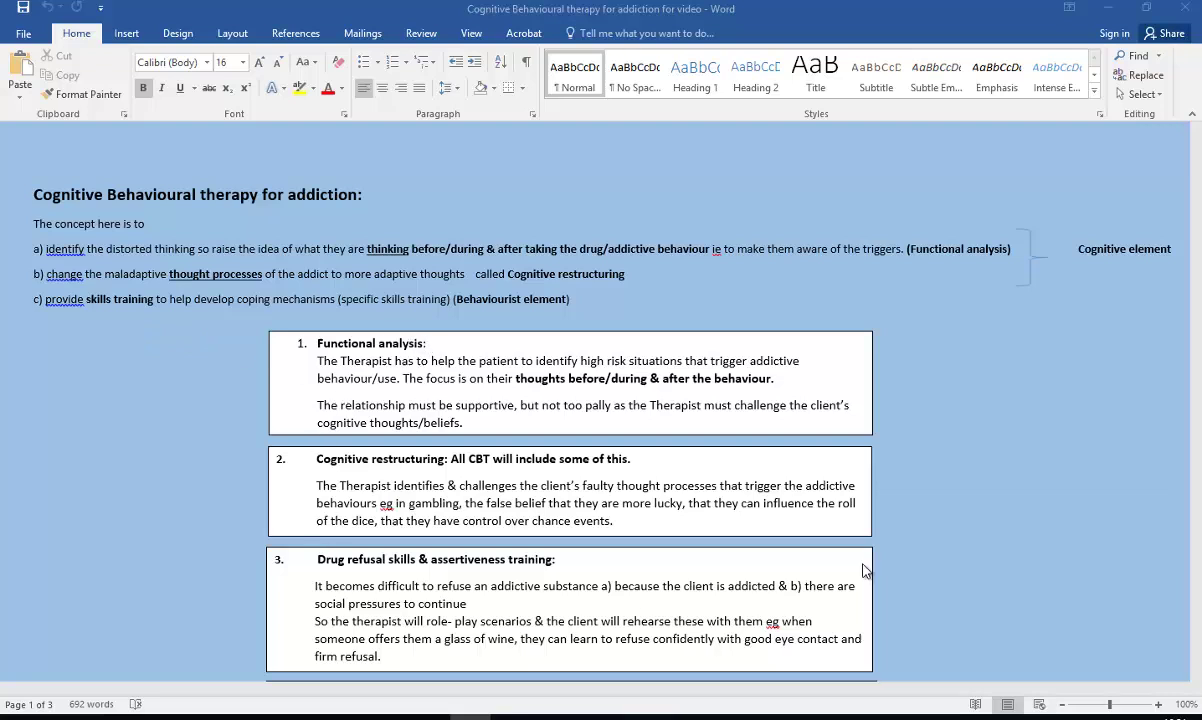
scroll(down, 3)
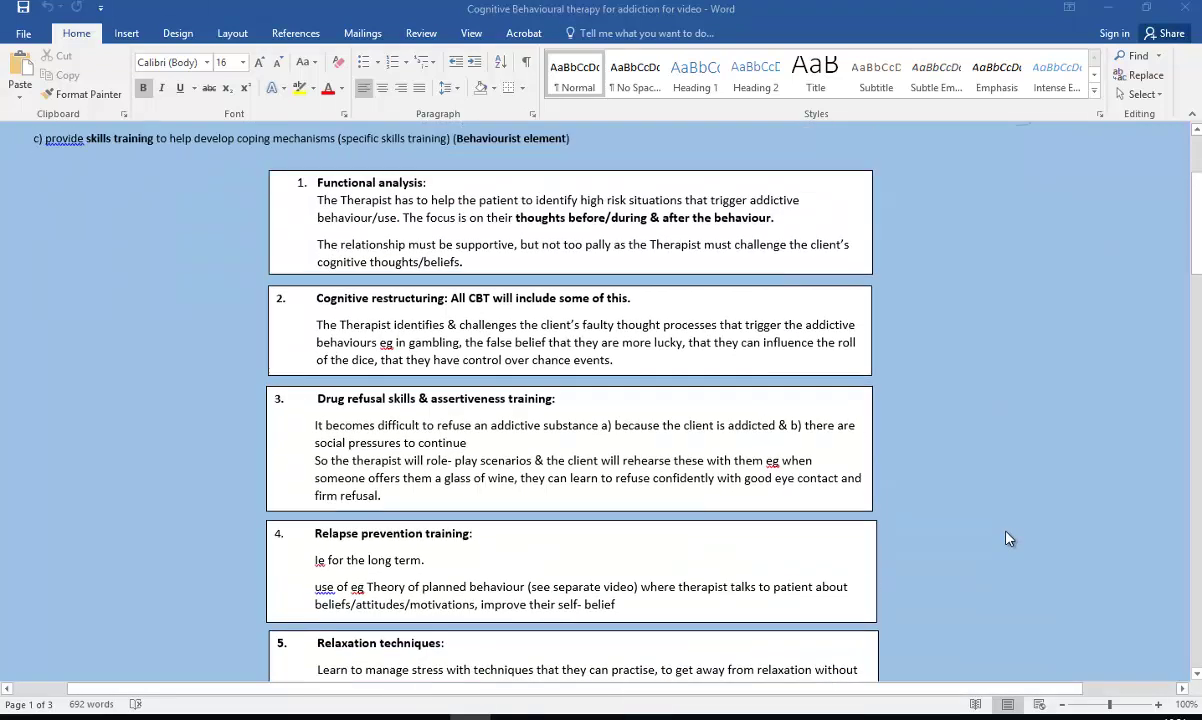
scroll(up, 3)
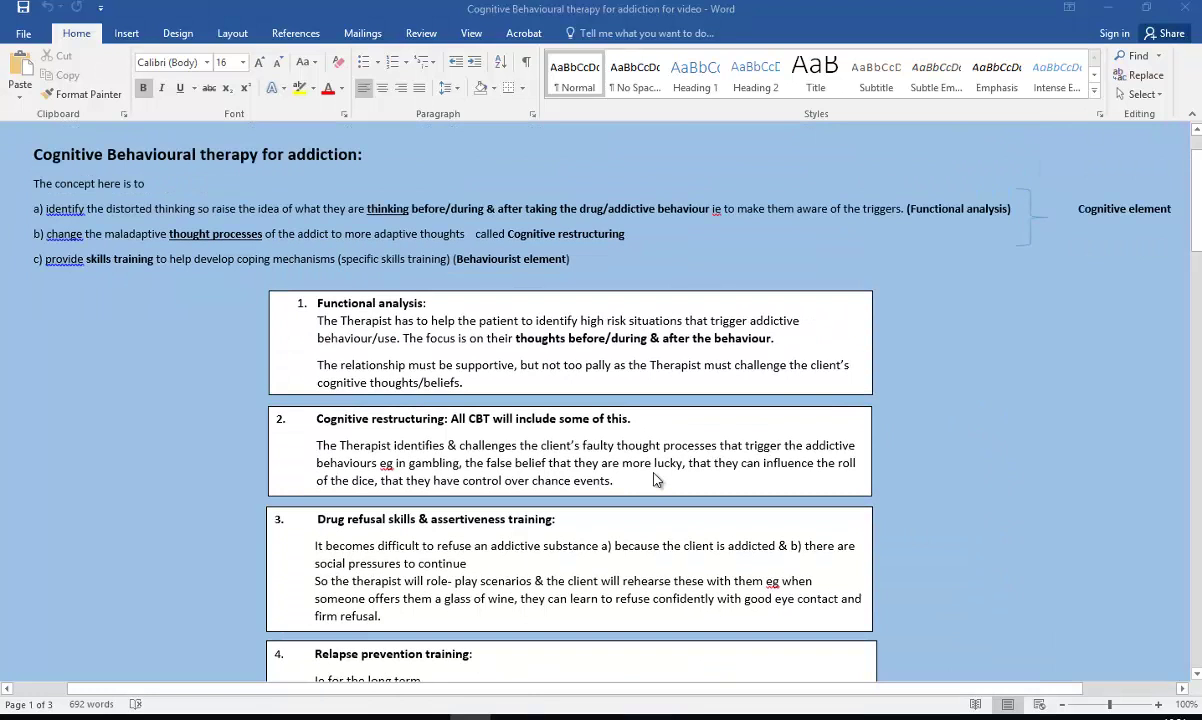
mouse_move(474, 388)
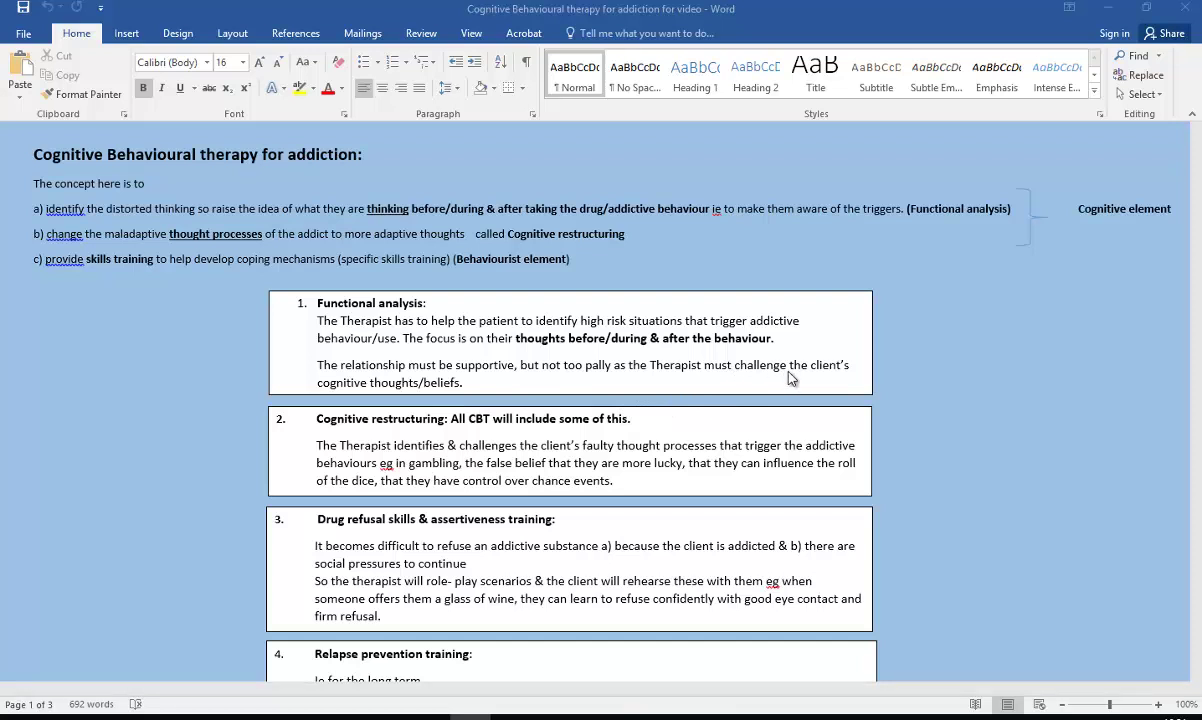
mouse_move(840, 332)
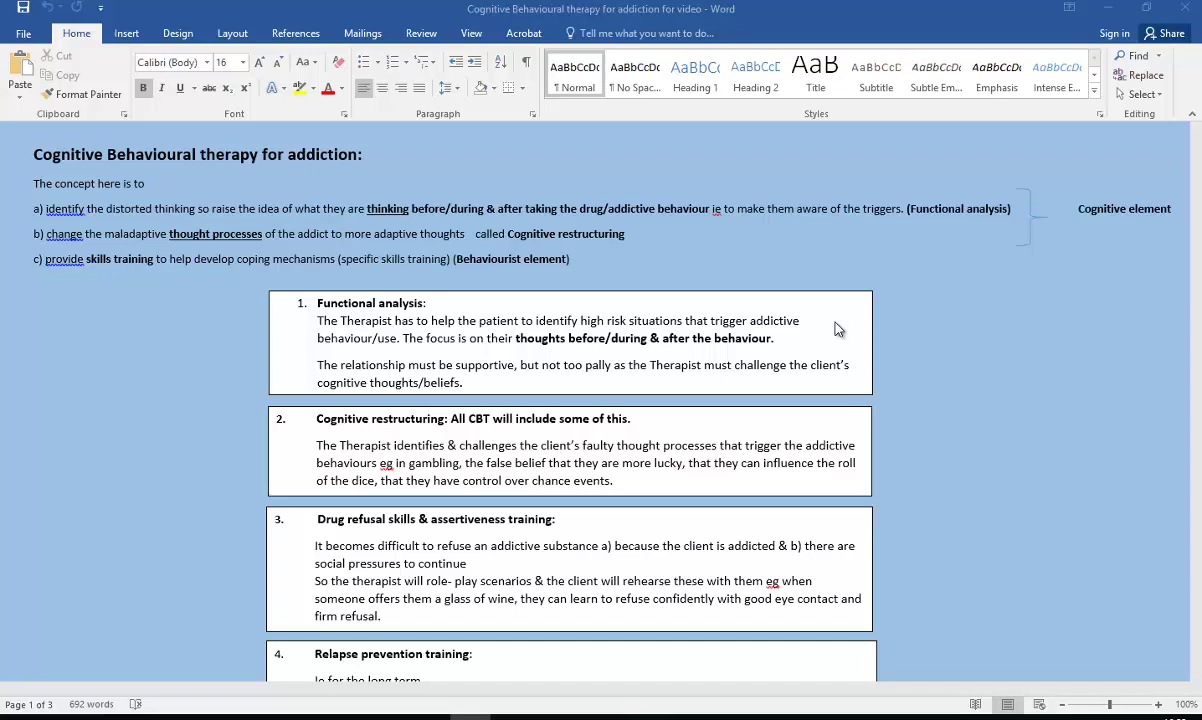
mouse_move(948, 370)
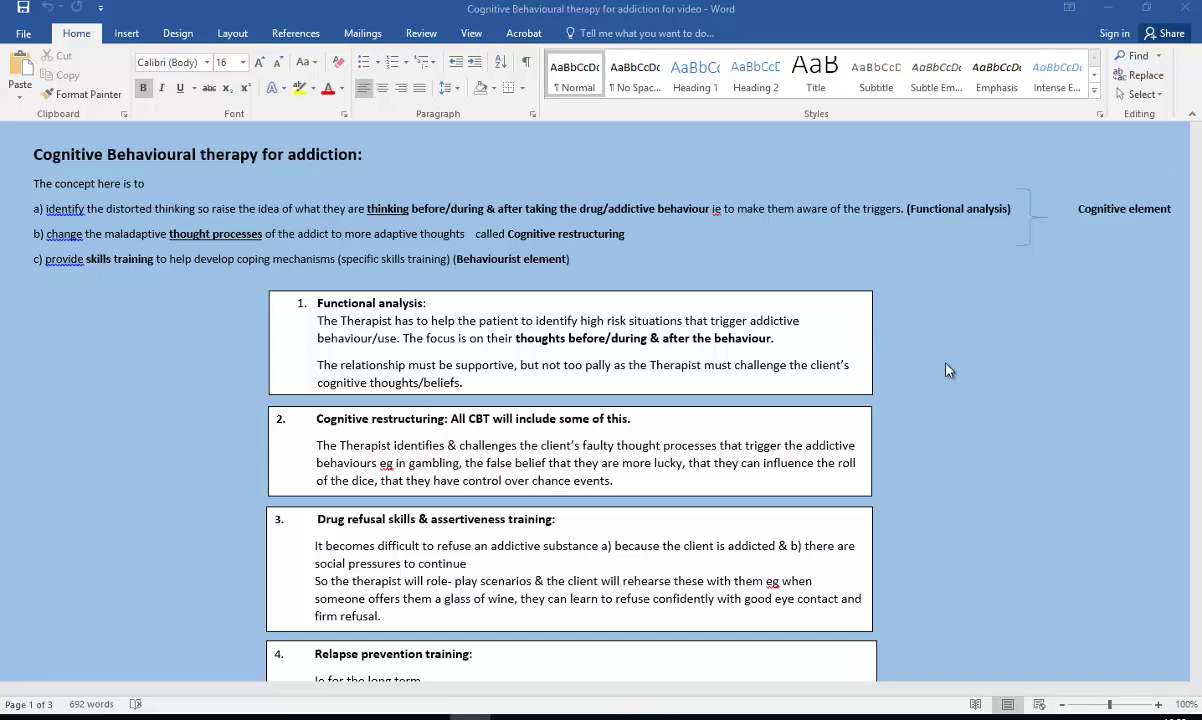
mouse_move(960, 380)
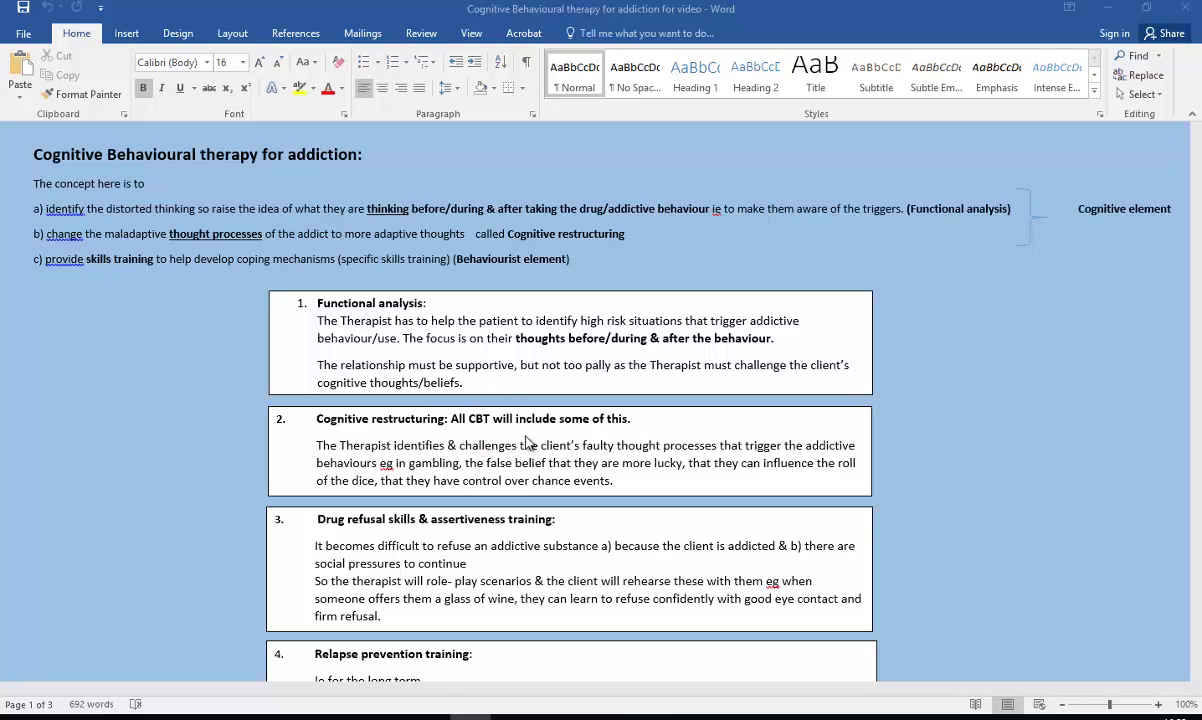
mouse_move(568, 508)
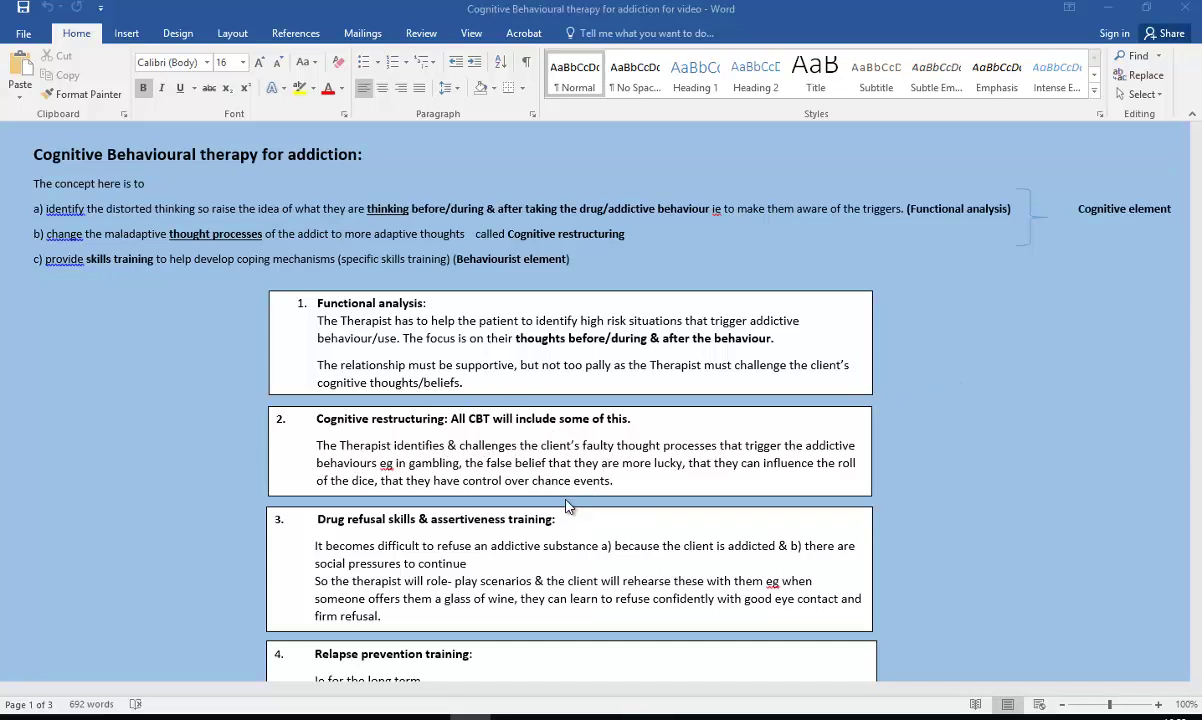
mouse_move(890, 494)
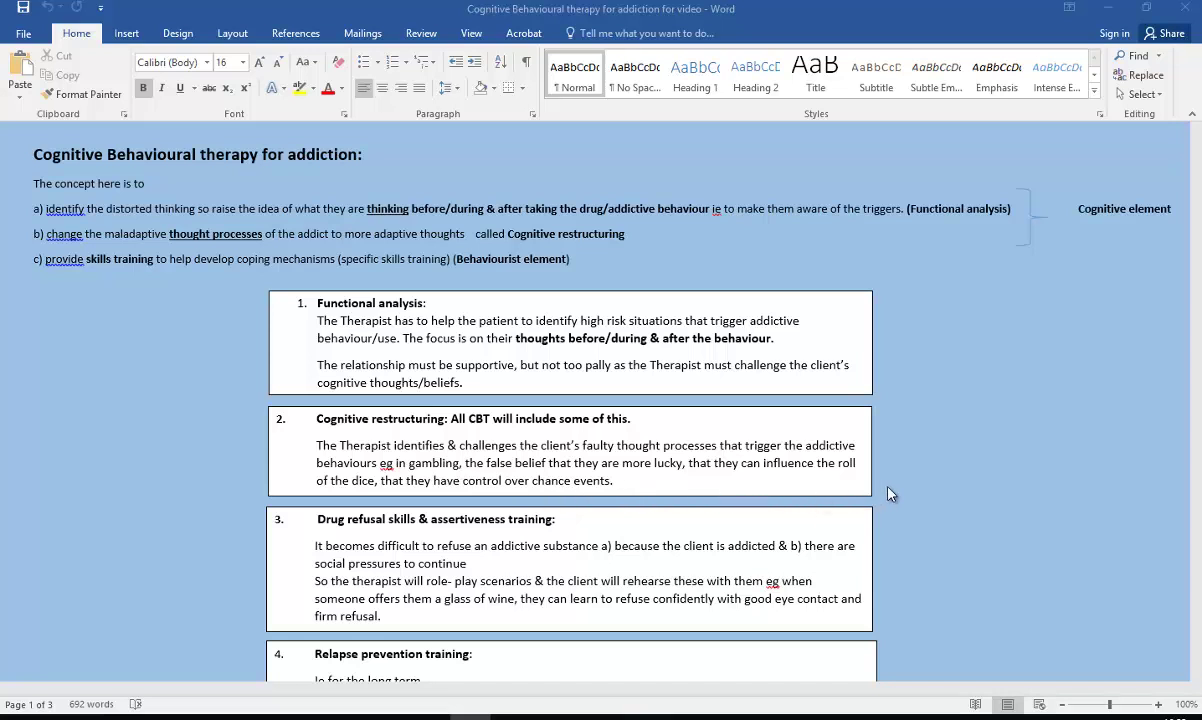
mouse_move(896, 492)
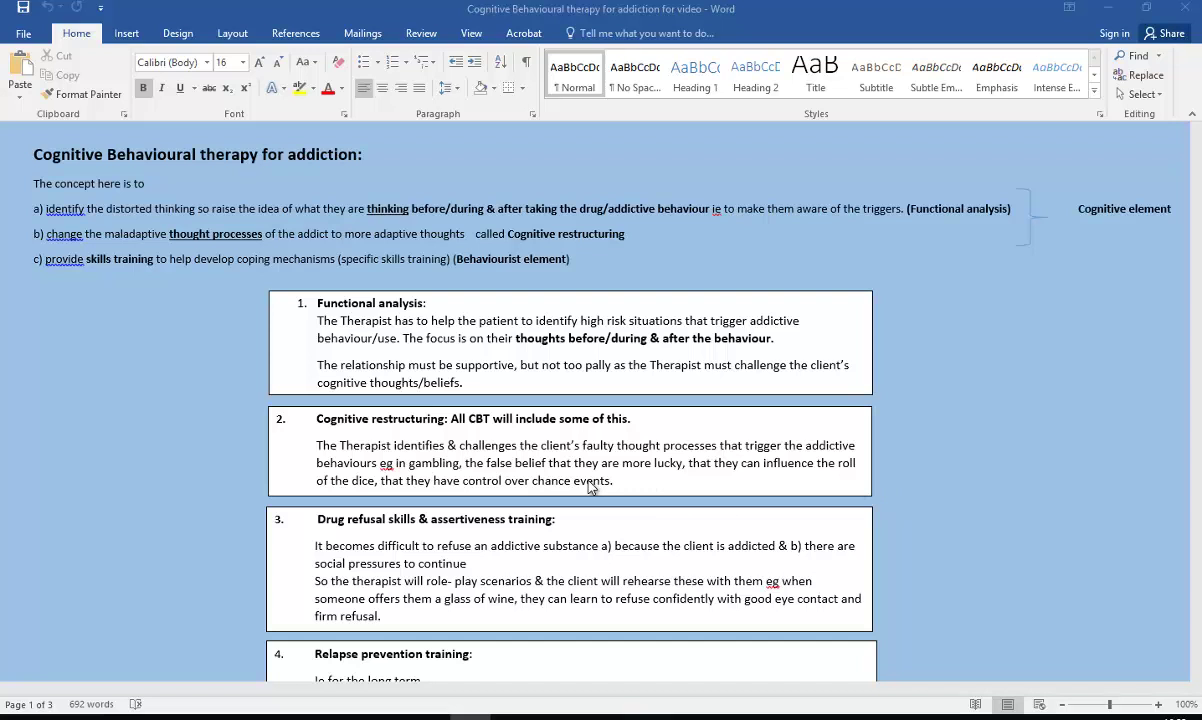
mouse_move(682, 498)
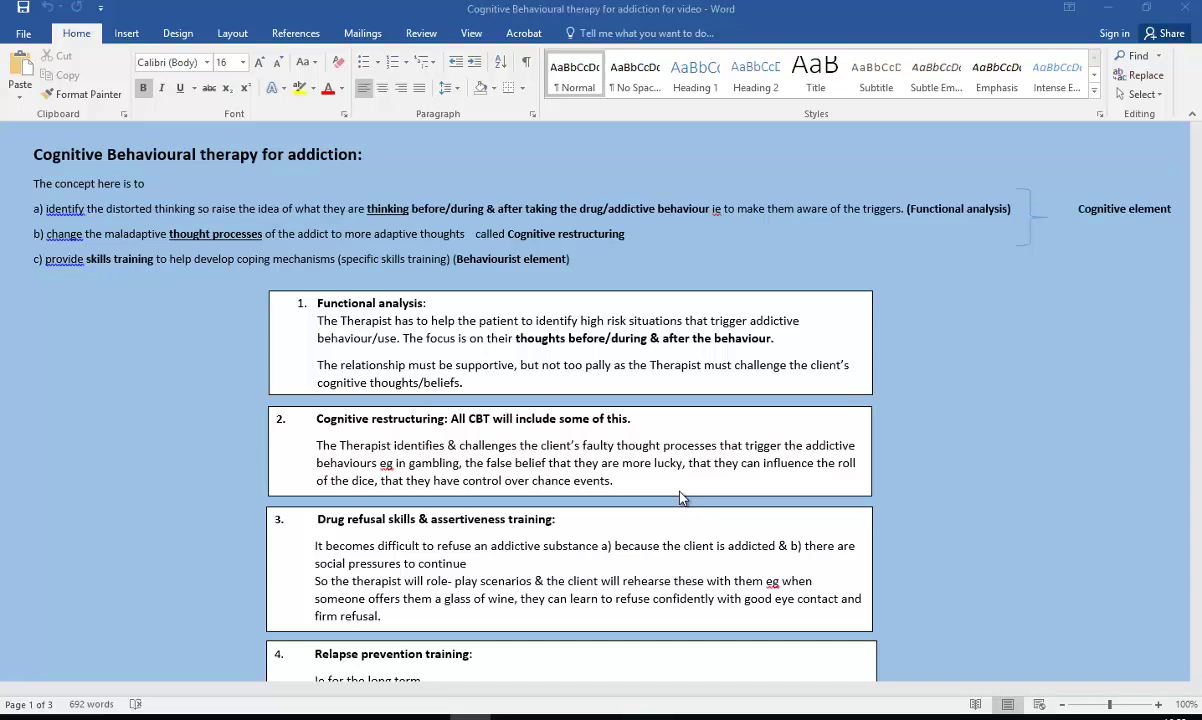
mouse_move(628, 464)
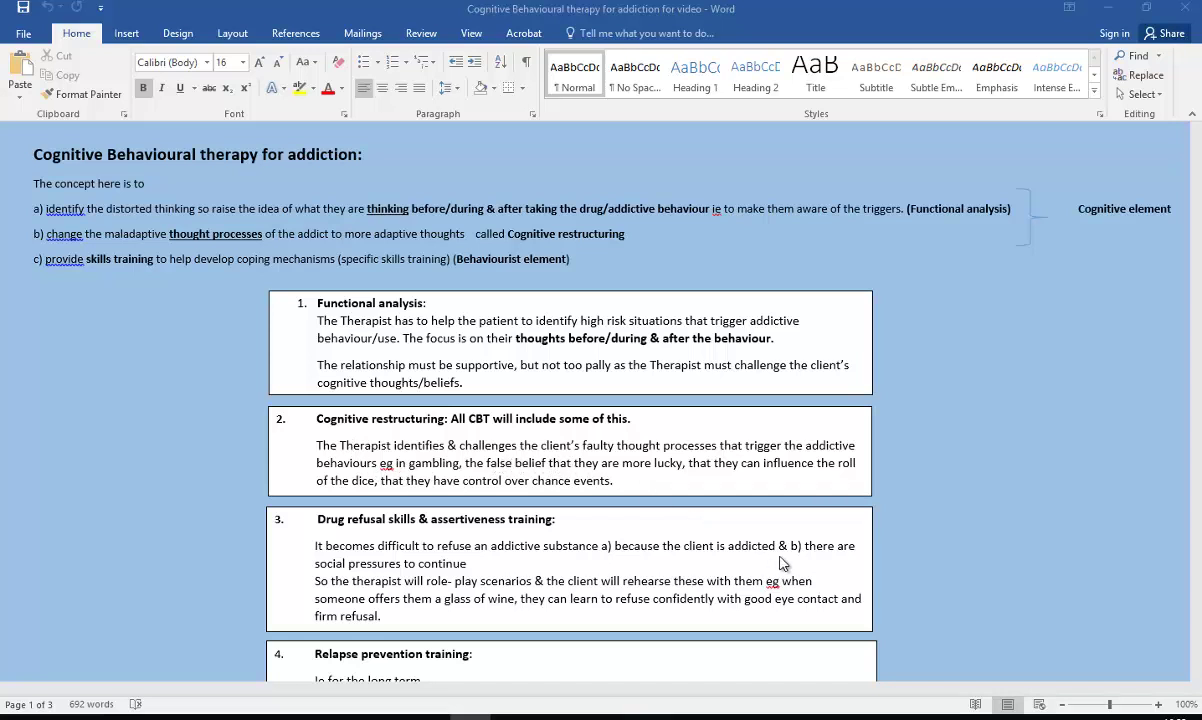
mouse_move(752, 630)
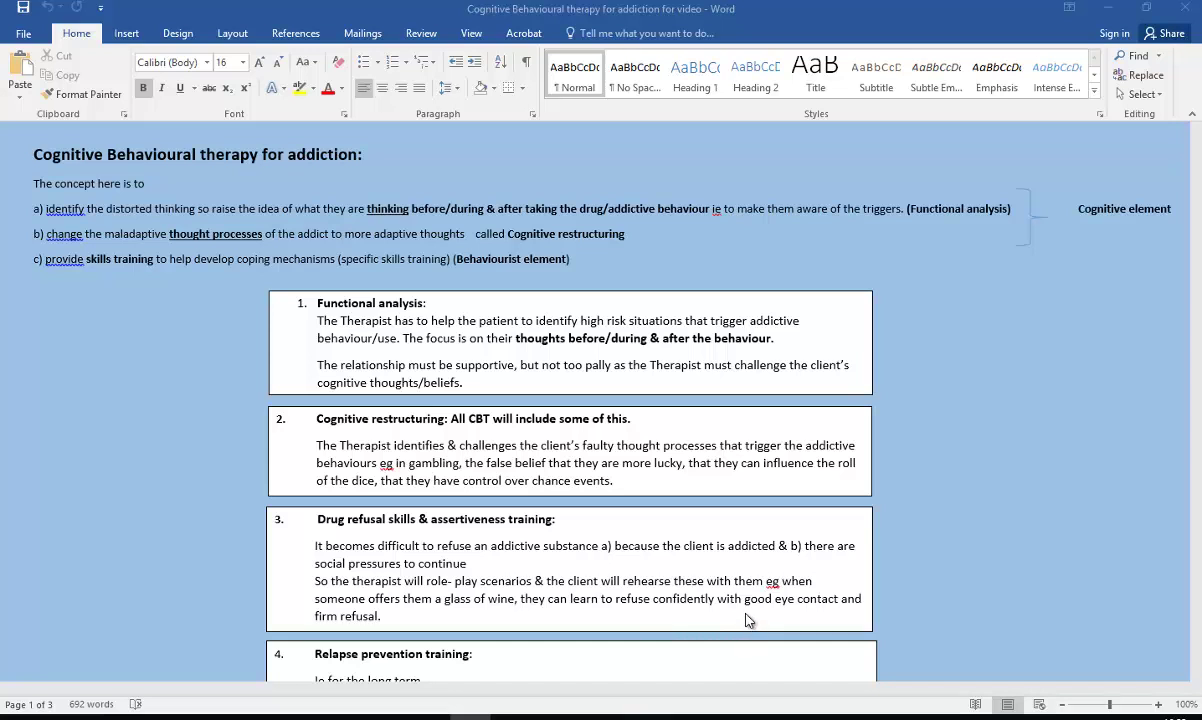
mouse_move(756, 604)
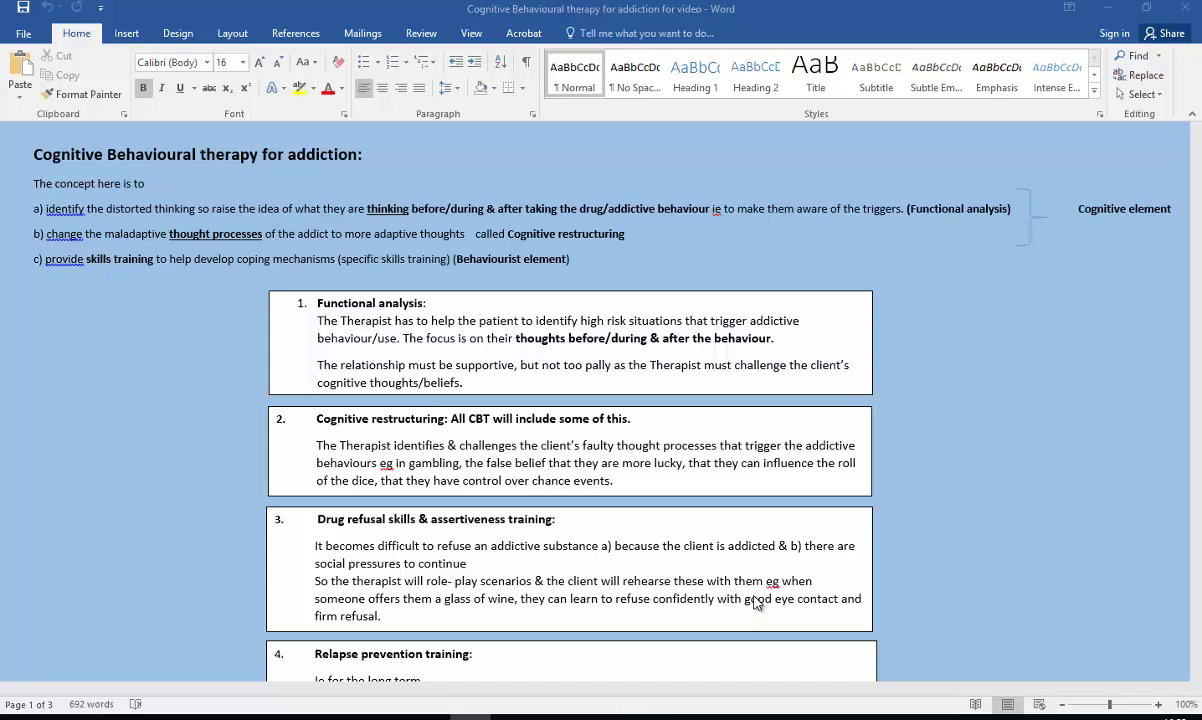
mouse_move(436, 588)
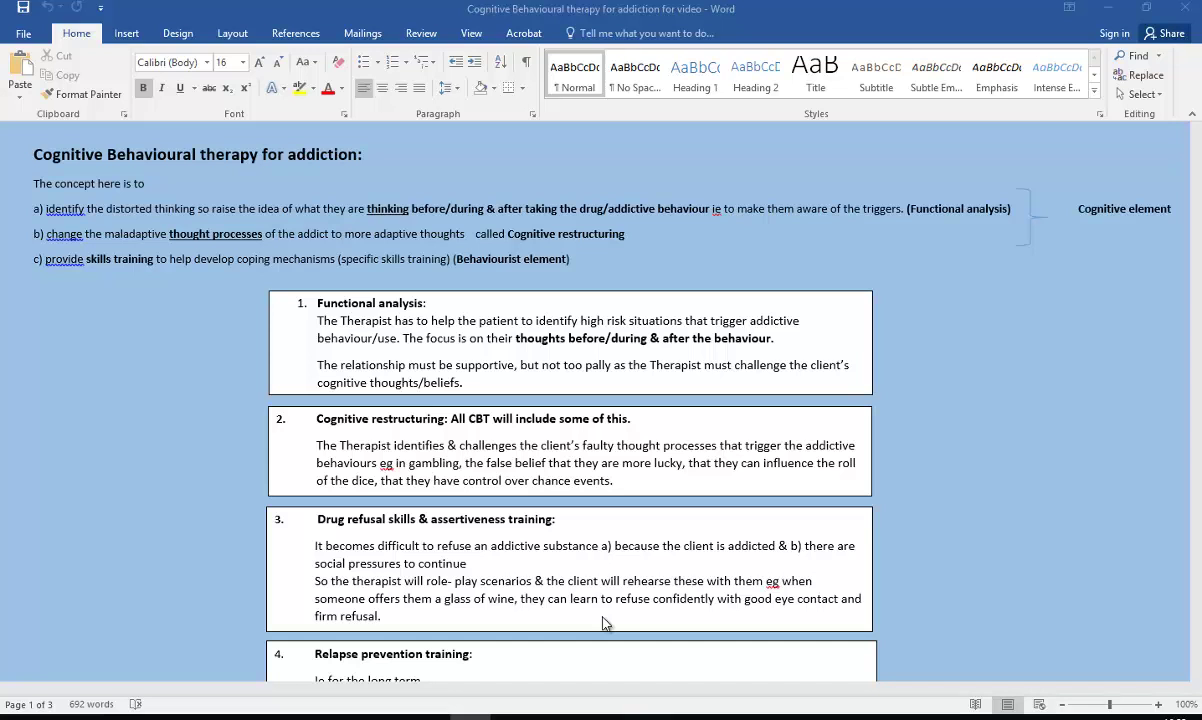
mouse_move(572, 620)
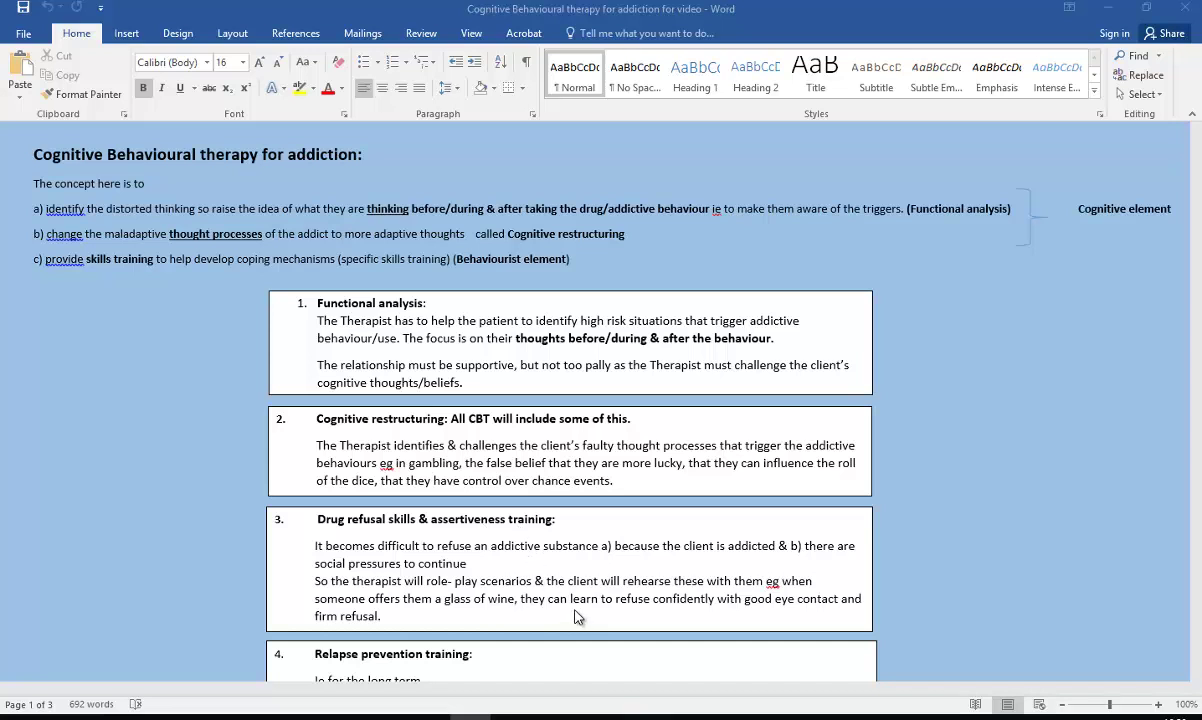
mouse_move(656, 624)
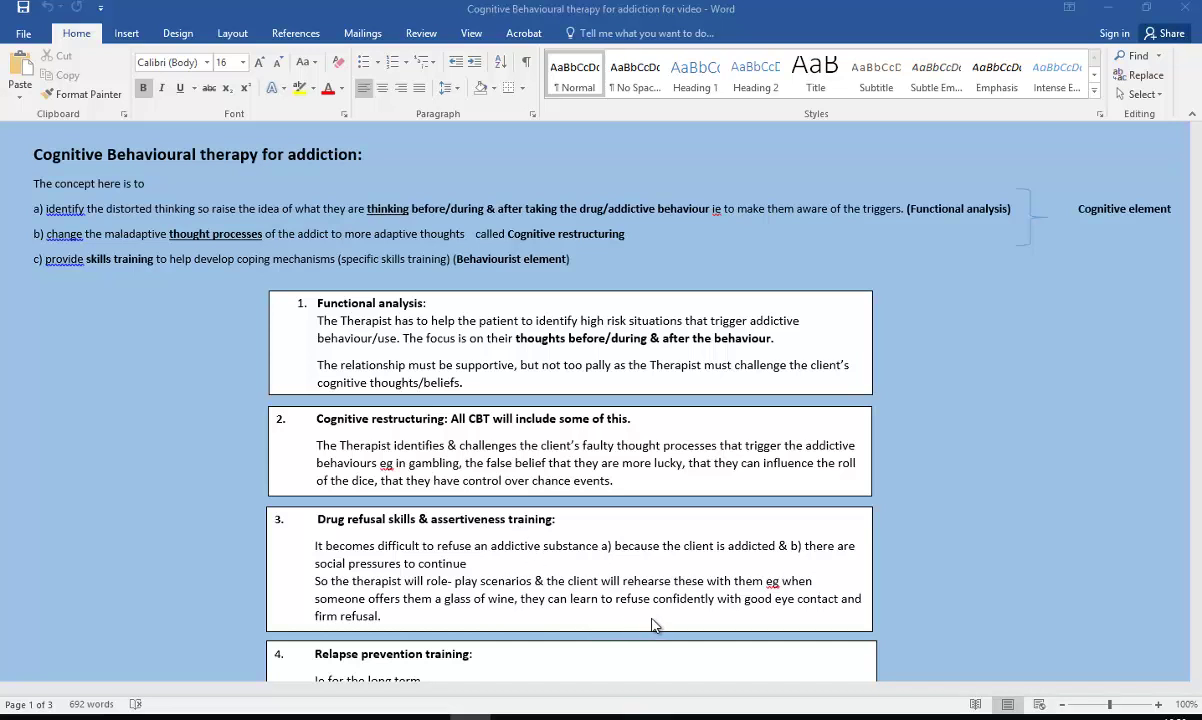
mouse_move(680, 624)
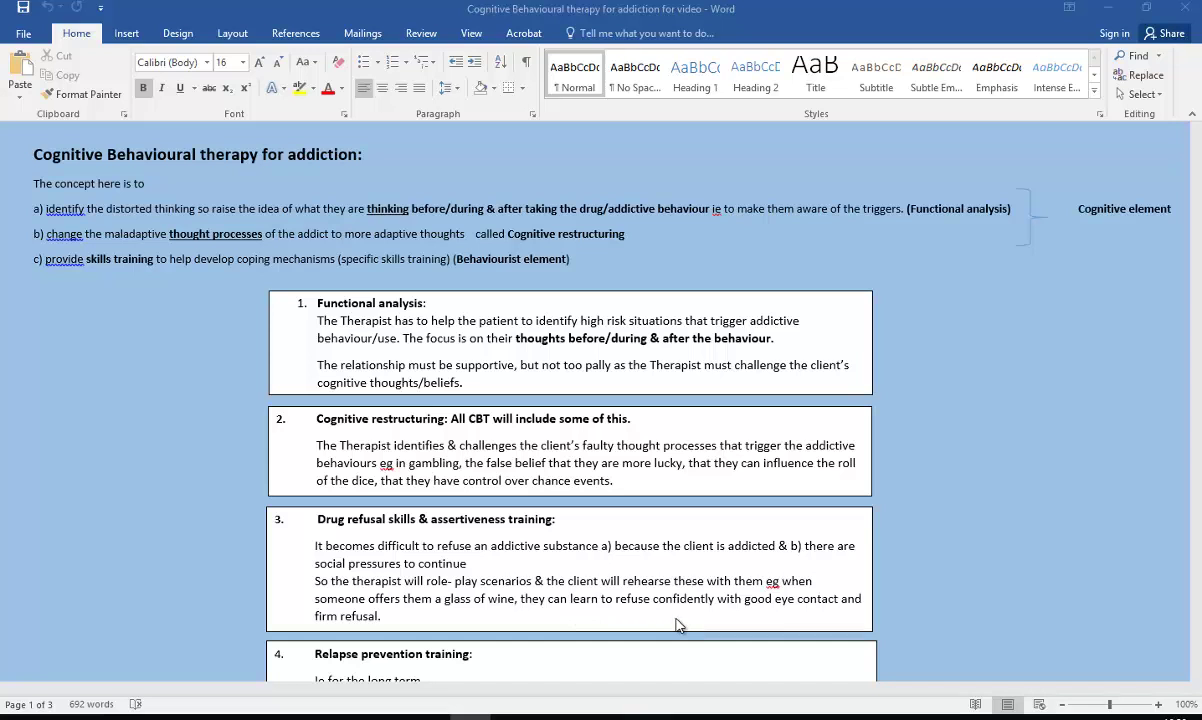
scroll(down, 3)
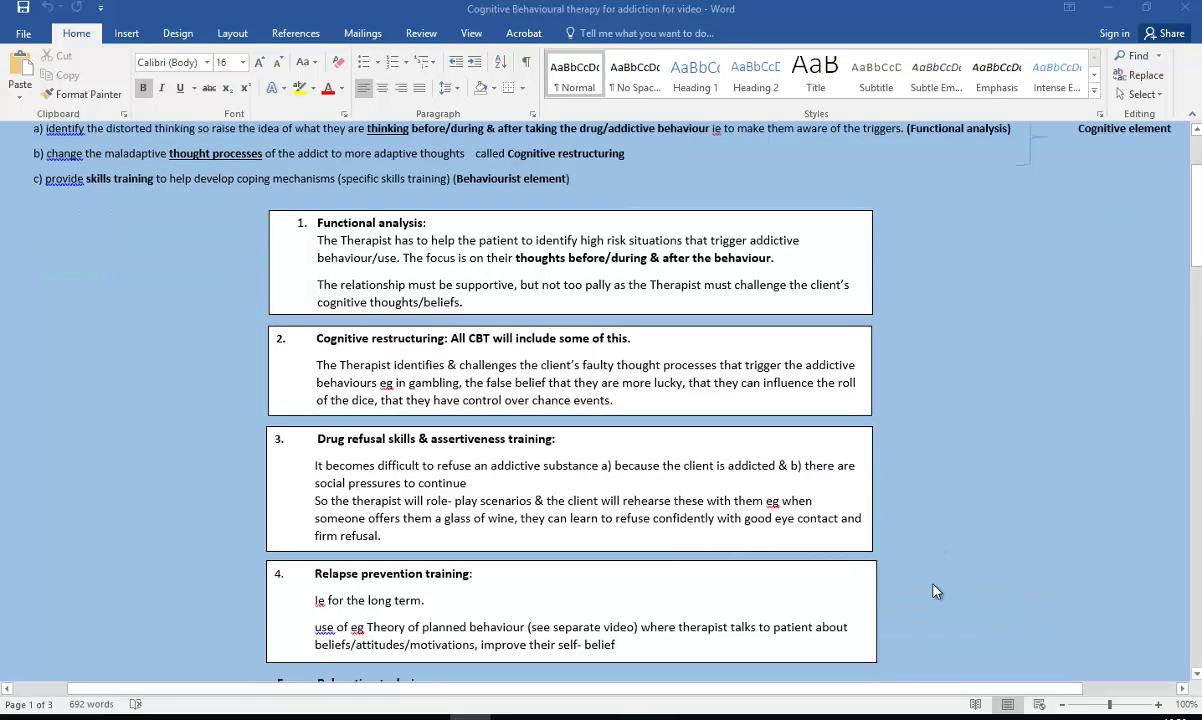
scroll(down, 3)
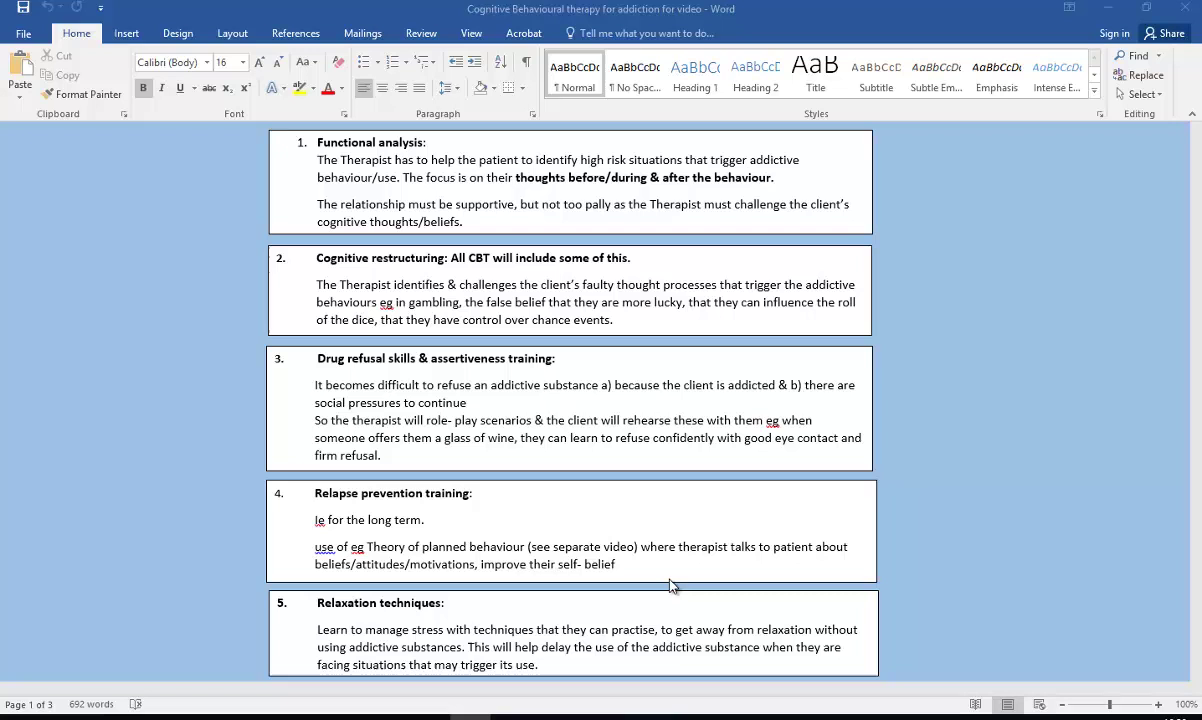
mouse_move(576, 592)
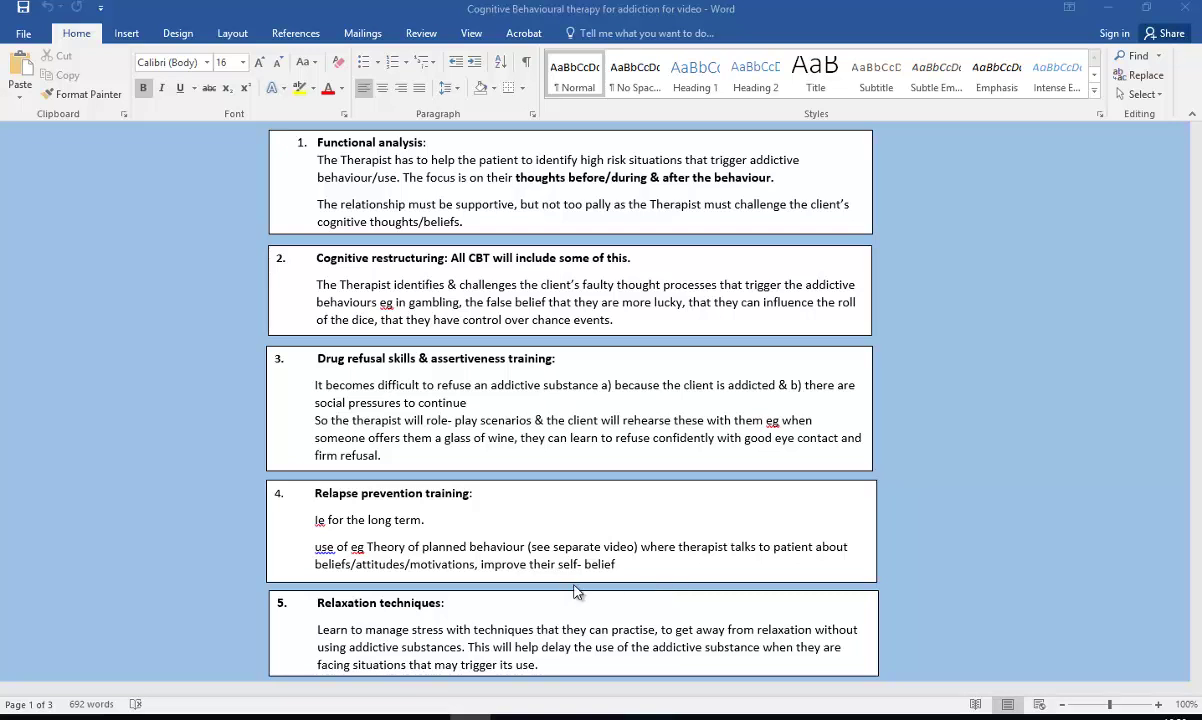
mouse_move(564, 592)
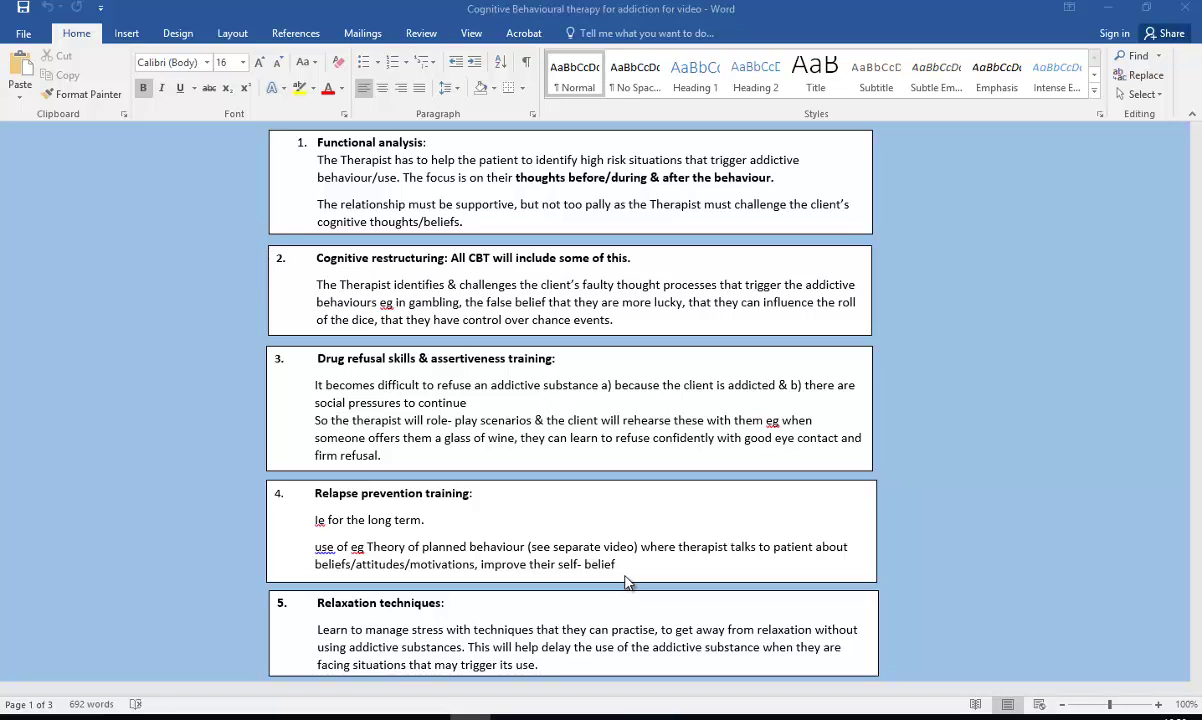
mouse_move(460, 664)
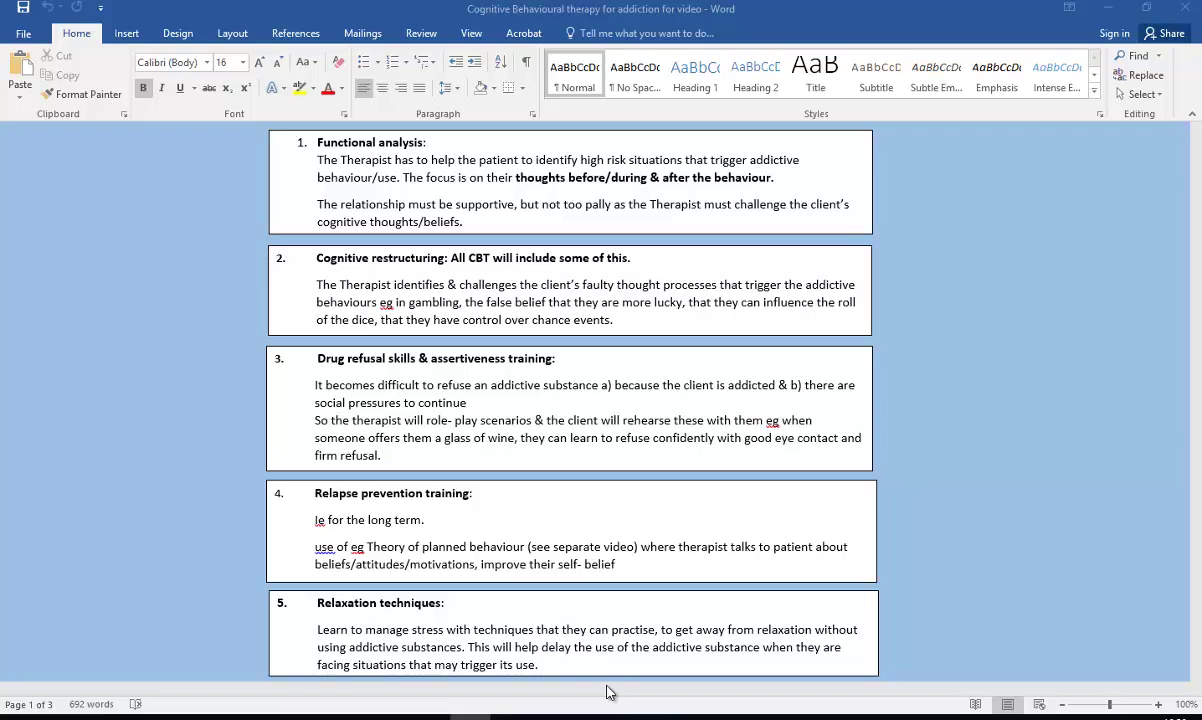
mouse_move(482, 650)
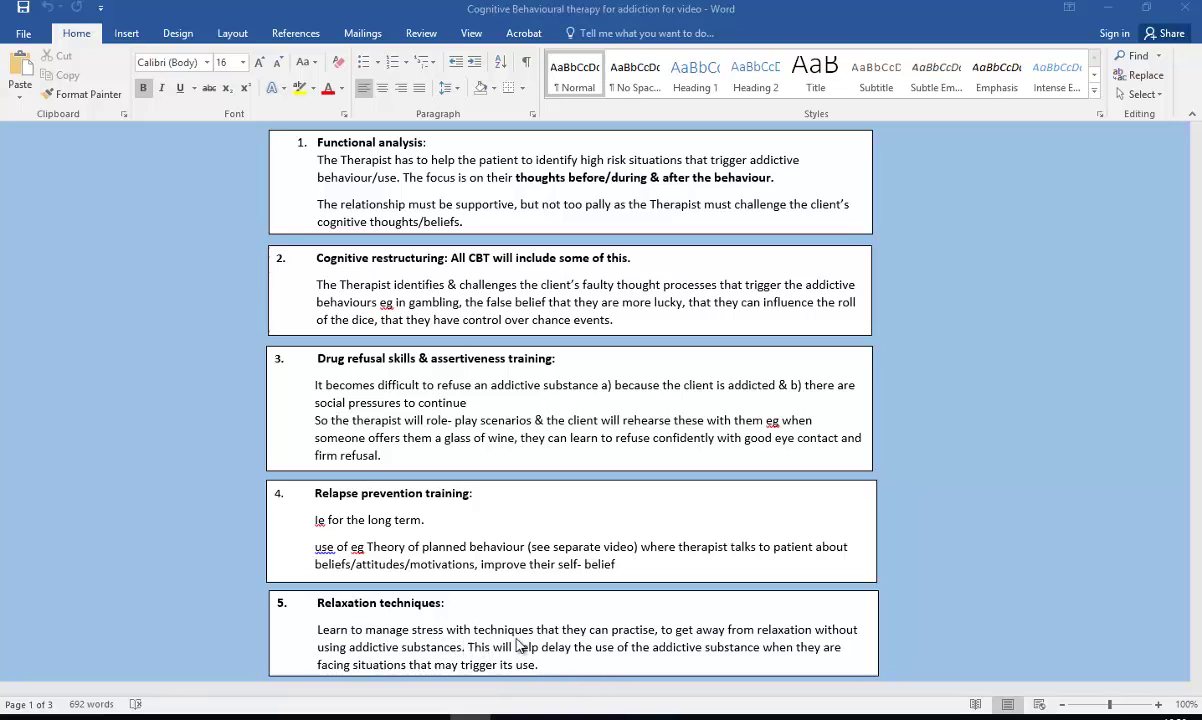
mouse_move(580, 650)
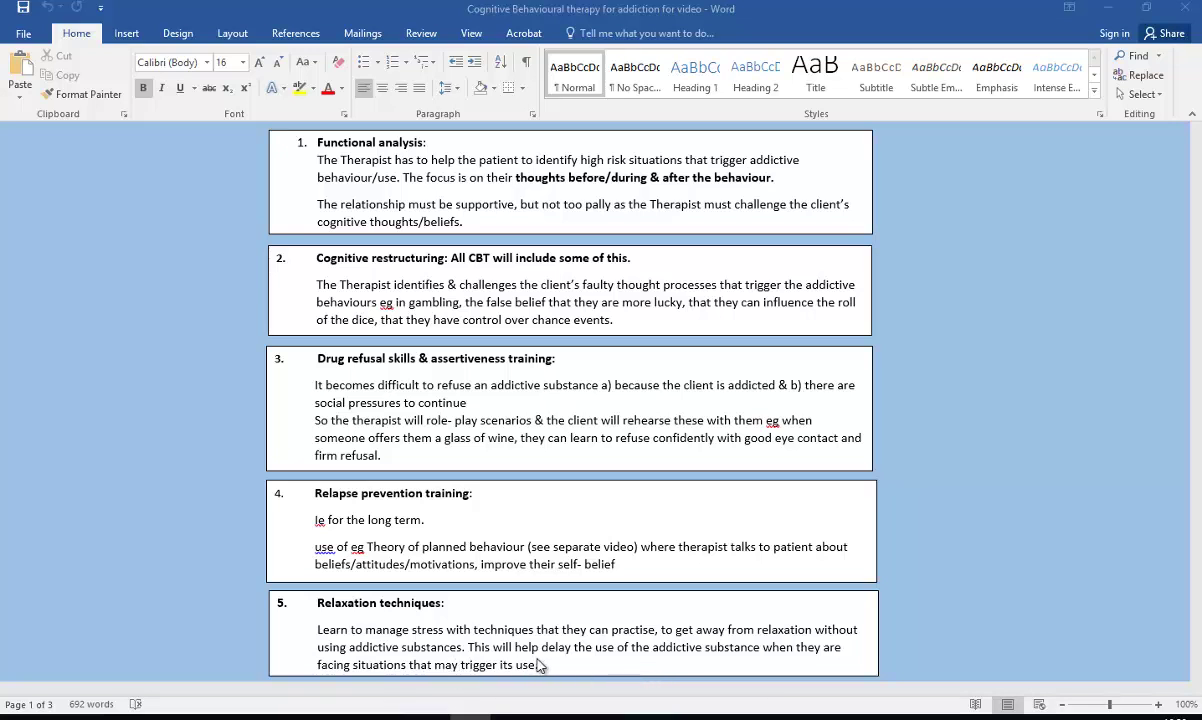
mouse_move(608, 684)
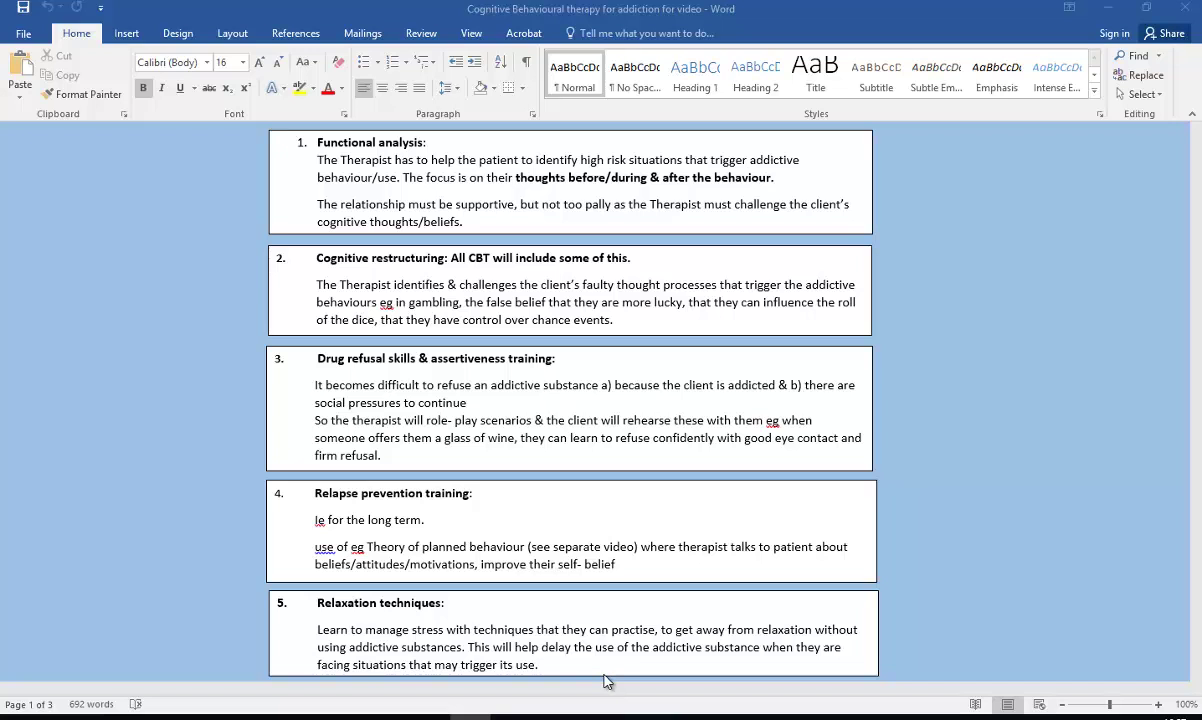
mouse_move(596, 676)
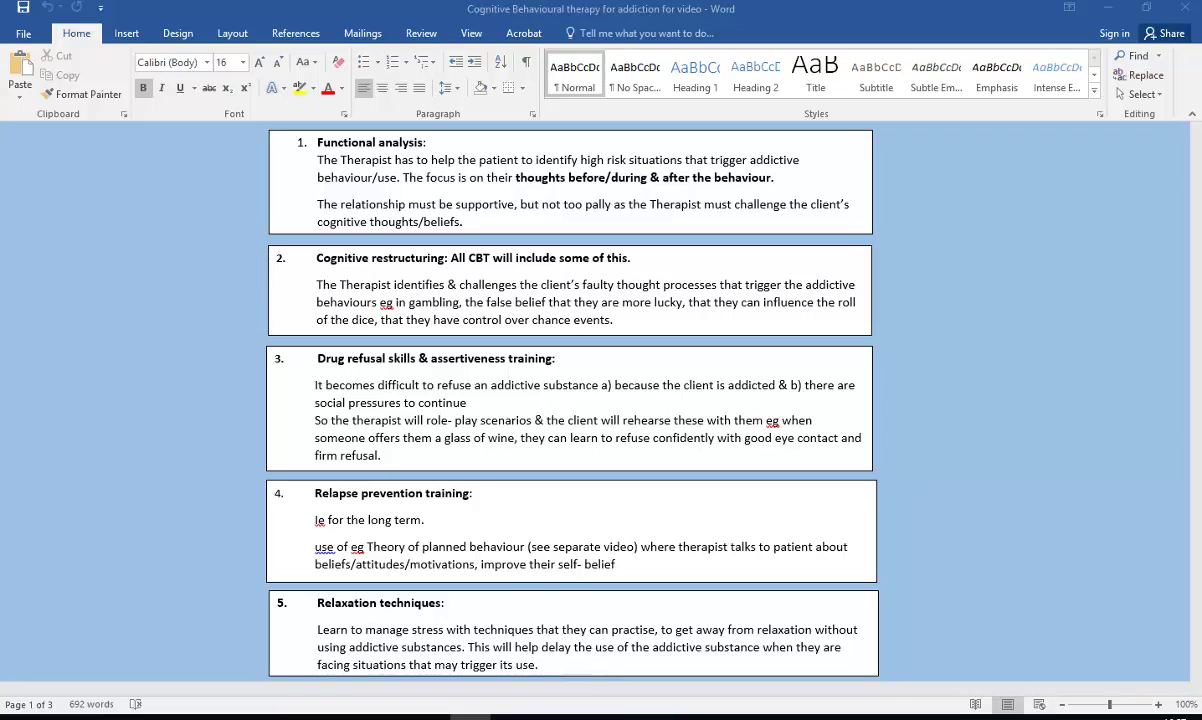
scroll(down, 3)
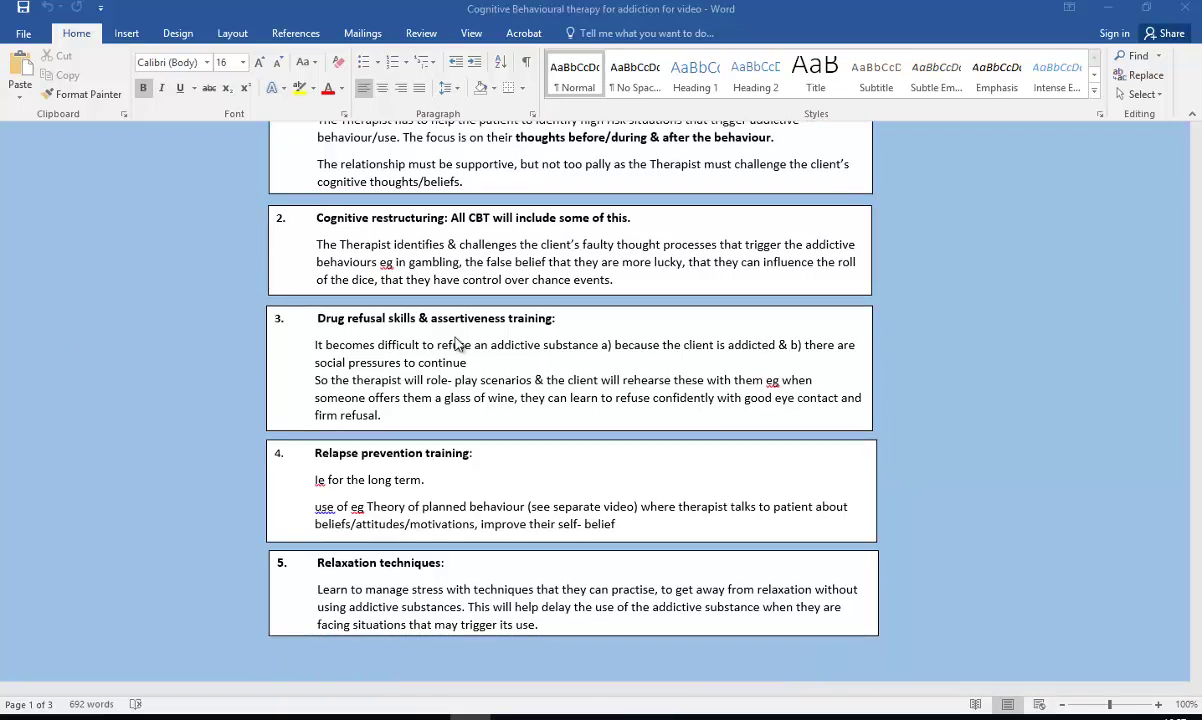
scroll(down, 3)
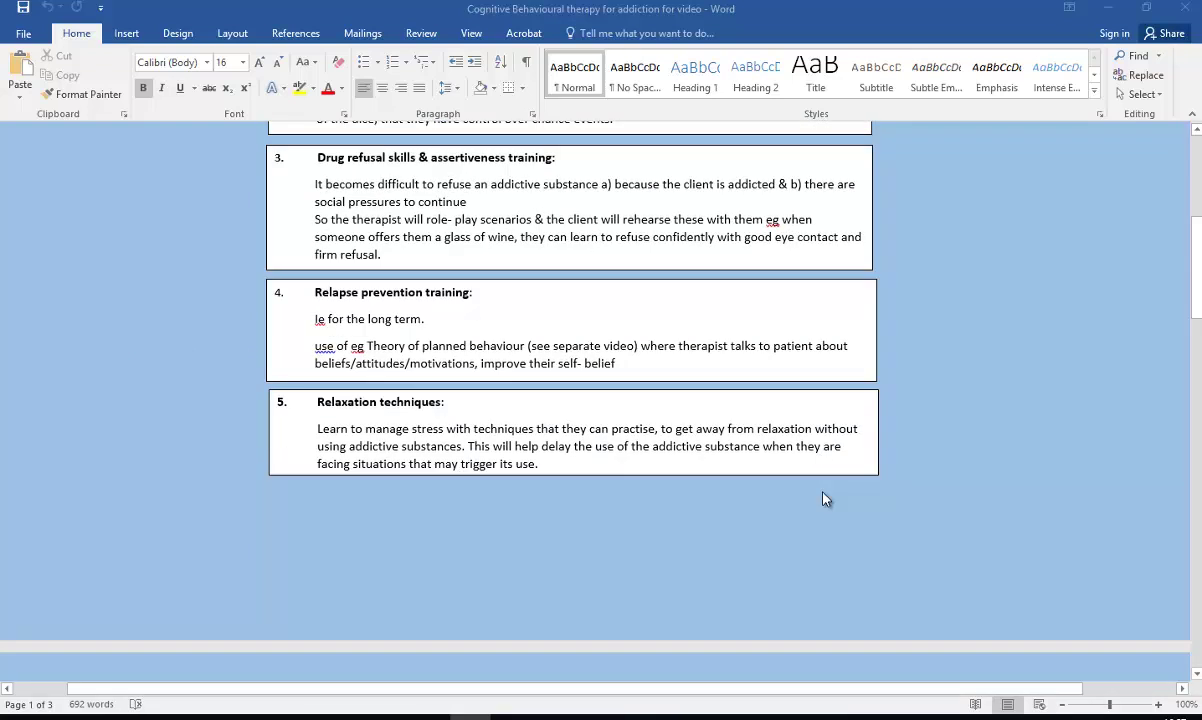
scroll(down, 3)
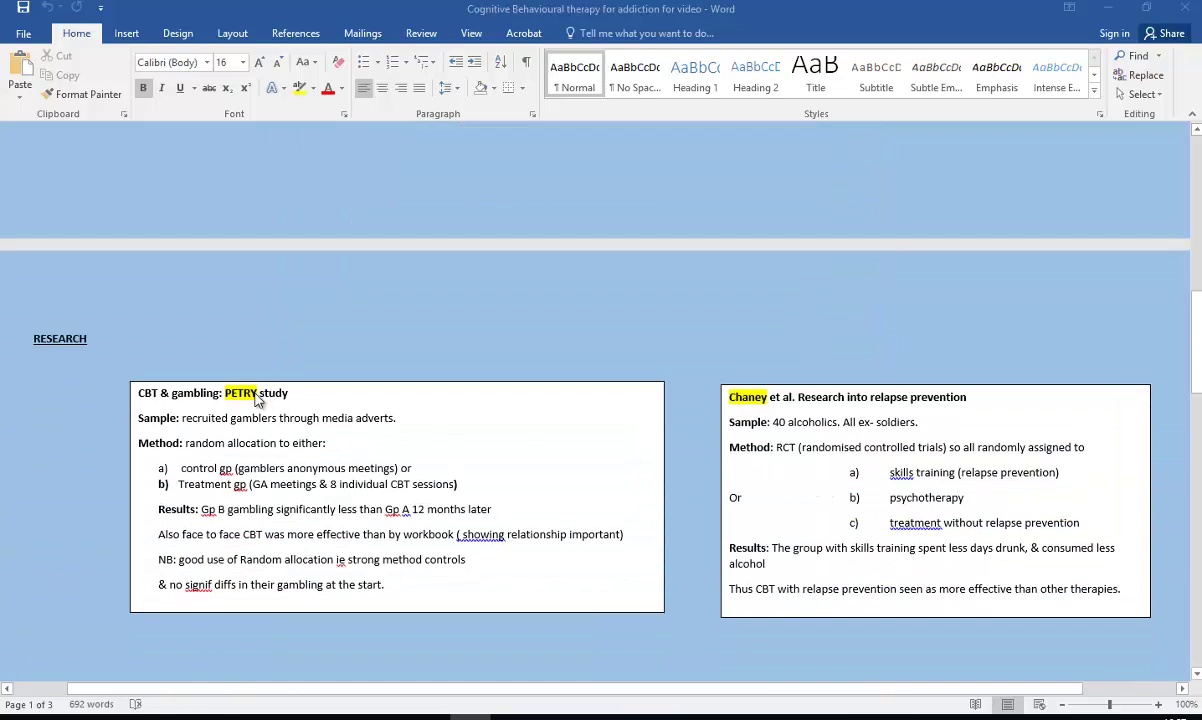
mouse_move(198, 414)
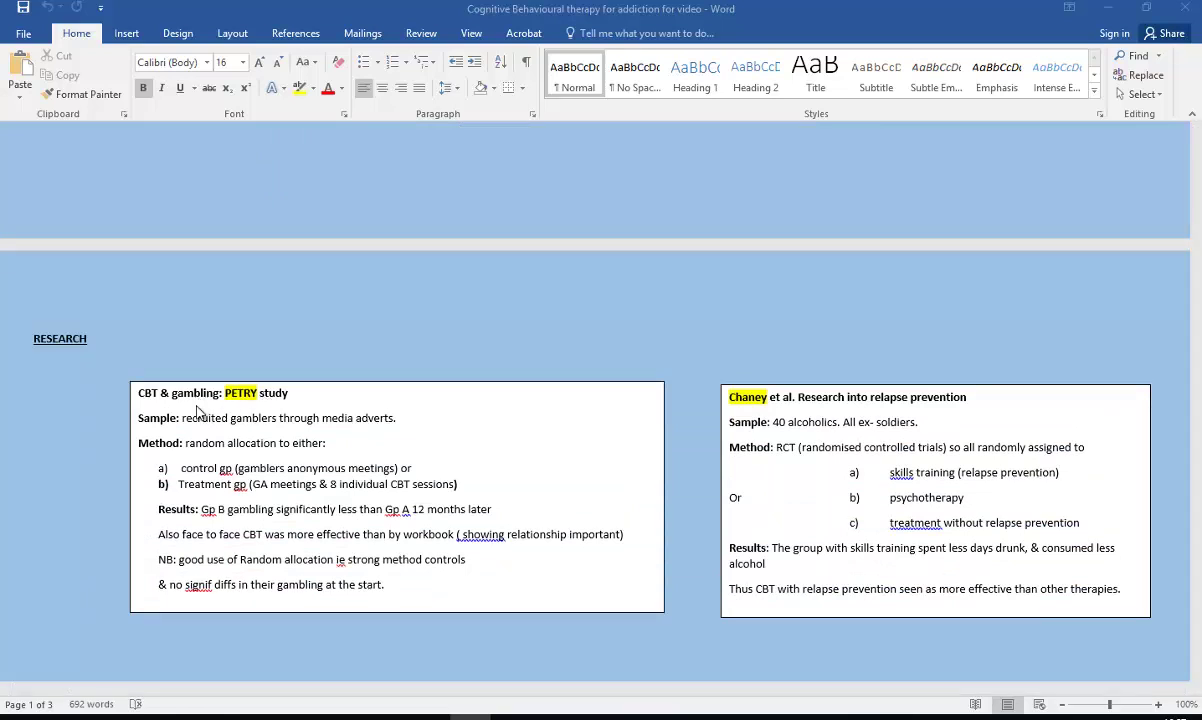
mouse_move(196, 436)
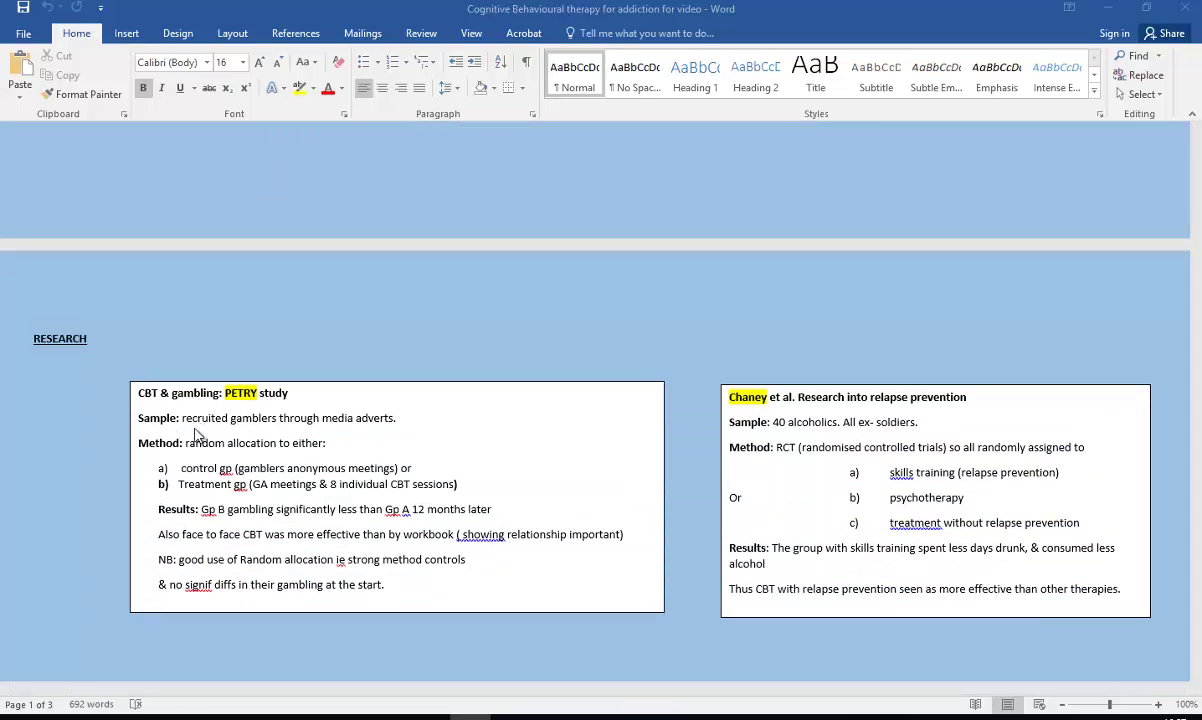
mouse_move(404, 450)
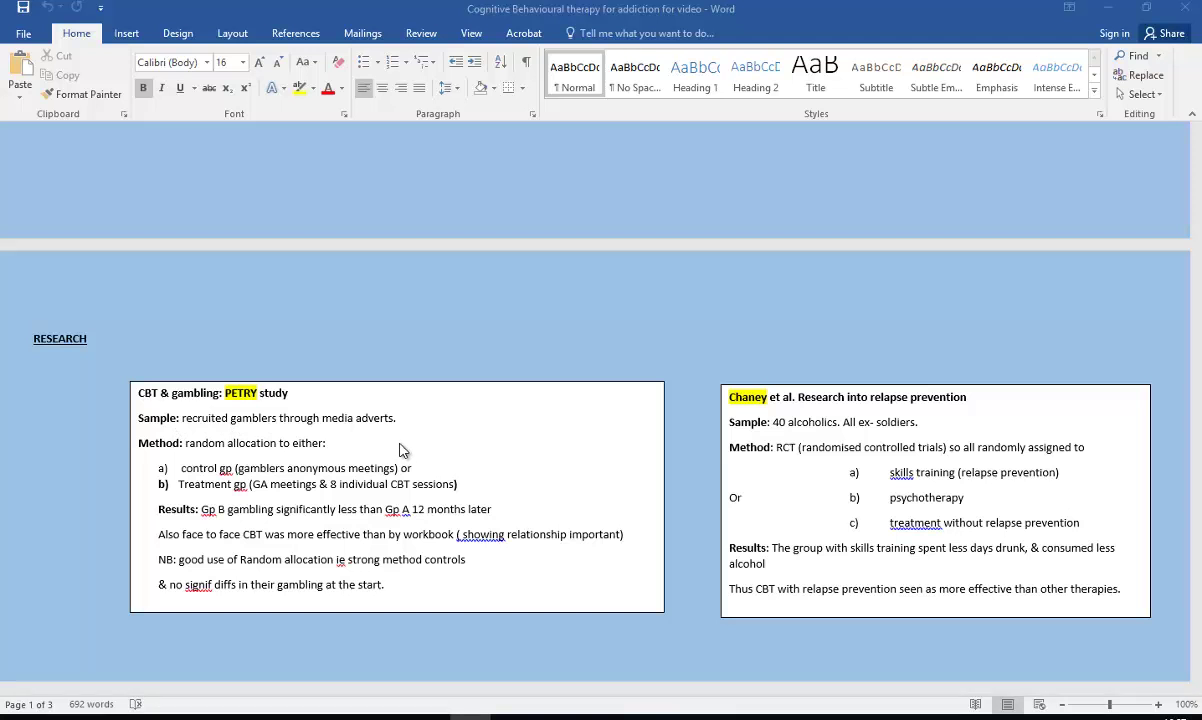
mouse_move(416, 450)
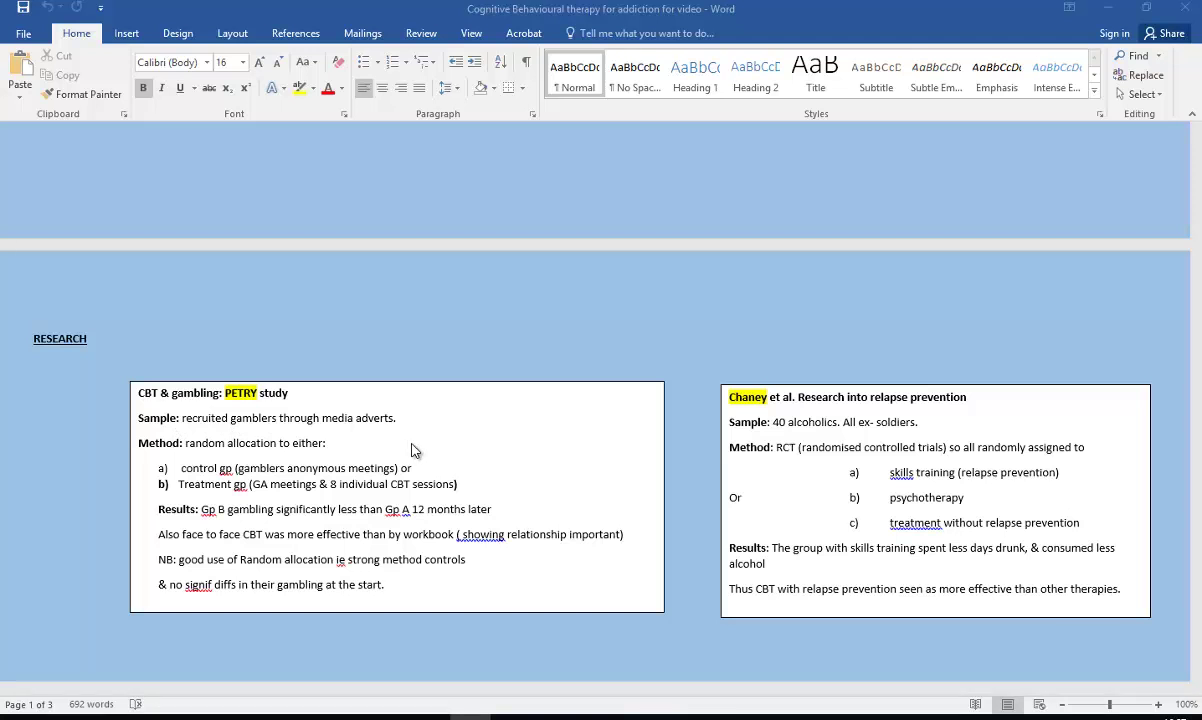
mouse_move(248, 456)
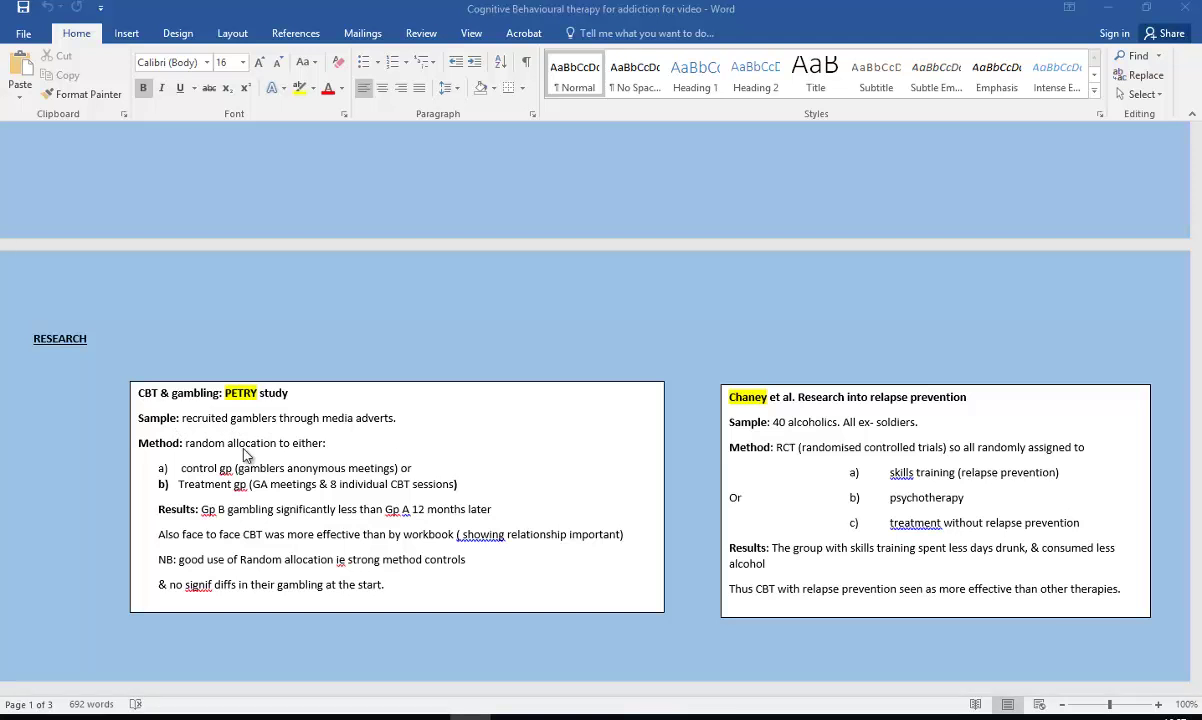
mouse_move(194, 408)
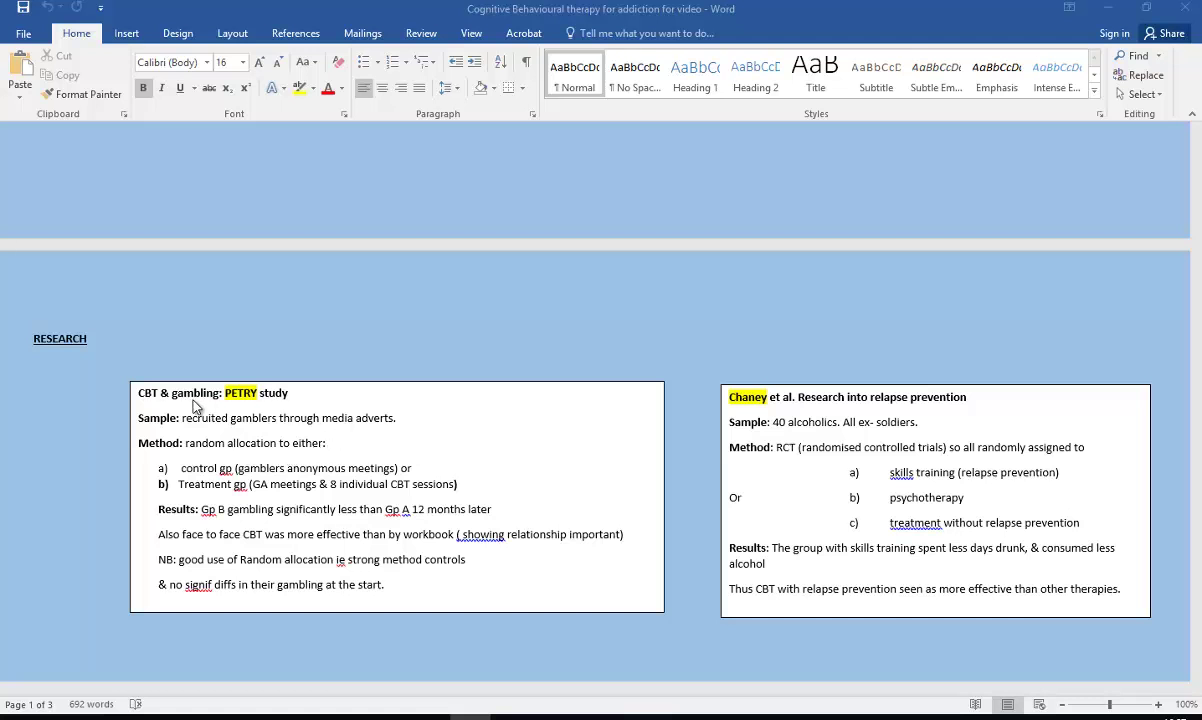
mouse_move(540, 478)
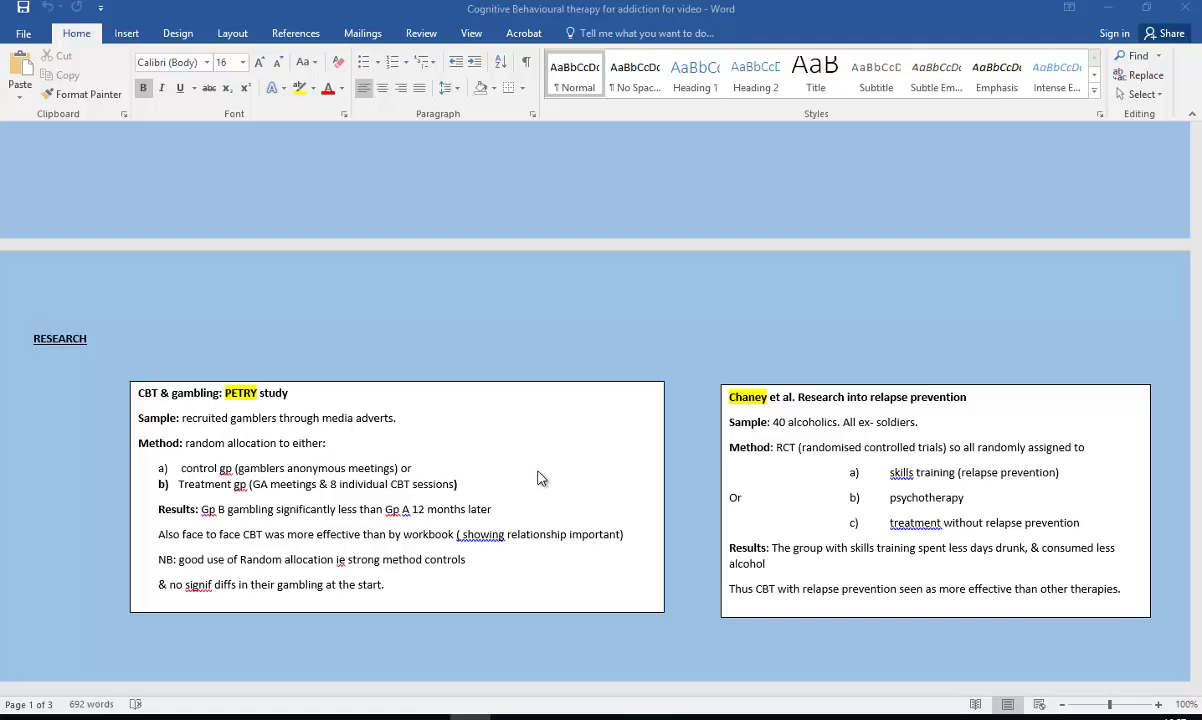
mouse_move(258, 452)
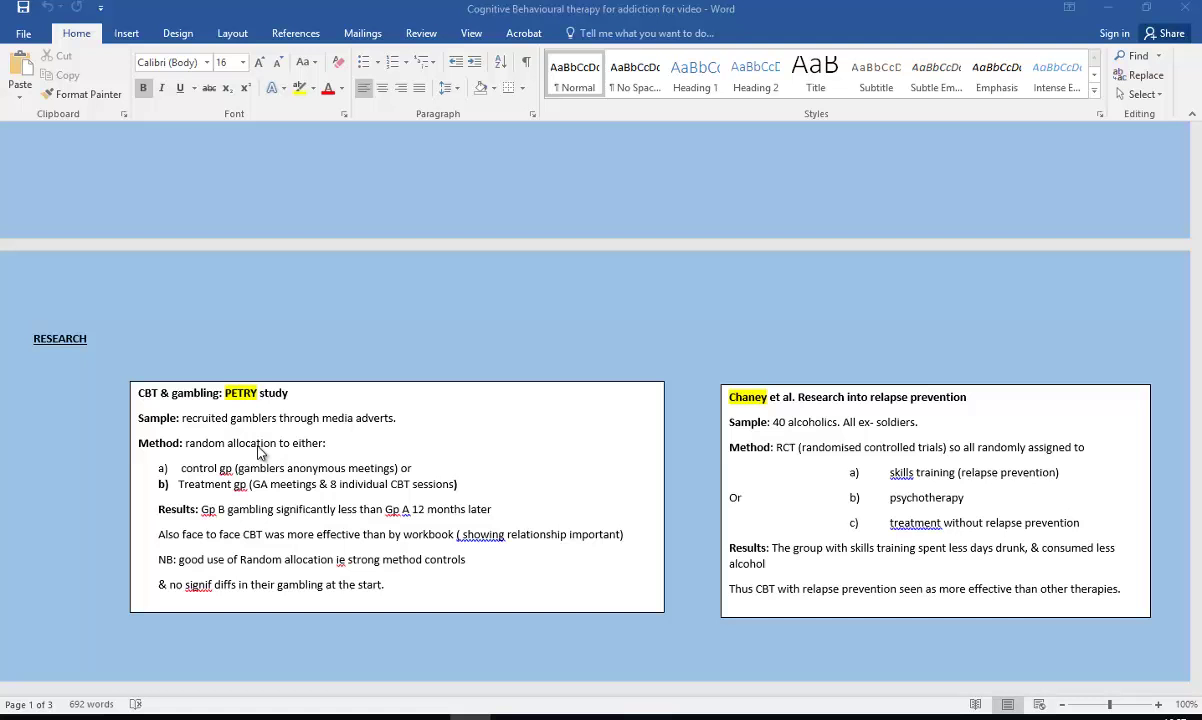
mouse_move(280, 458)
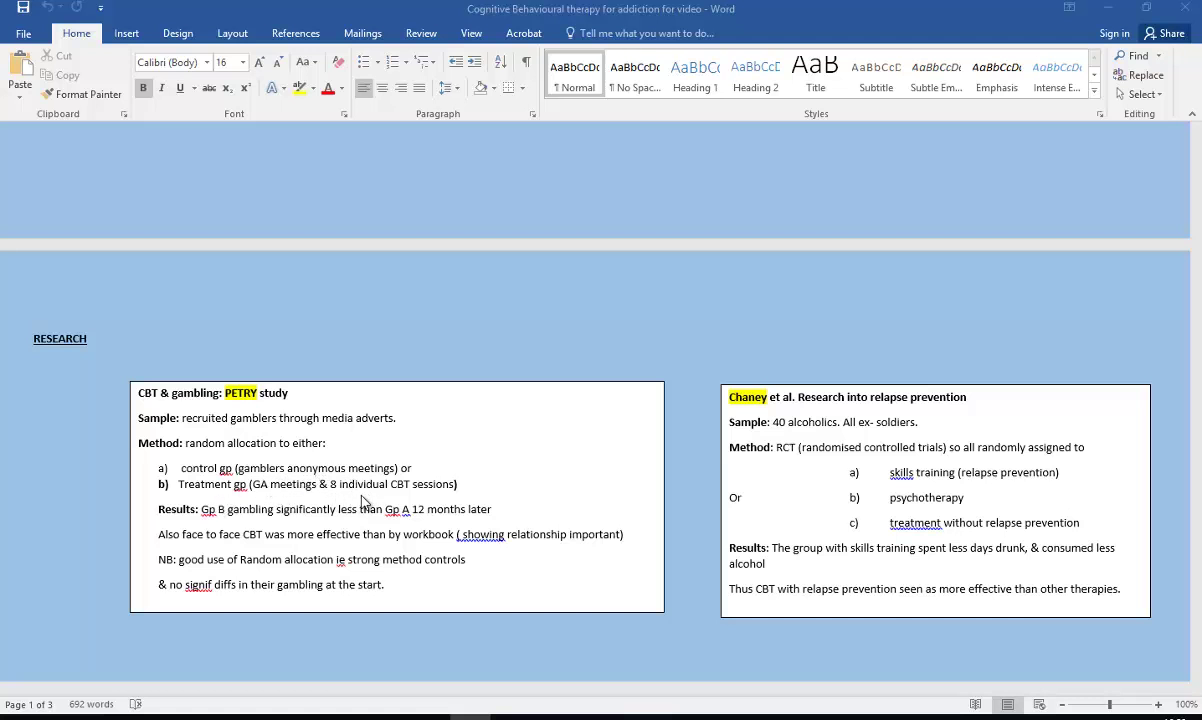
mouse_move(482, 620)
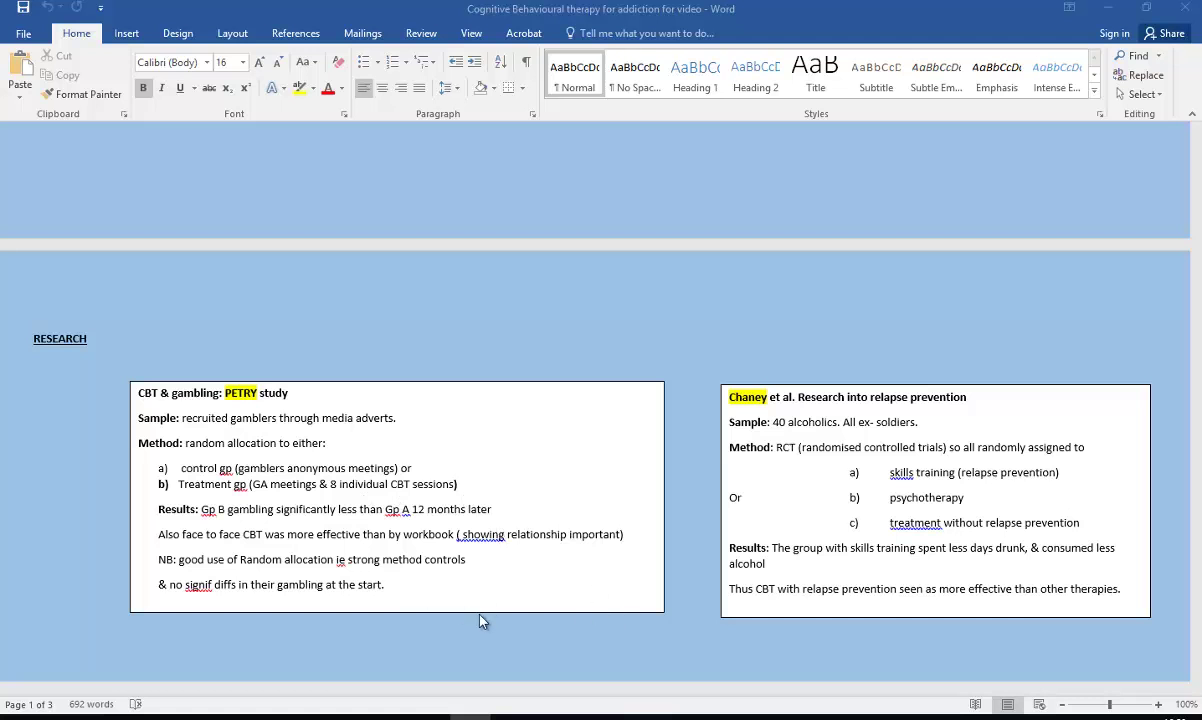
mouse_move(412, 548)
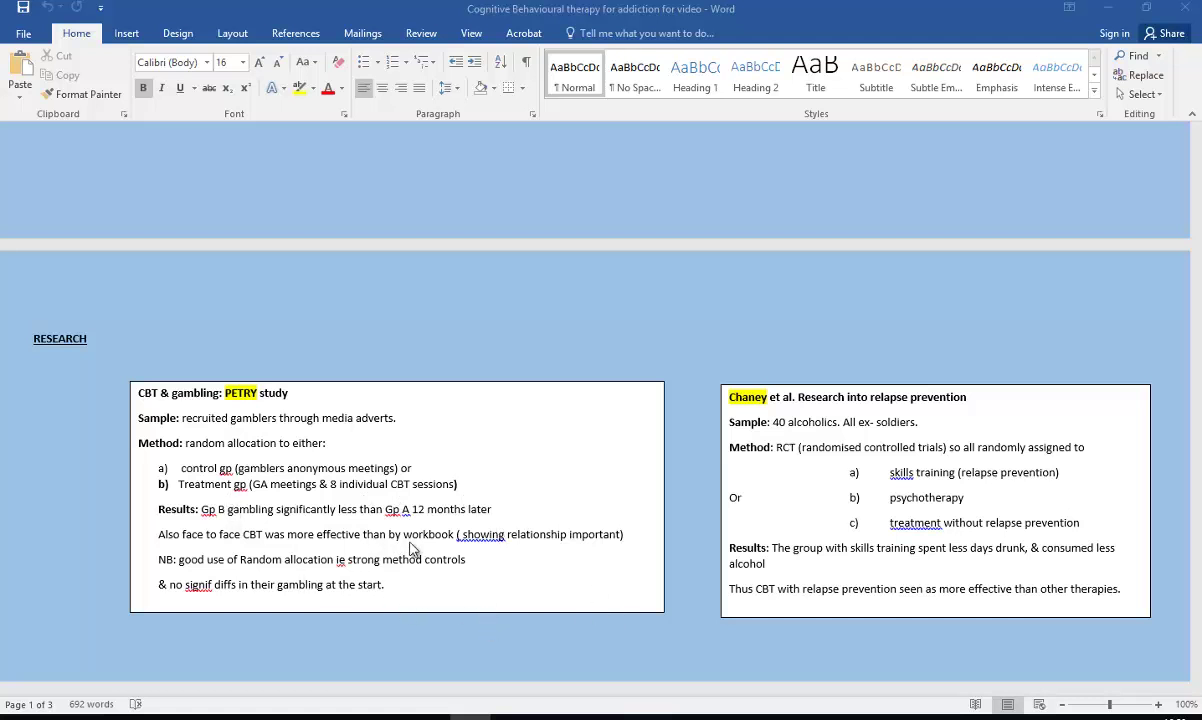
mouse_move(500, 586)
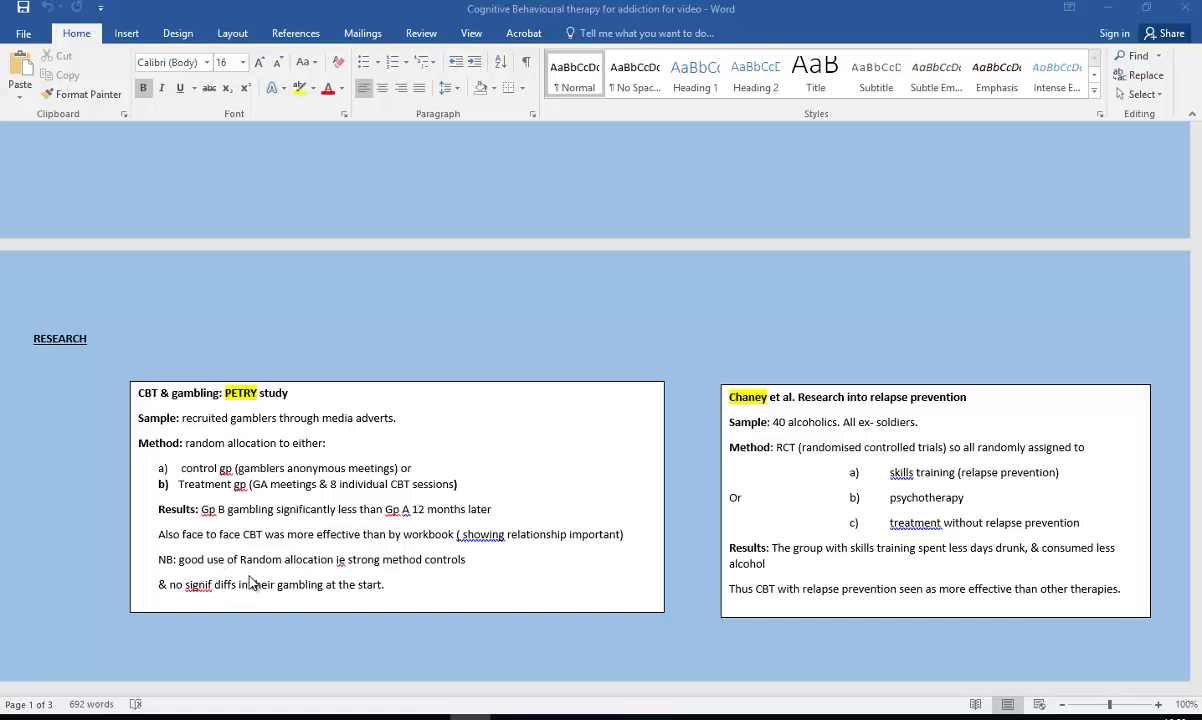
mouse_move(456, 596)
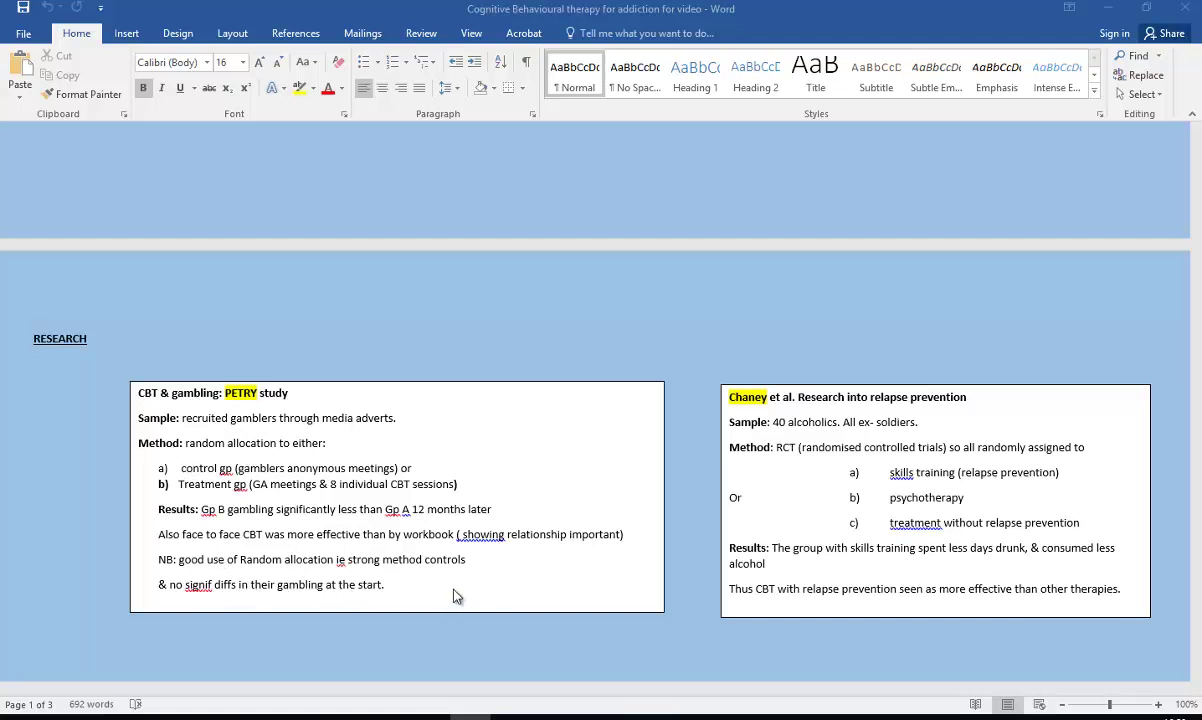
mouse_move(486, 586)
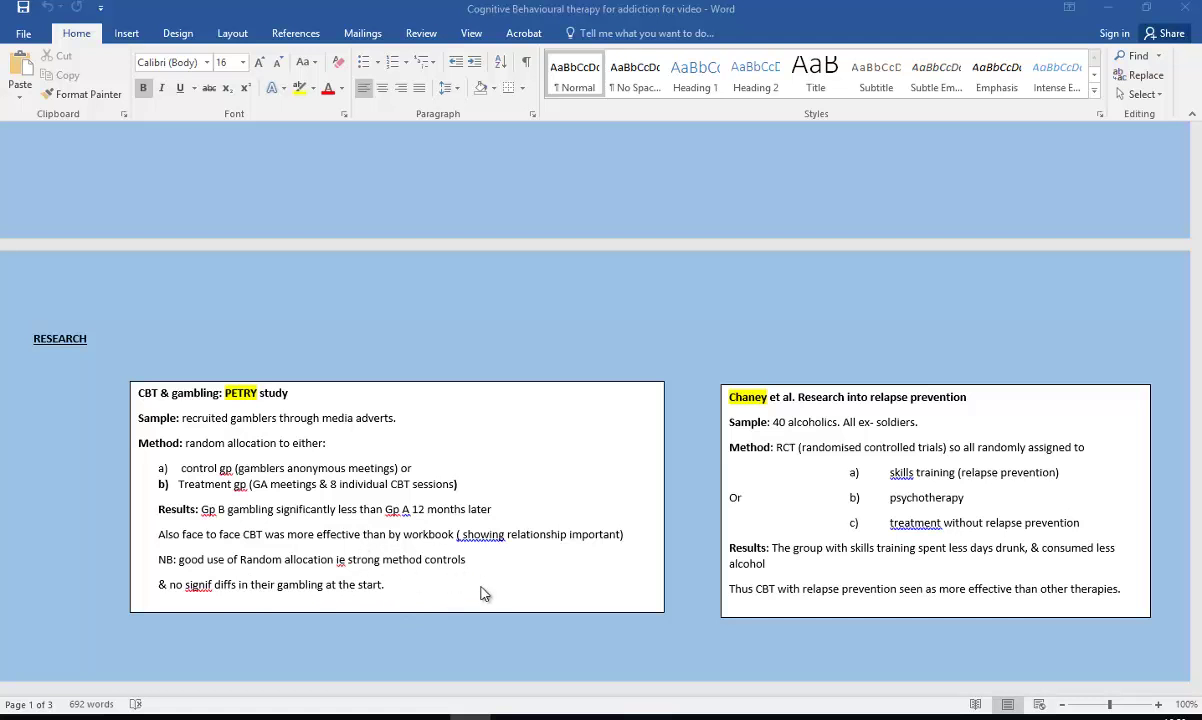
mouse_move(204, 612)
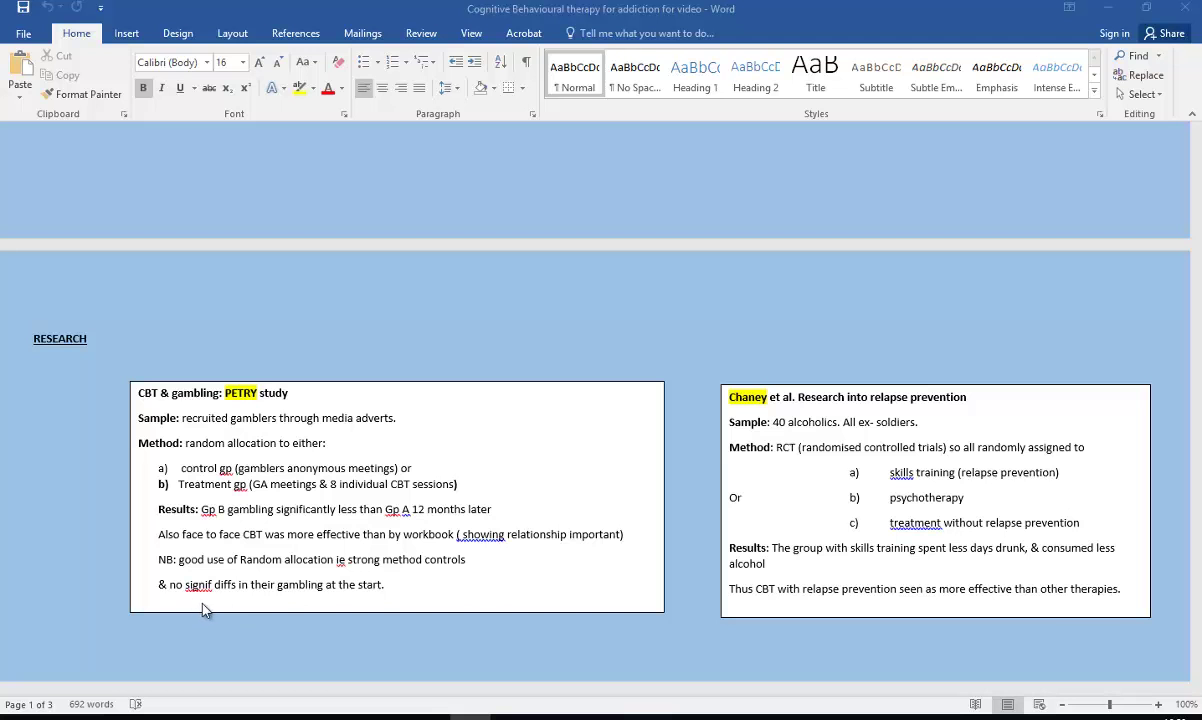
mouse_move(336, 612)
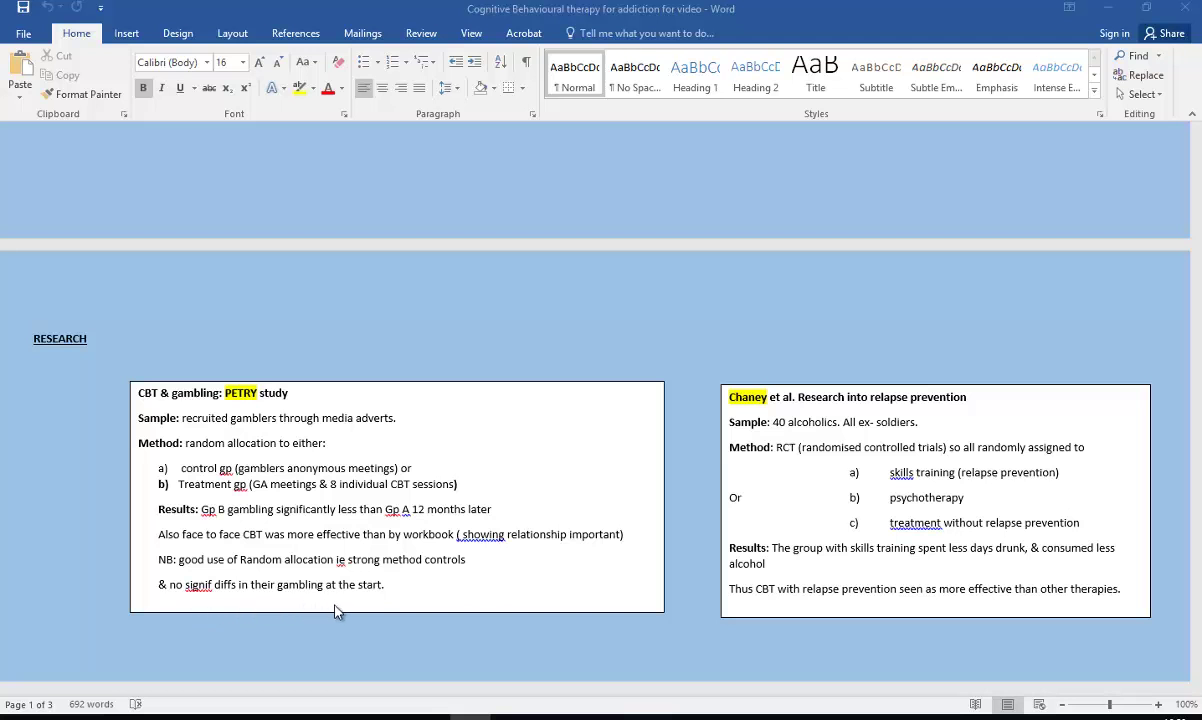
mouse_move(424, 572)
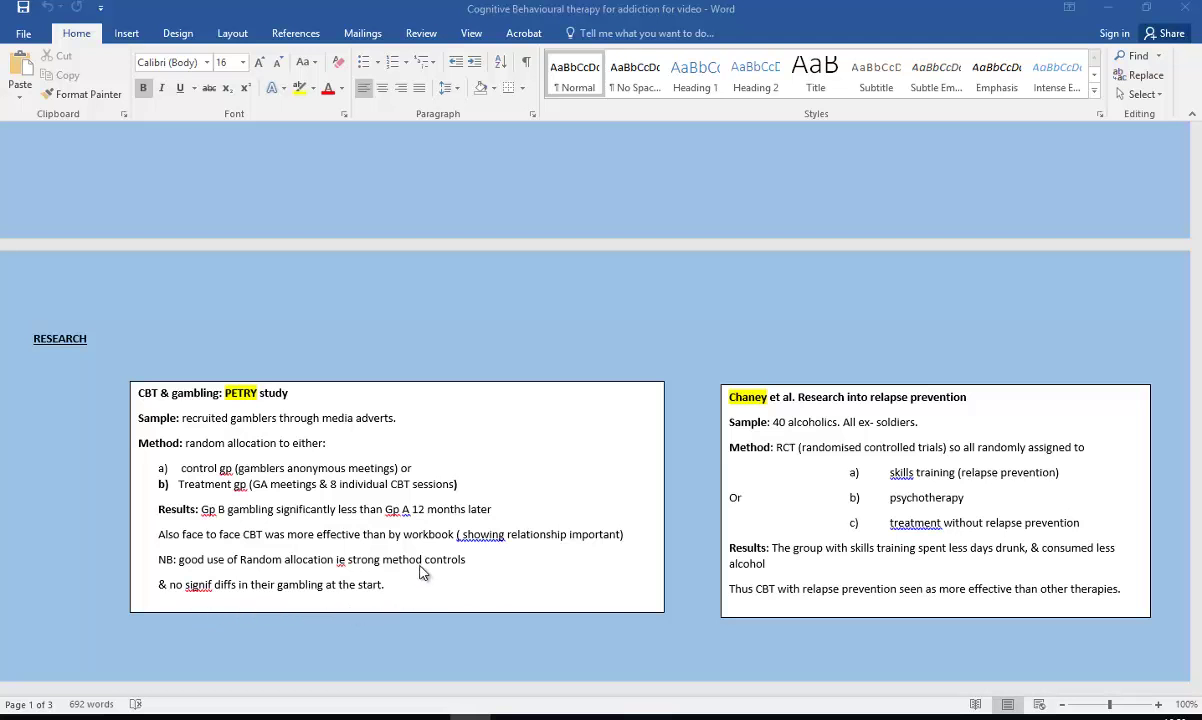
mouse_move(400, 638)
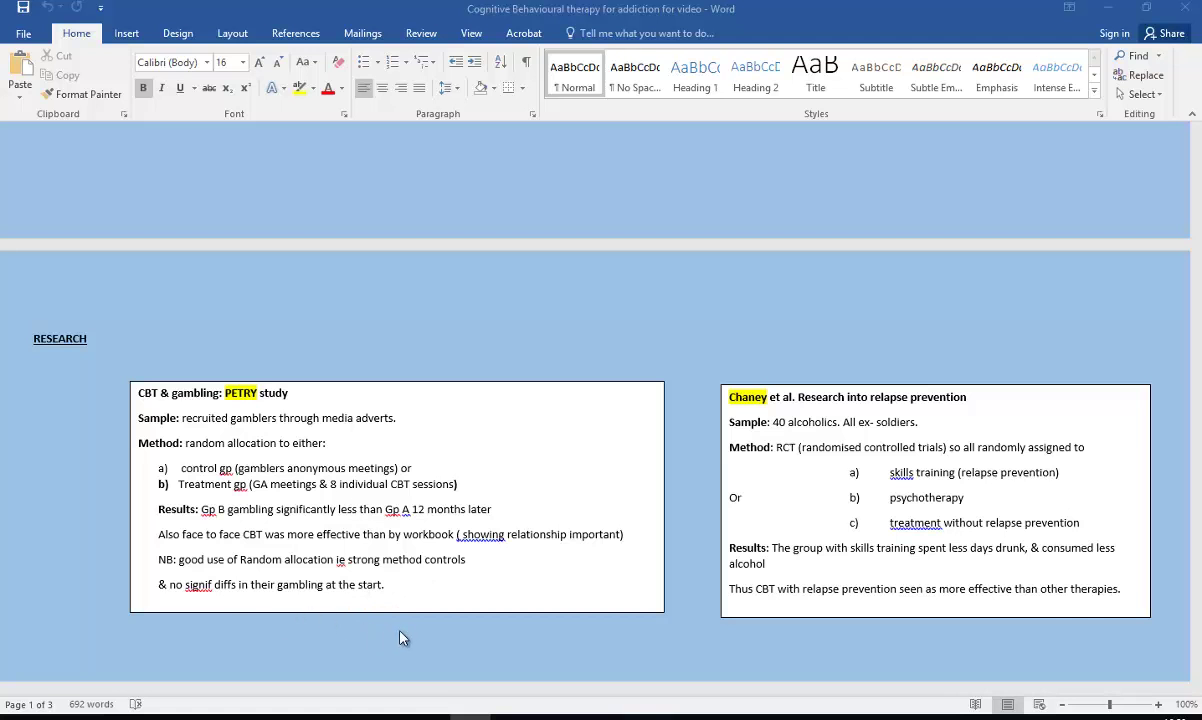
mouse_move(416, 614)
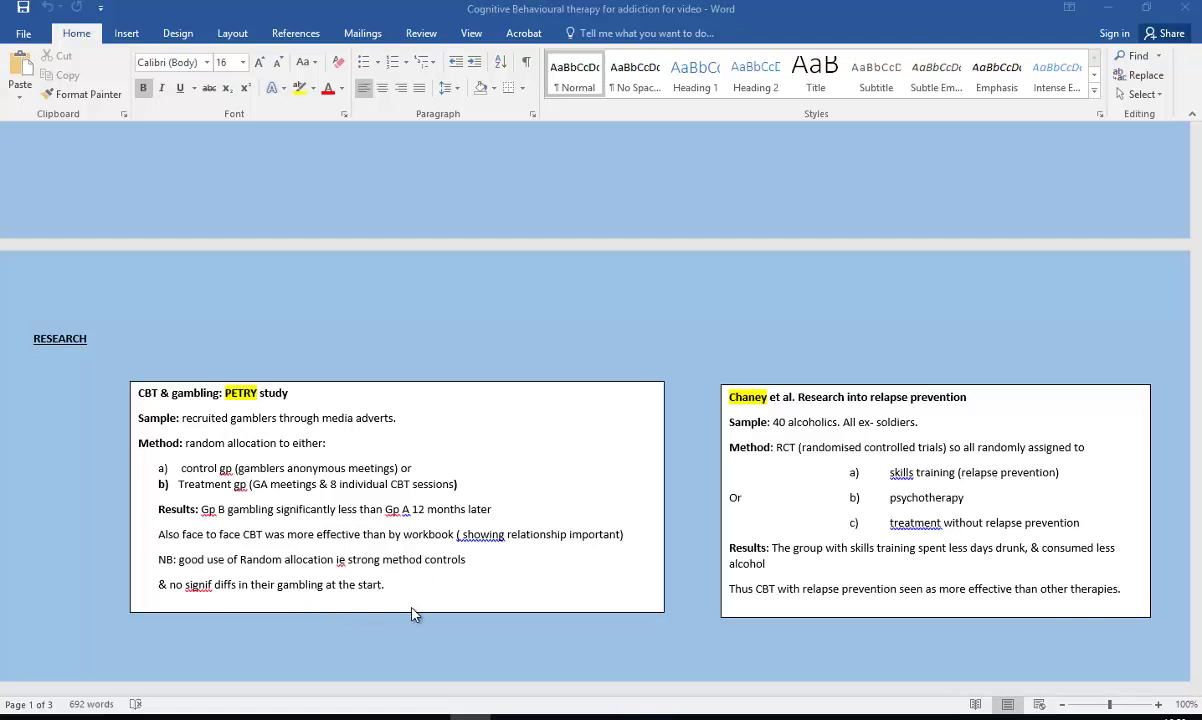
mouse_move(700, 504)
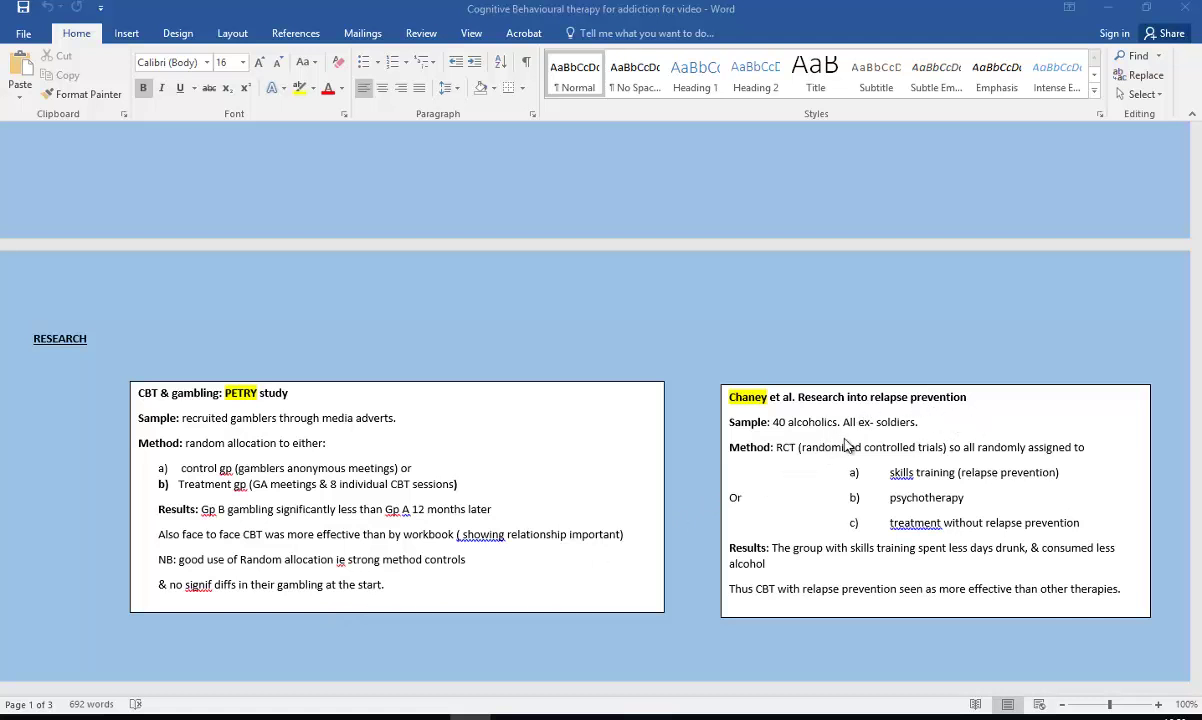
mouse_move(808, 500)
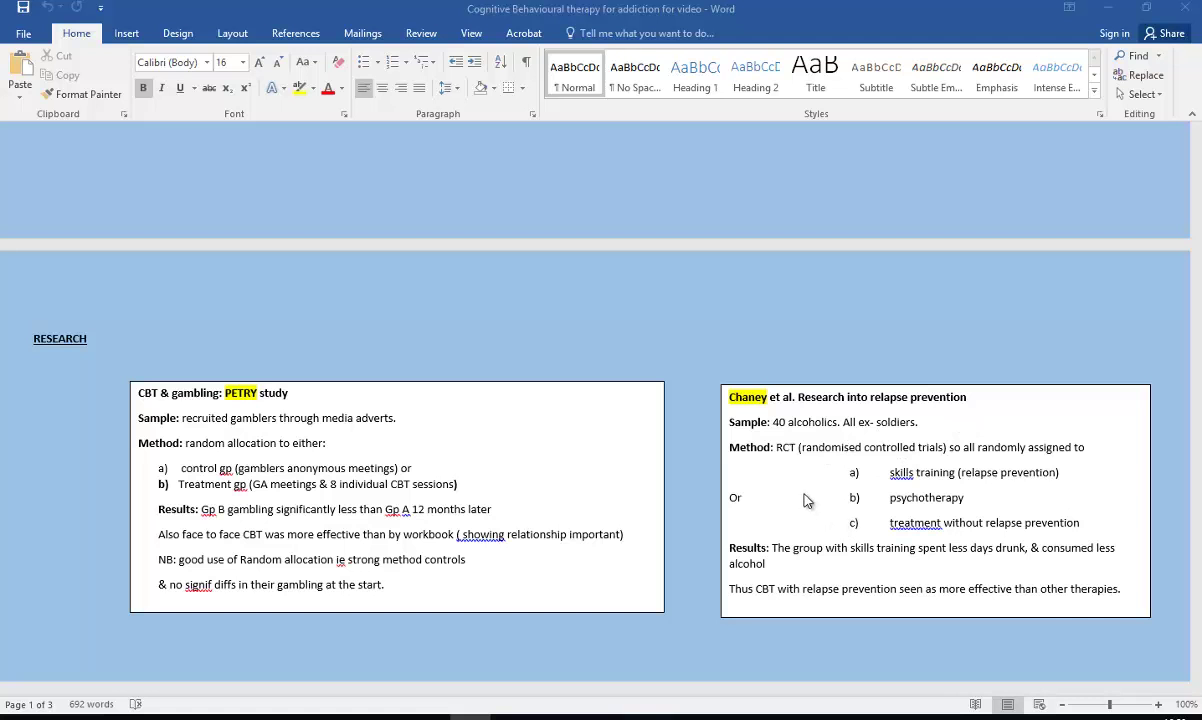
mouse_move(820, 472)
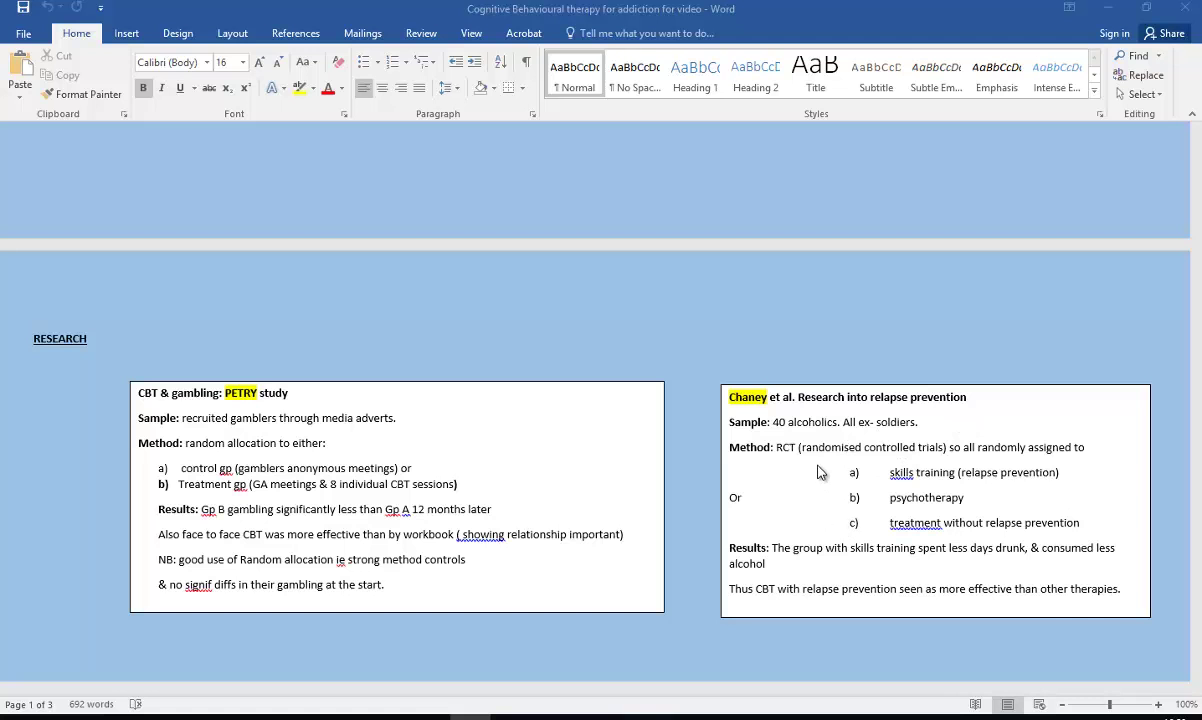
mouse_move(1092, 480)
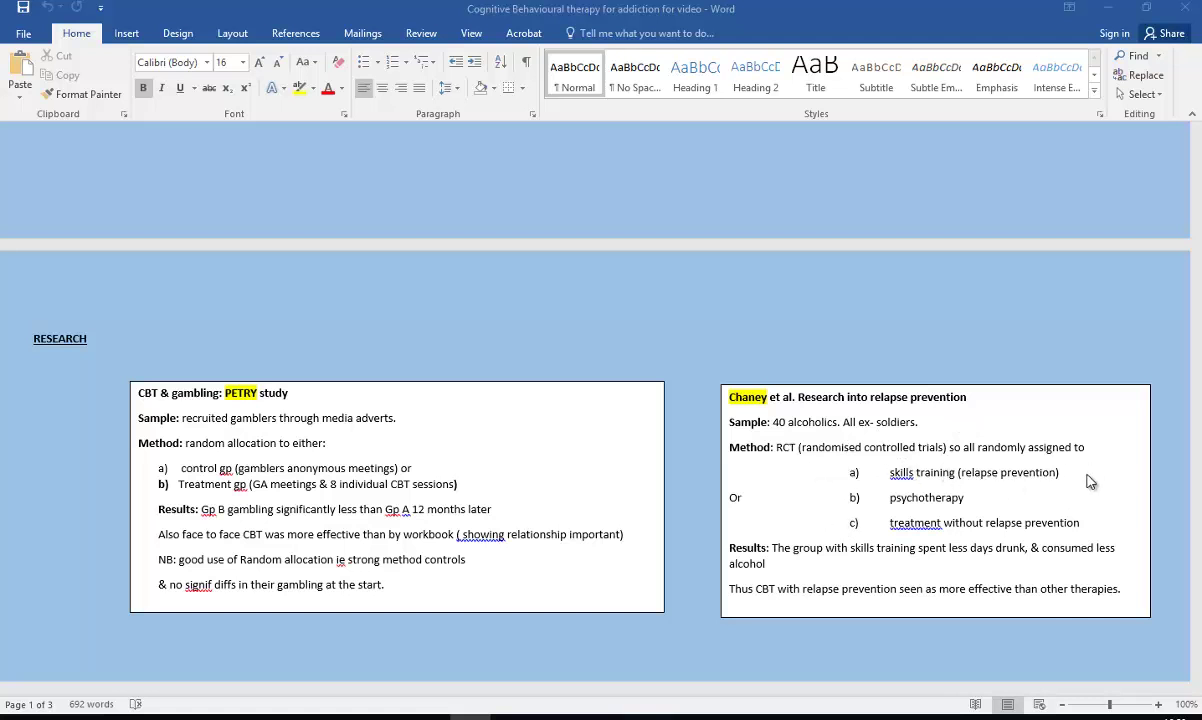
mouse_move(1016, 492)
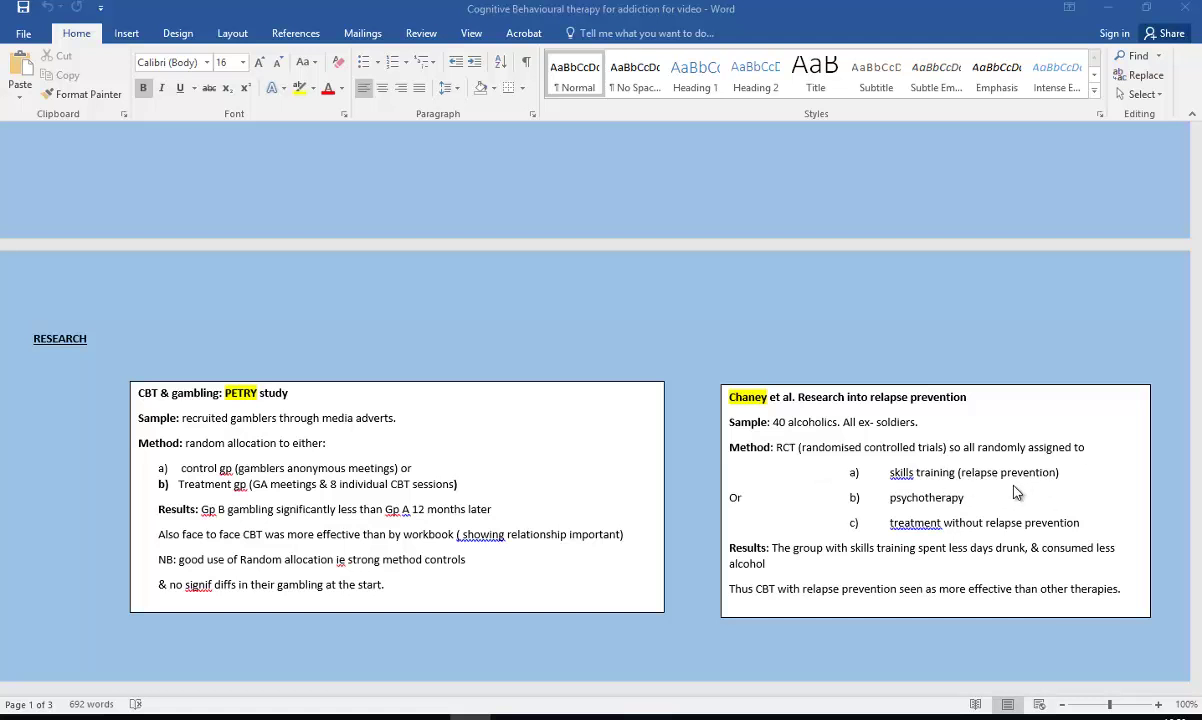
mouse_move(966, 520)
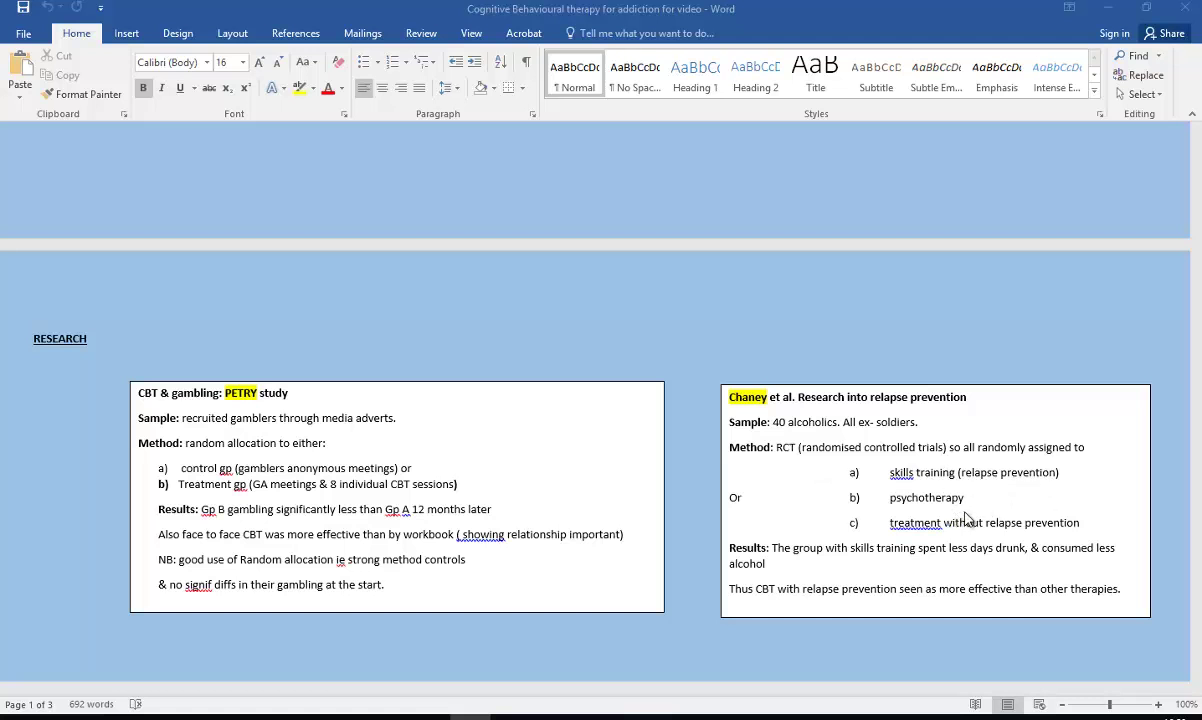
mouse_move(1036, 542)
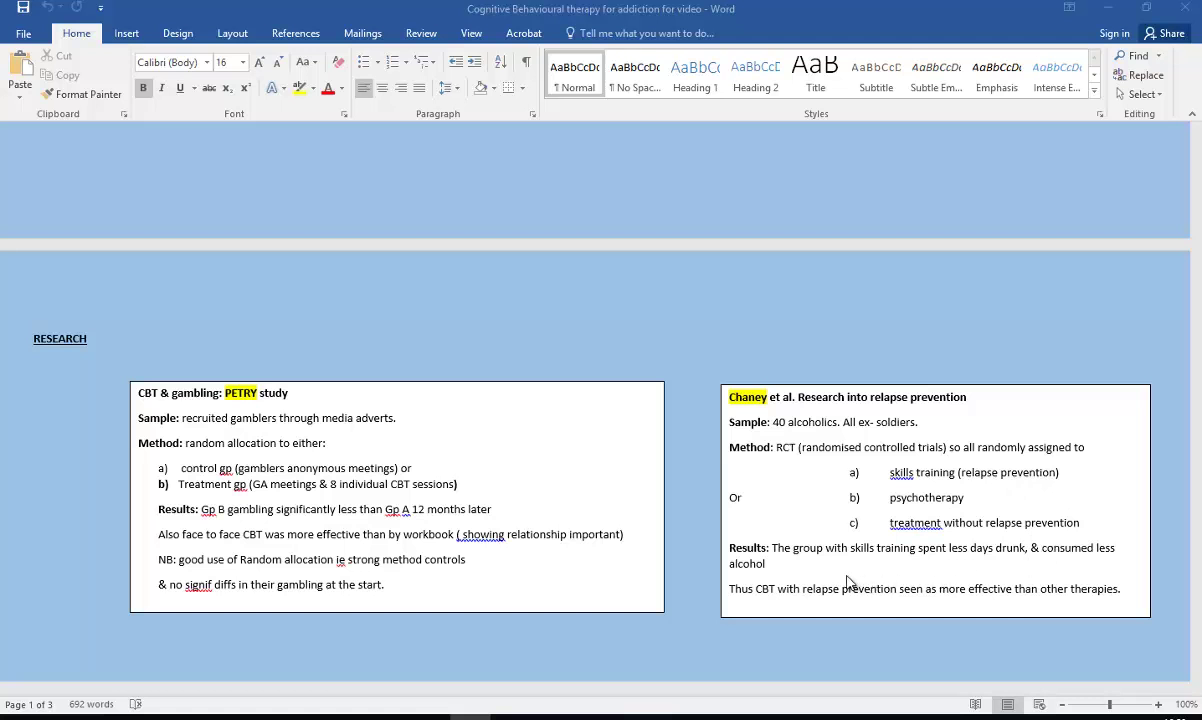
mouse_move(966, 488)
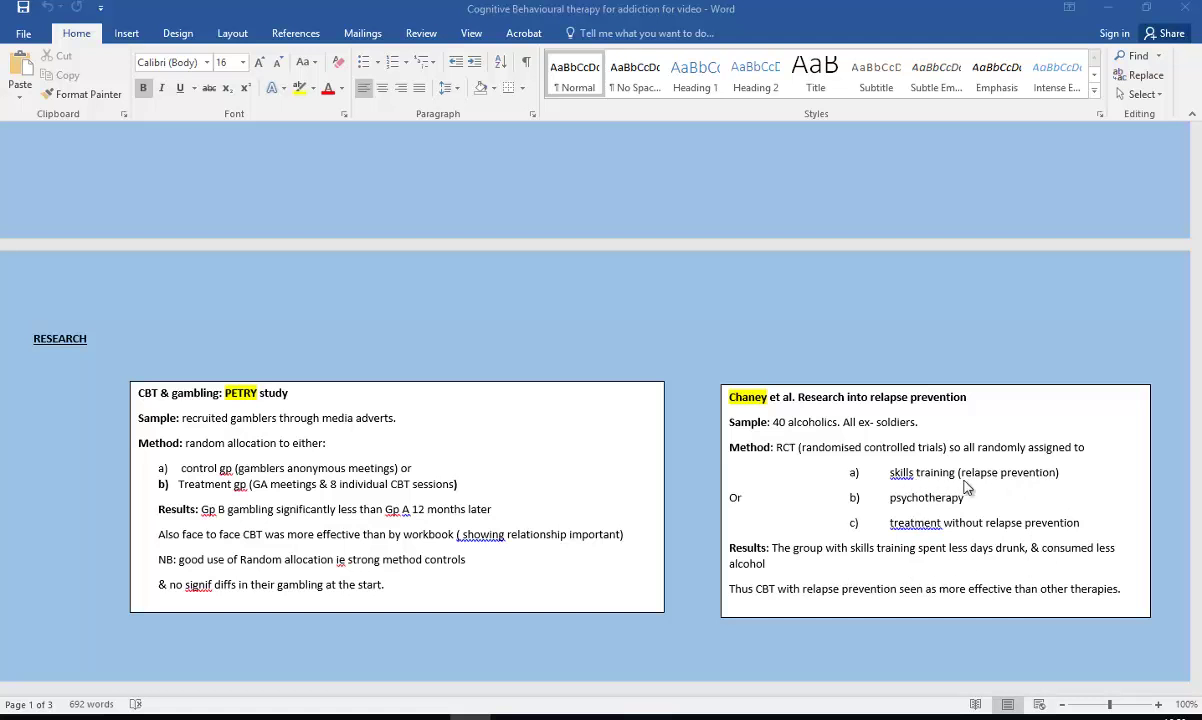
mouse_move(1084, 576)
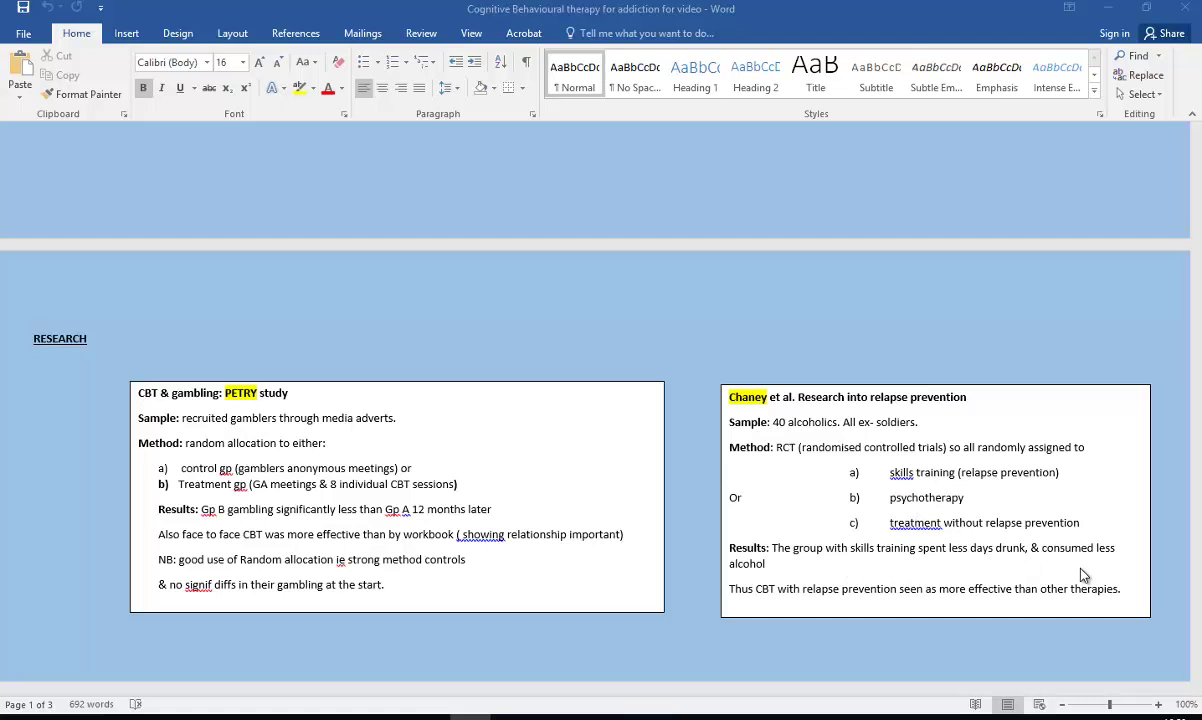
mouse_move(804, 572)
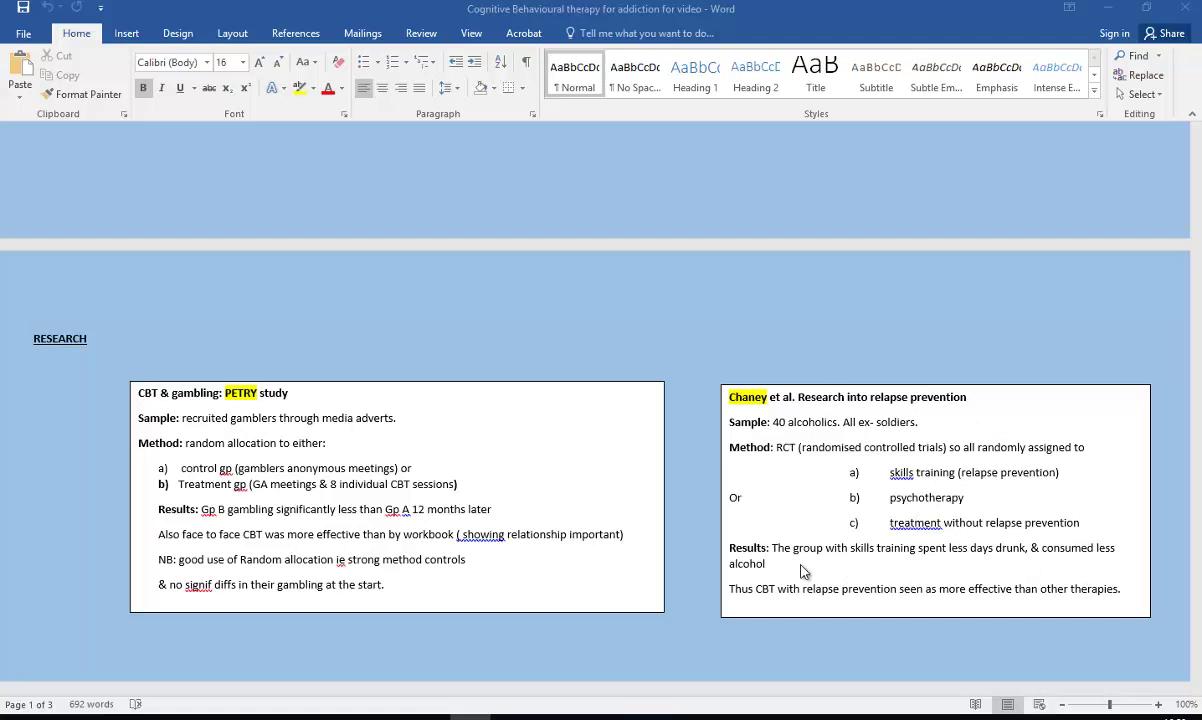
mouse_move(1008, 660)
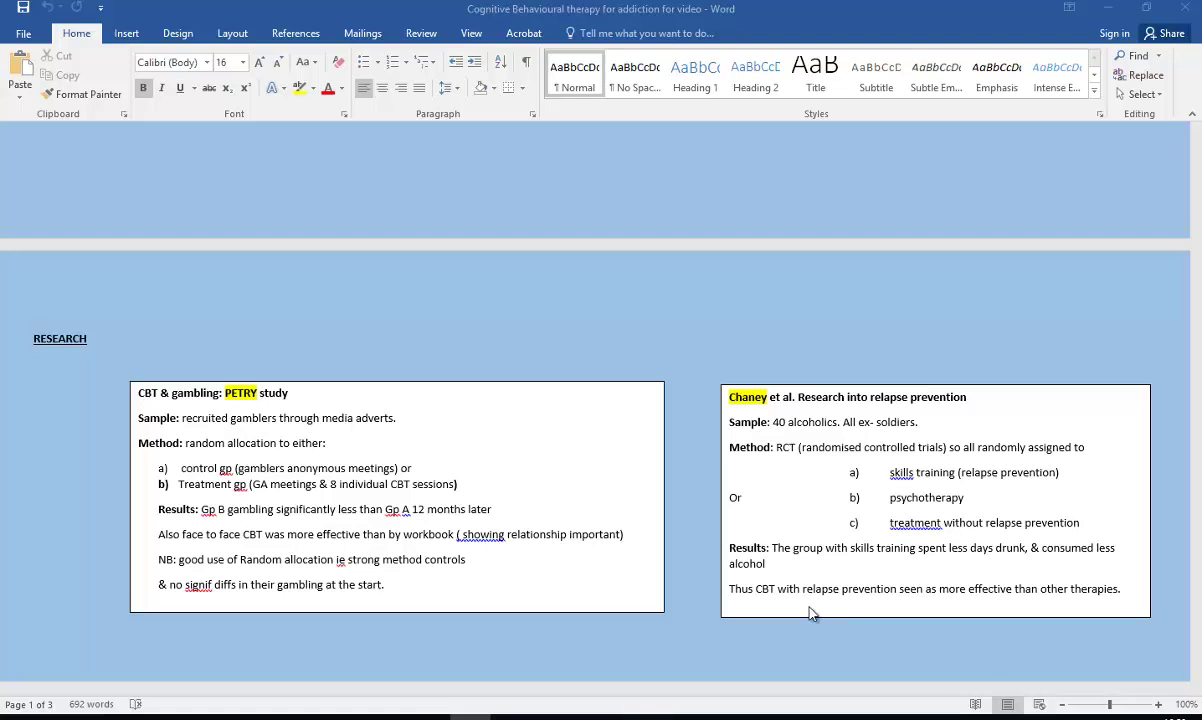
mouse_move(1076, 612)
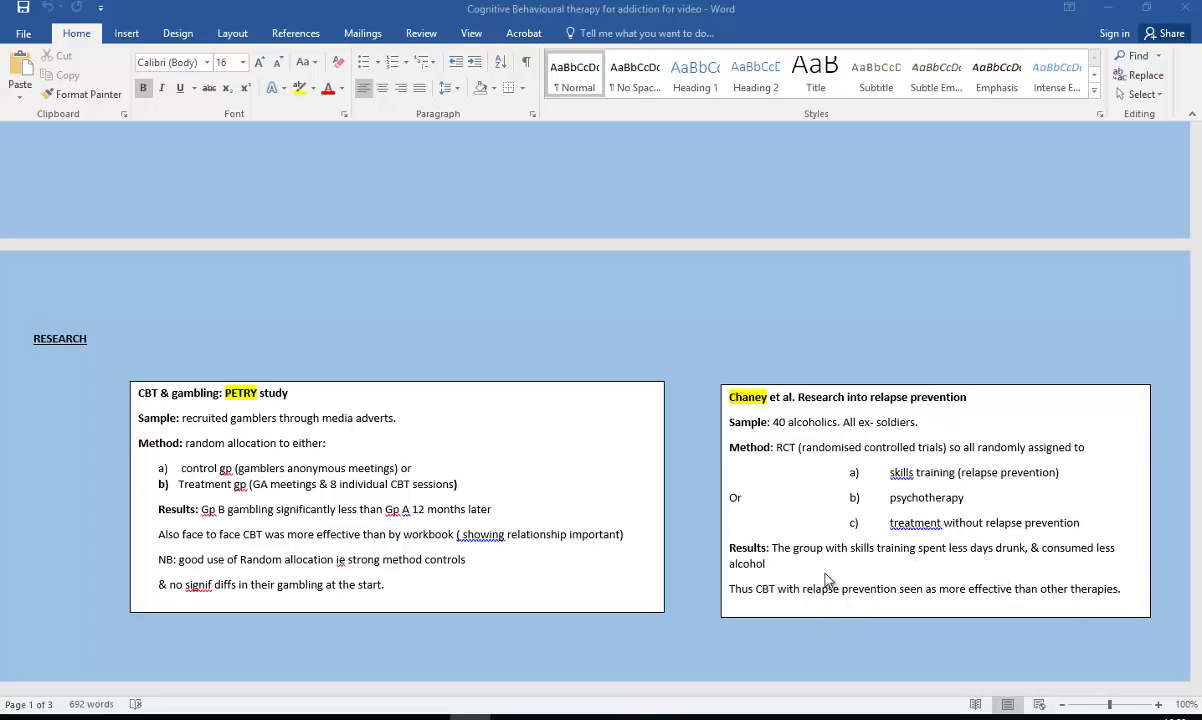
scroll(down, 3)
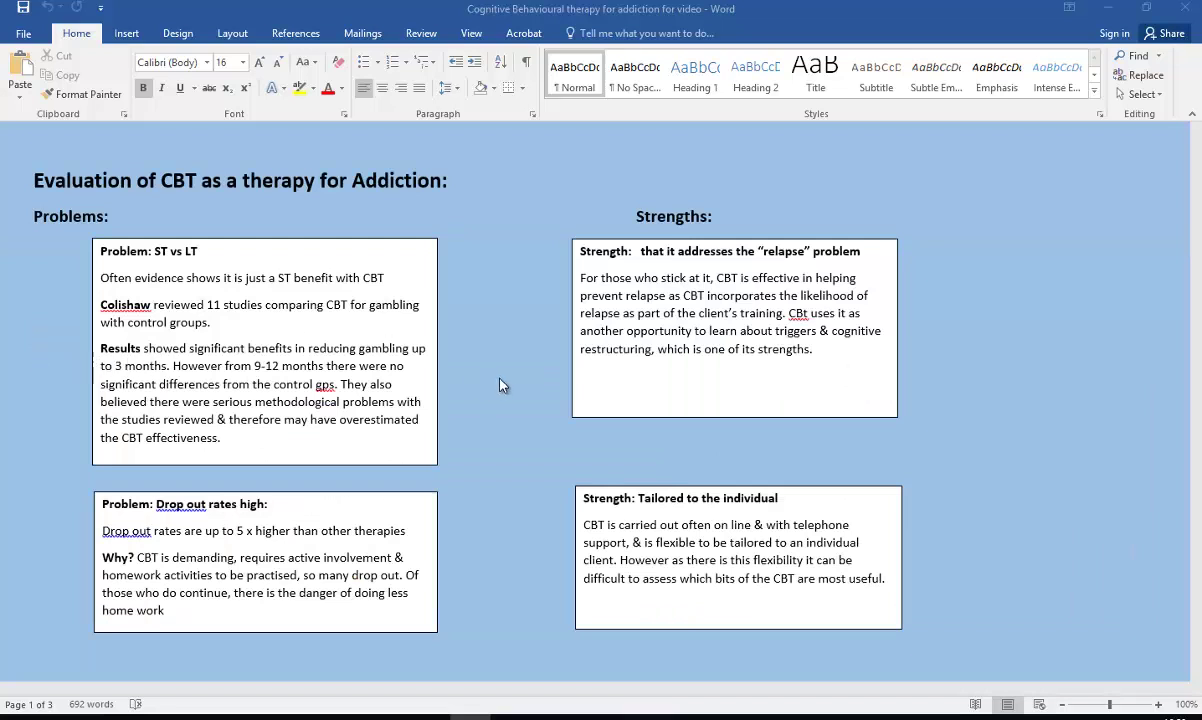
mouse_move(508, 294)
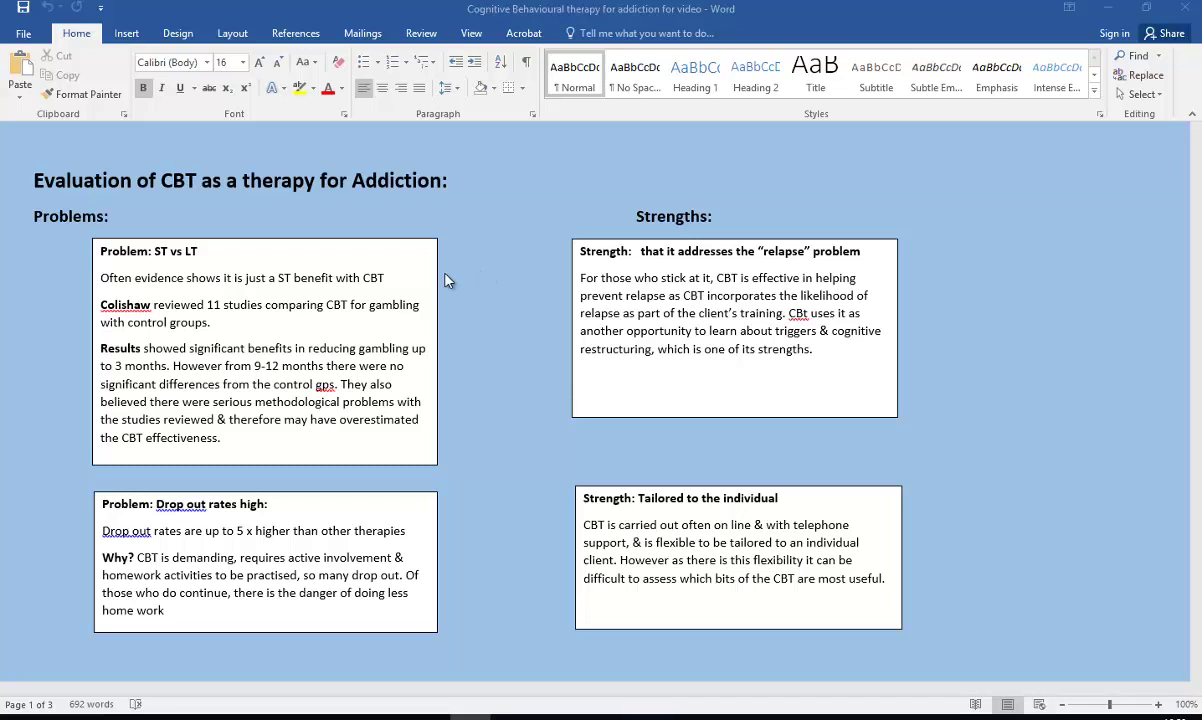
mouse_move(190, 268)
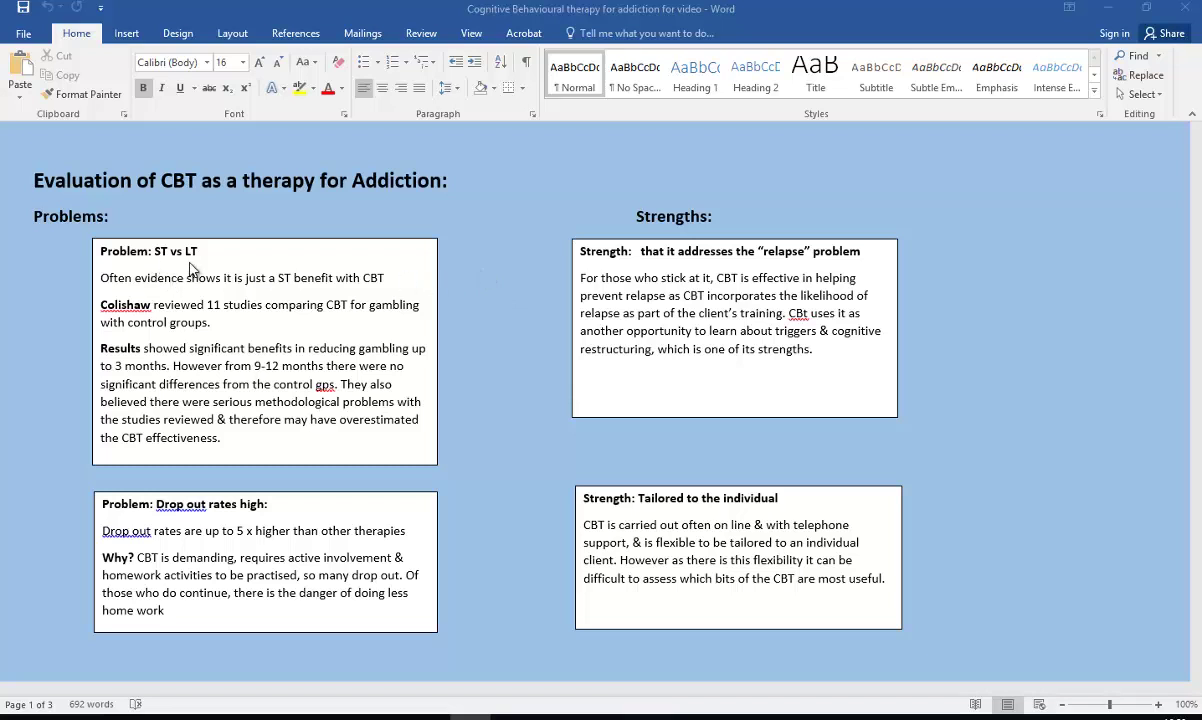
mouse_move(168, 264)
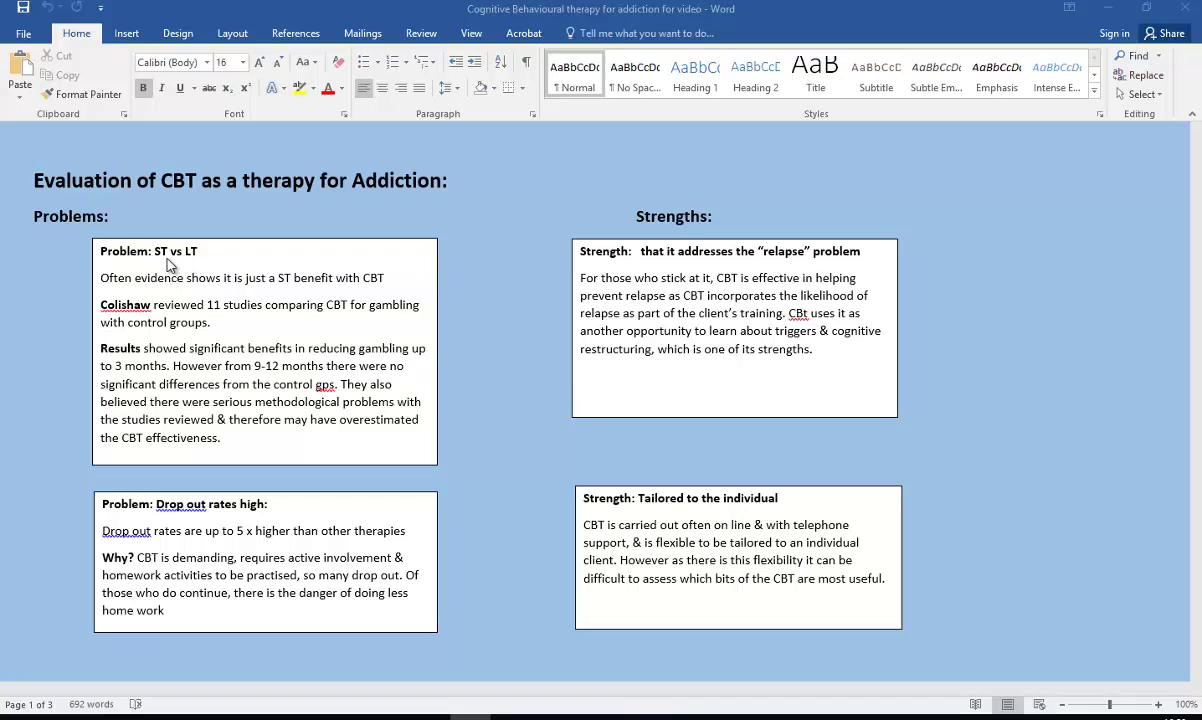
mouse_move(192, 264)
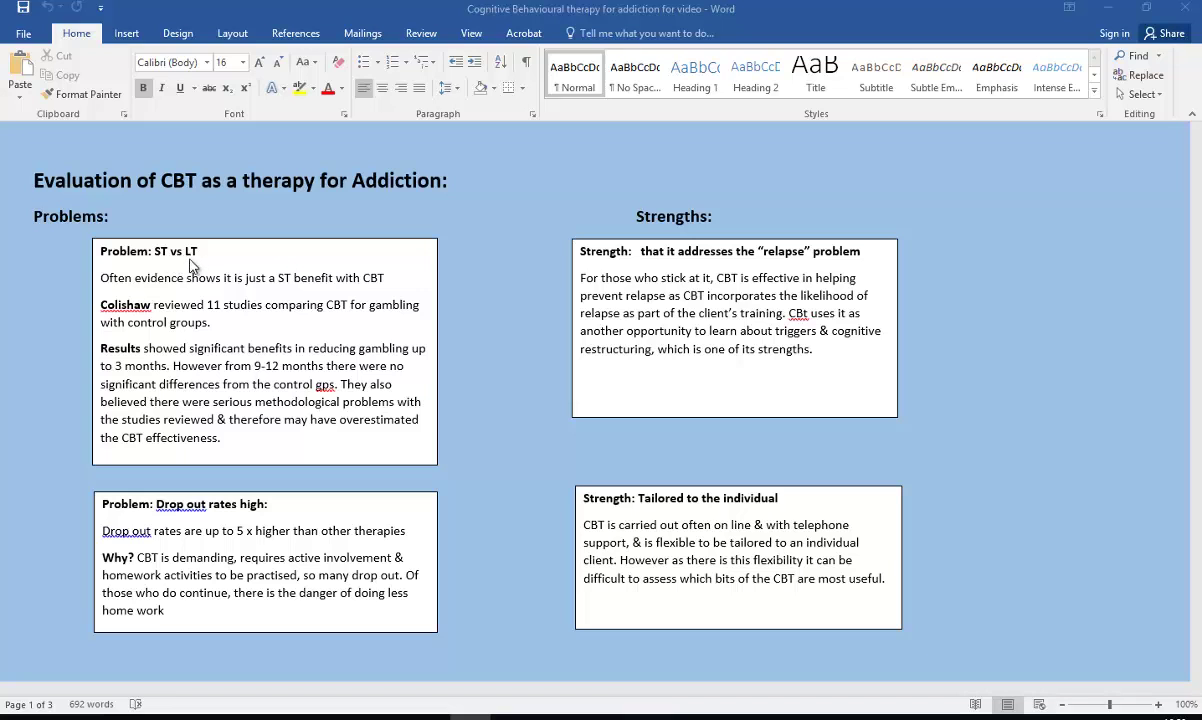
mouse_move(202, 292)
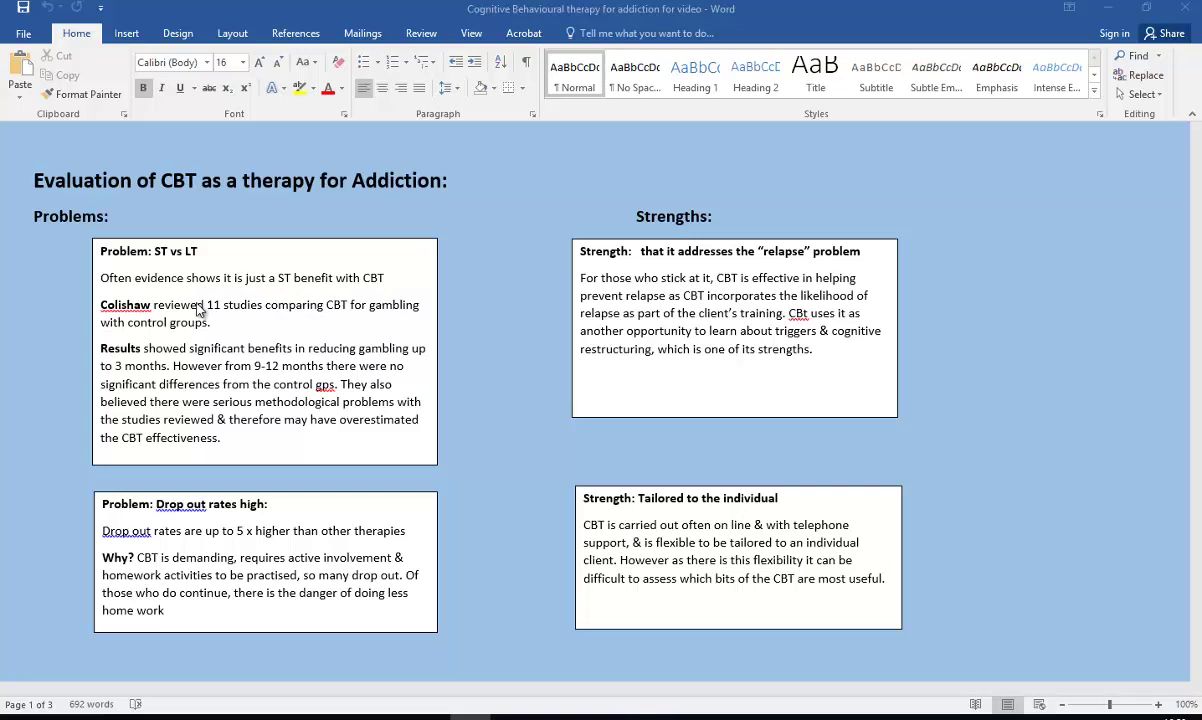
mouse_move(312, 332)
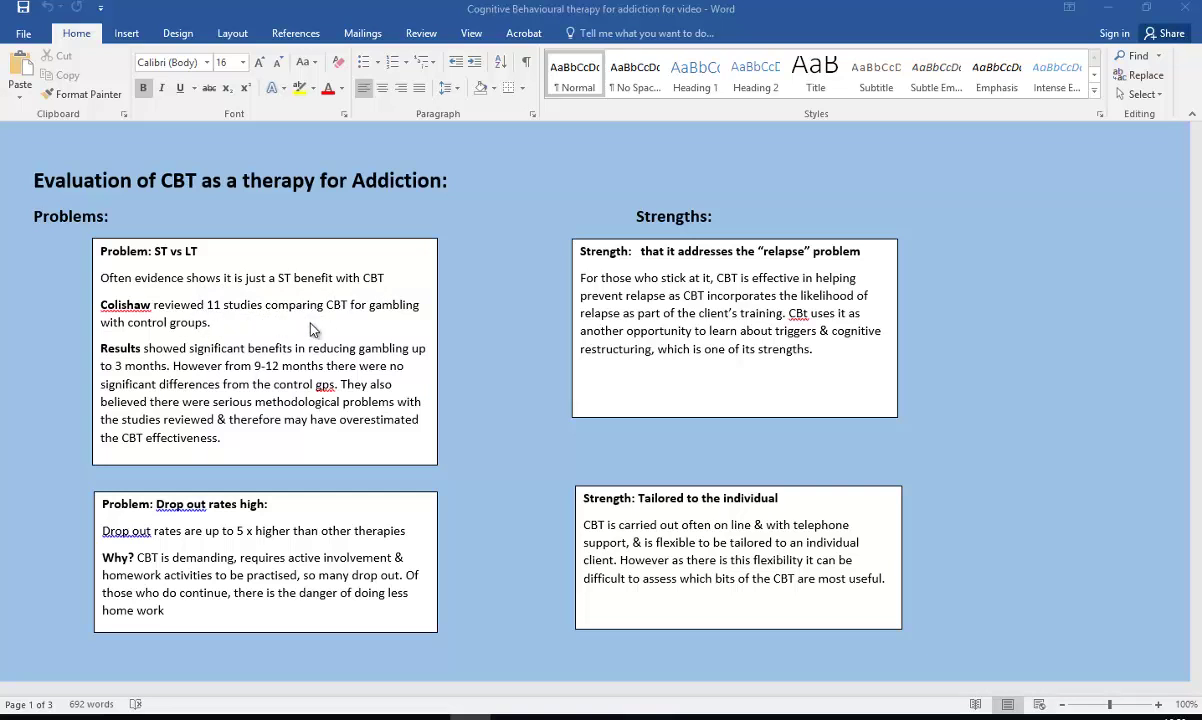
mouse_move(350, 322)
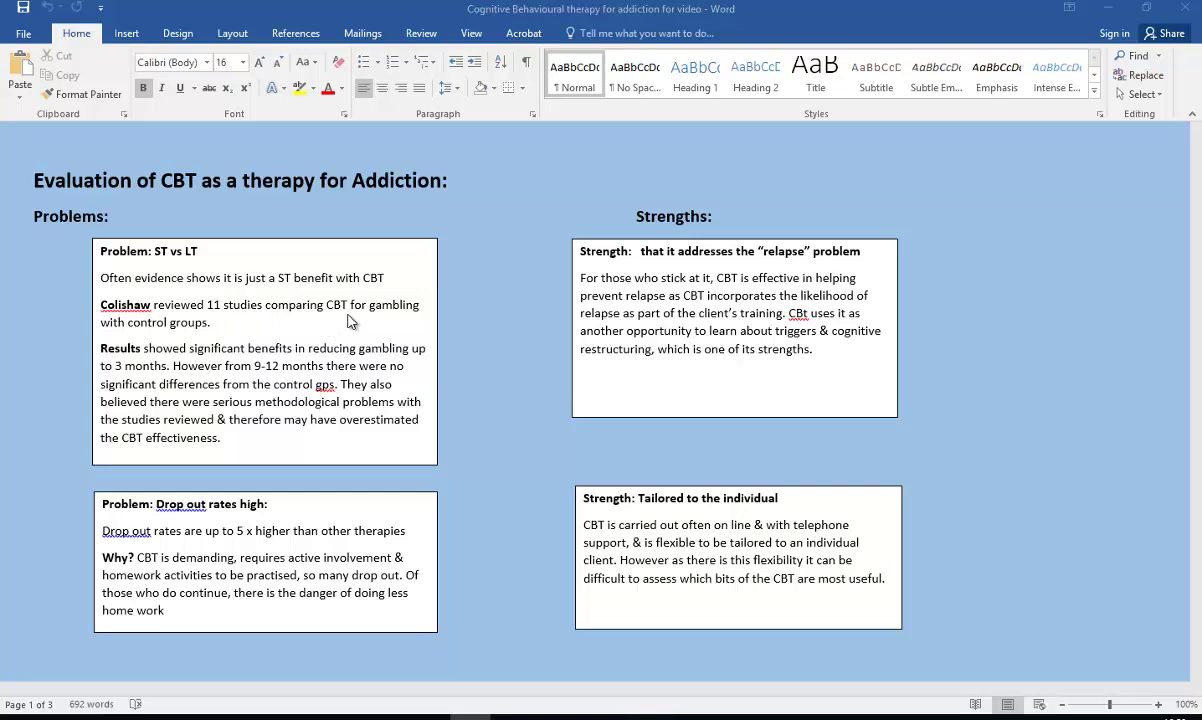
mouse_move(408, 376)
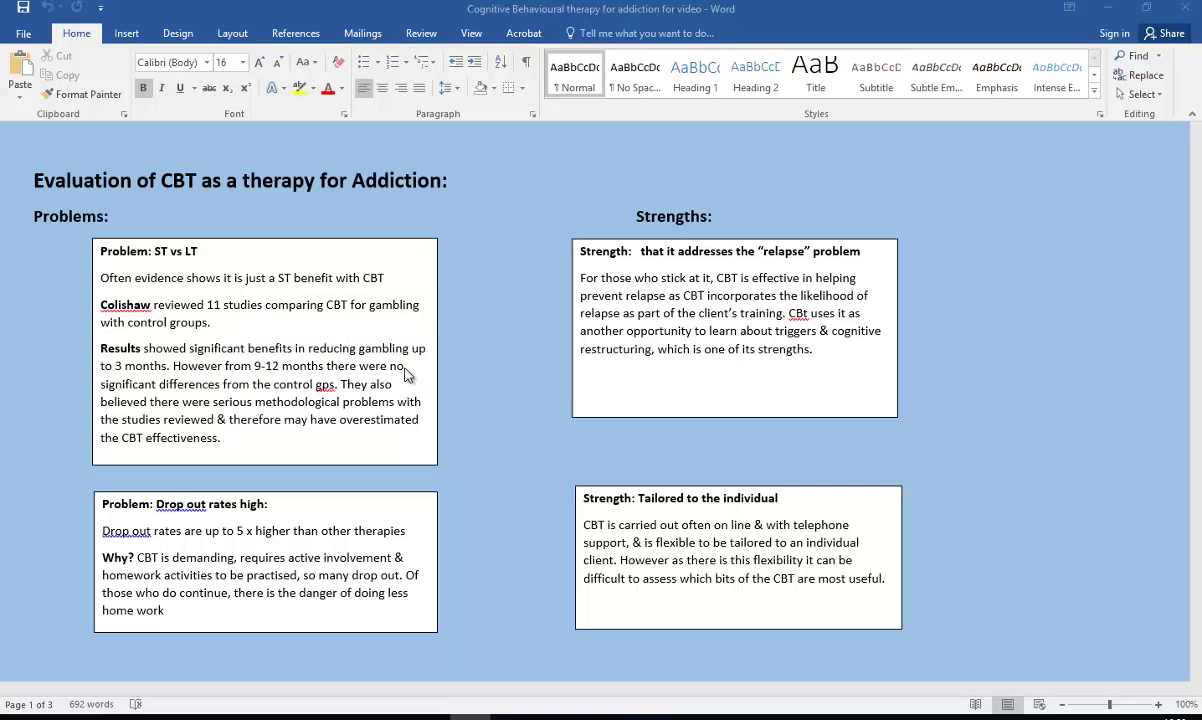
mouse_move(432, 376)
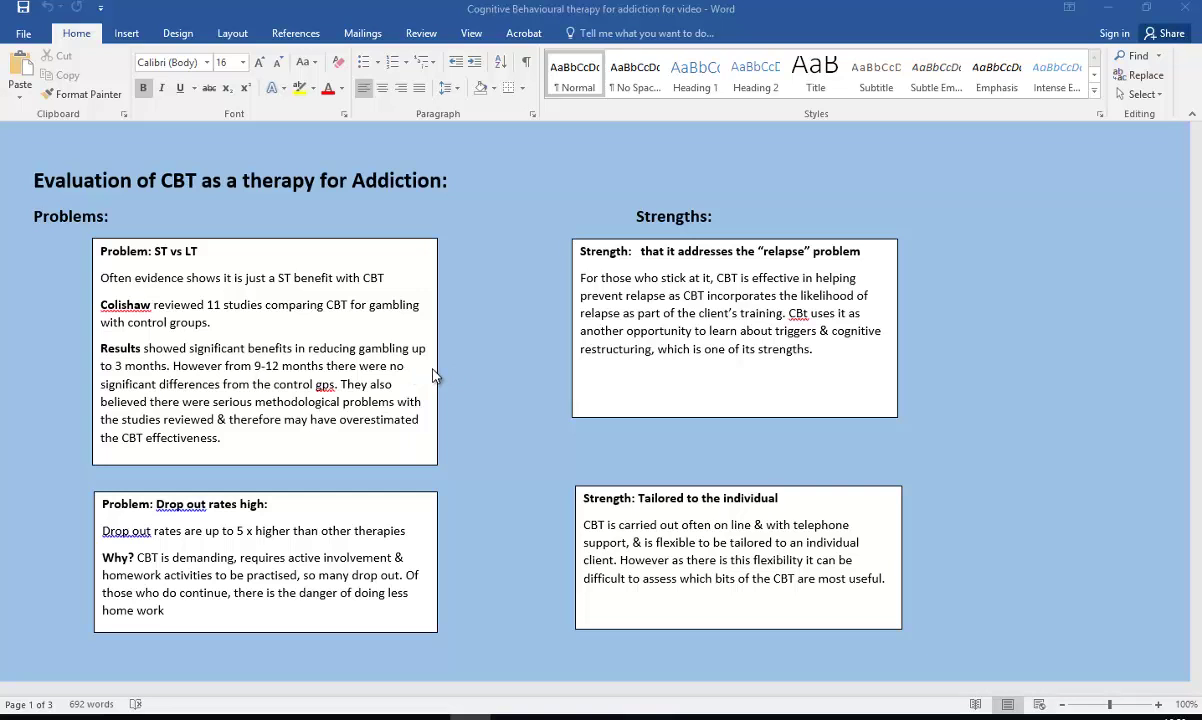
mouse_move(430, 380)
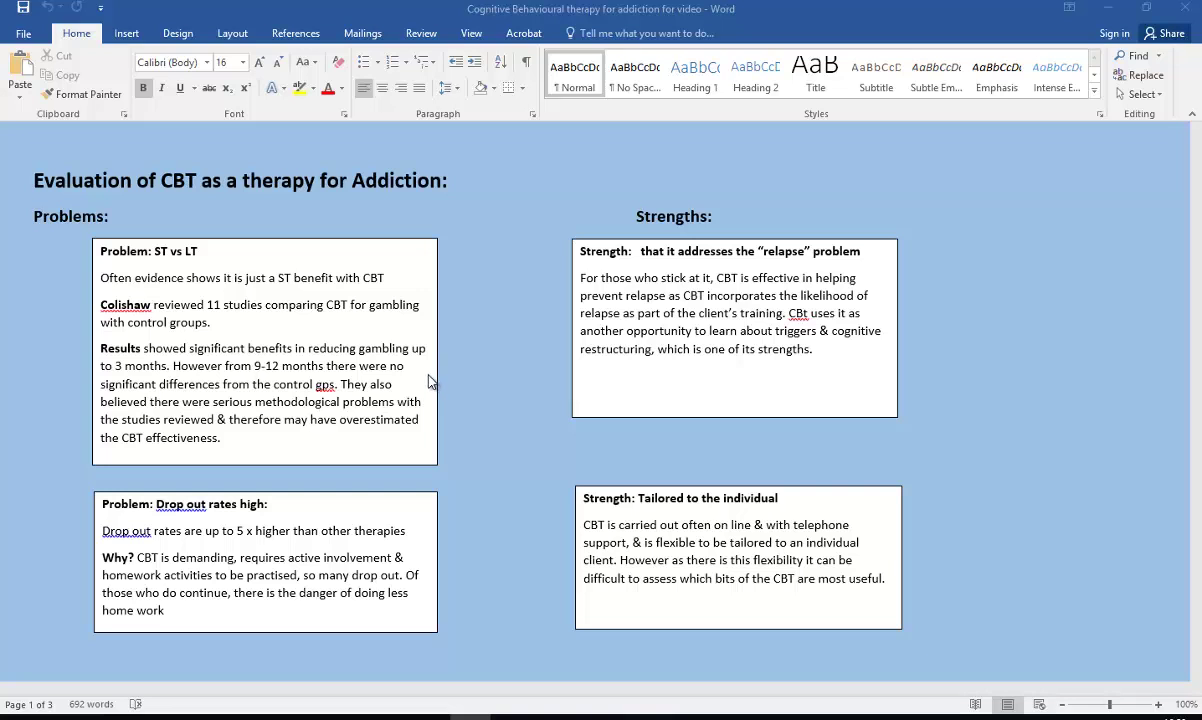
mouse_move(420, 386)
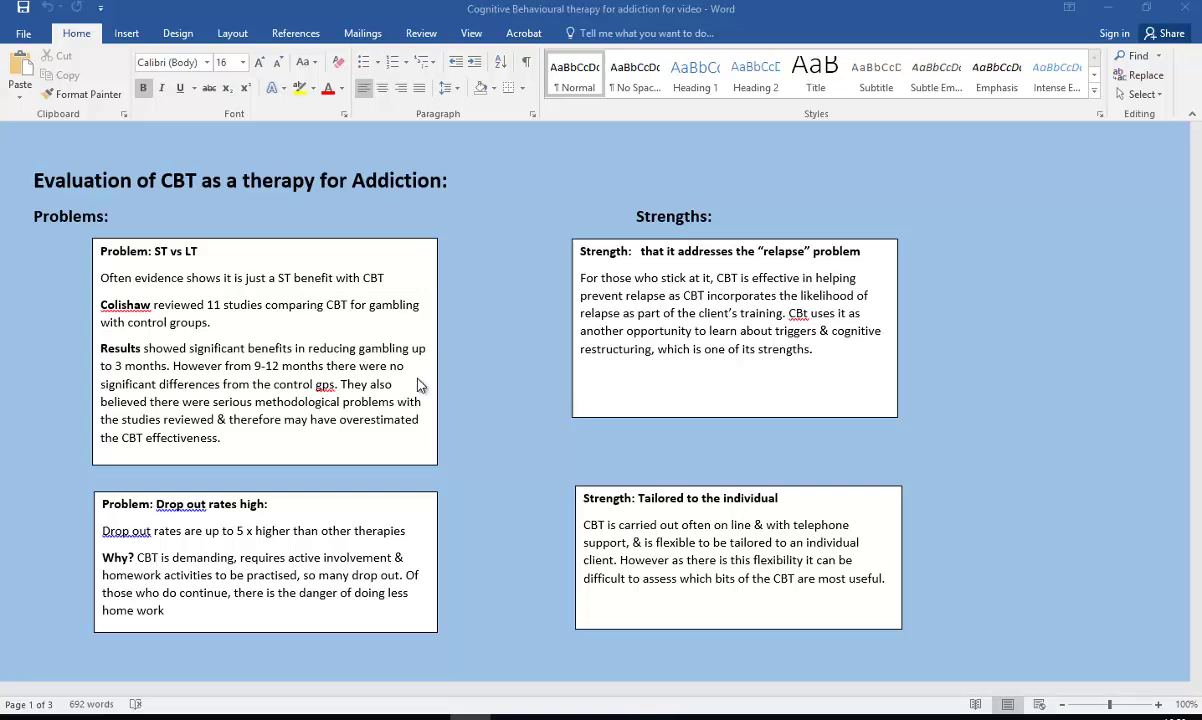
mouse_move(310, 362)
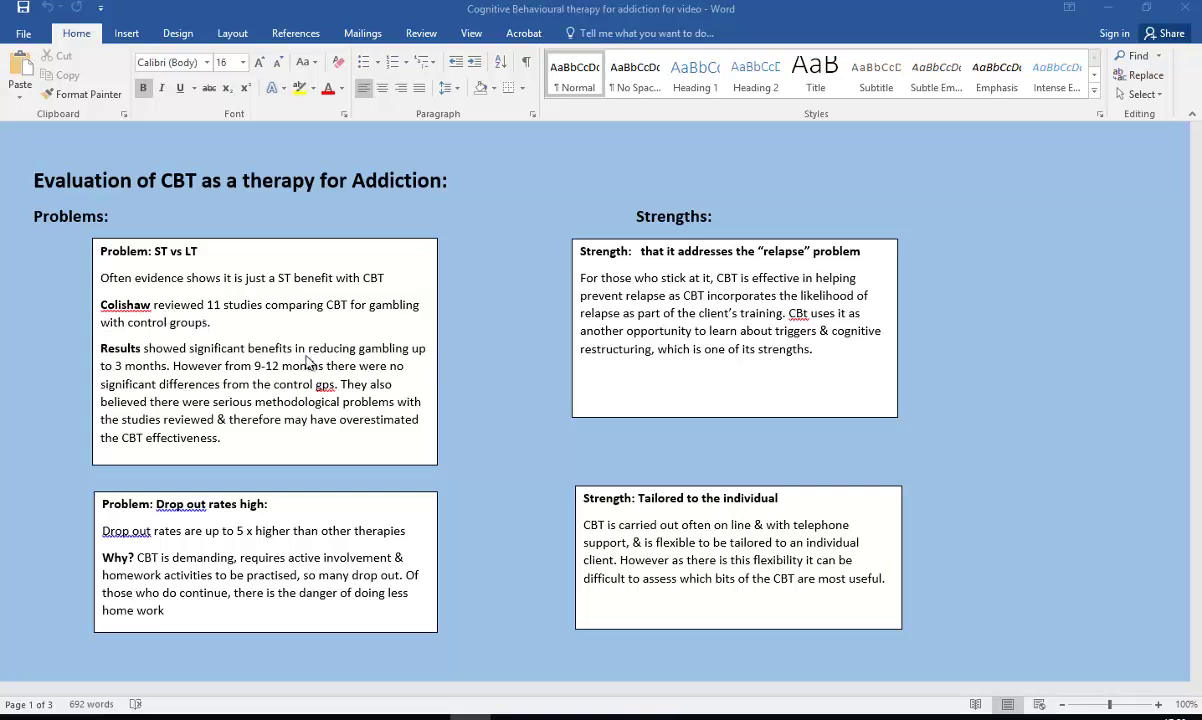
mouse_move(392, 444)
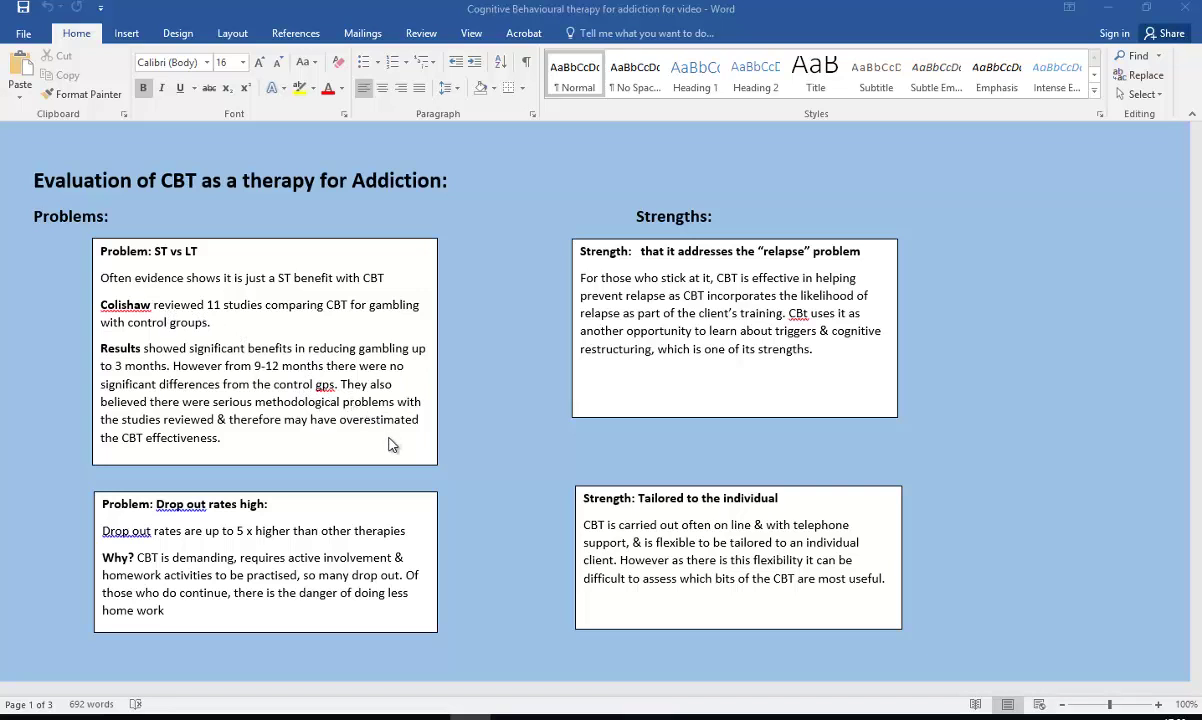
mouse_move(396, 450)
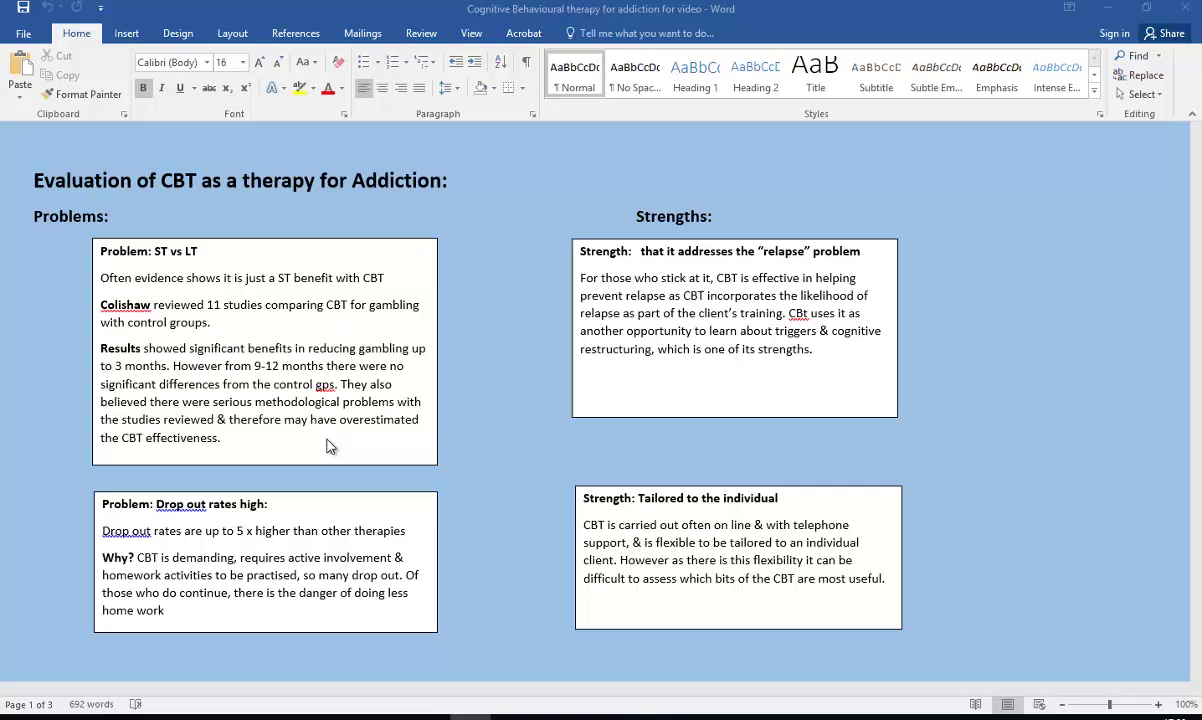
mouse_move(300, 456)
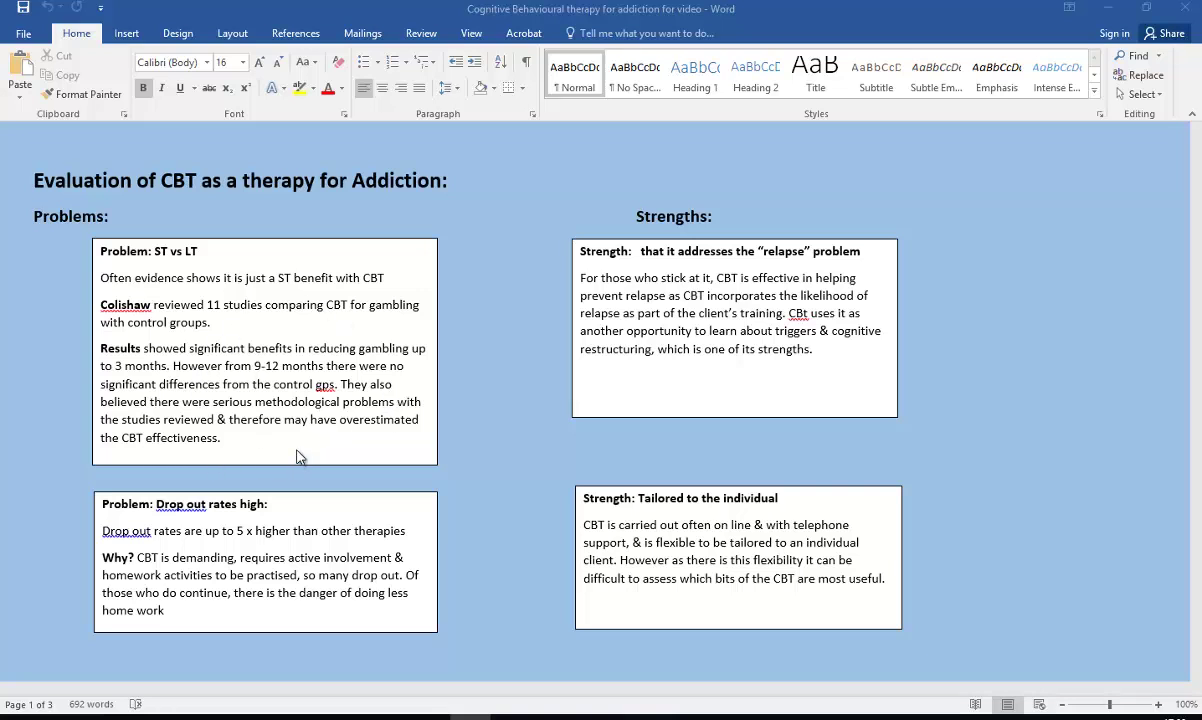
mouse_move(296, 544)
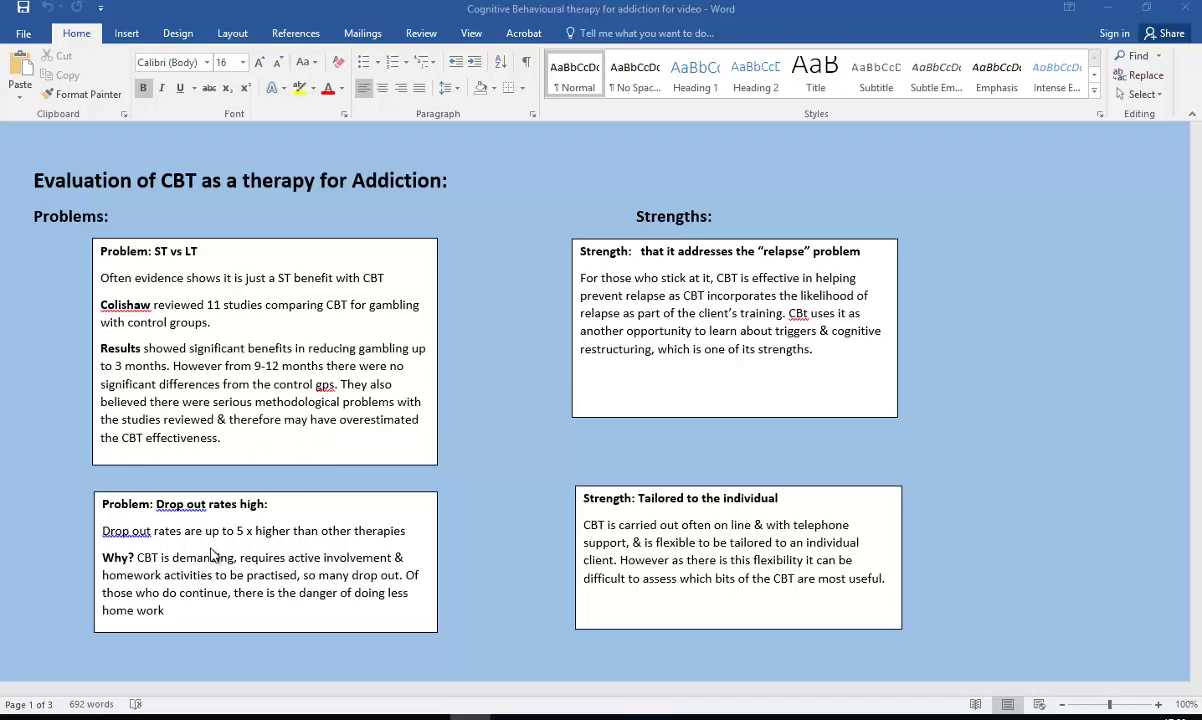
mouse_move(234, 548)
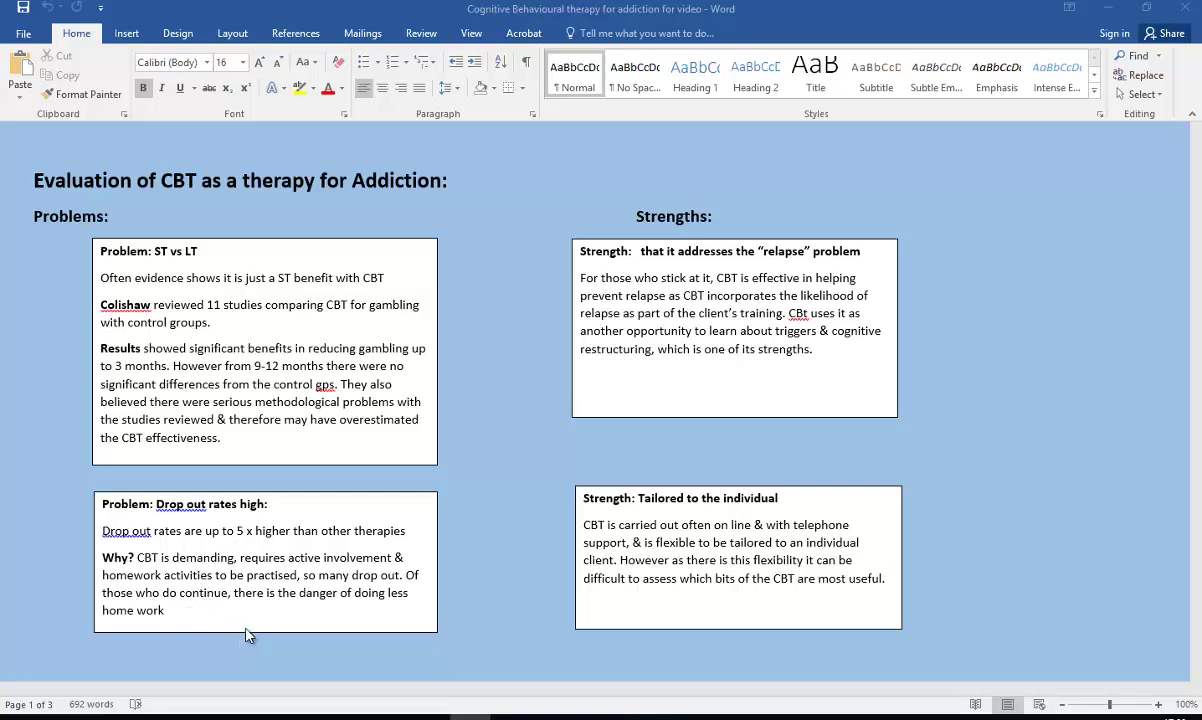
mouse_move(240, 620)
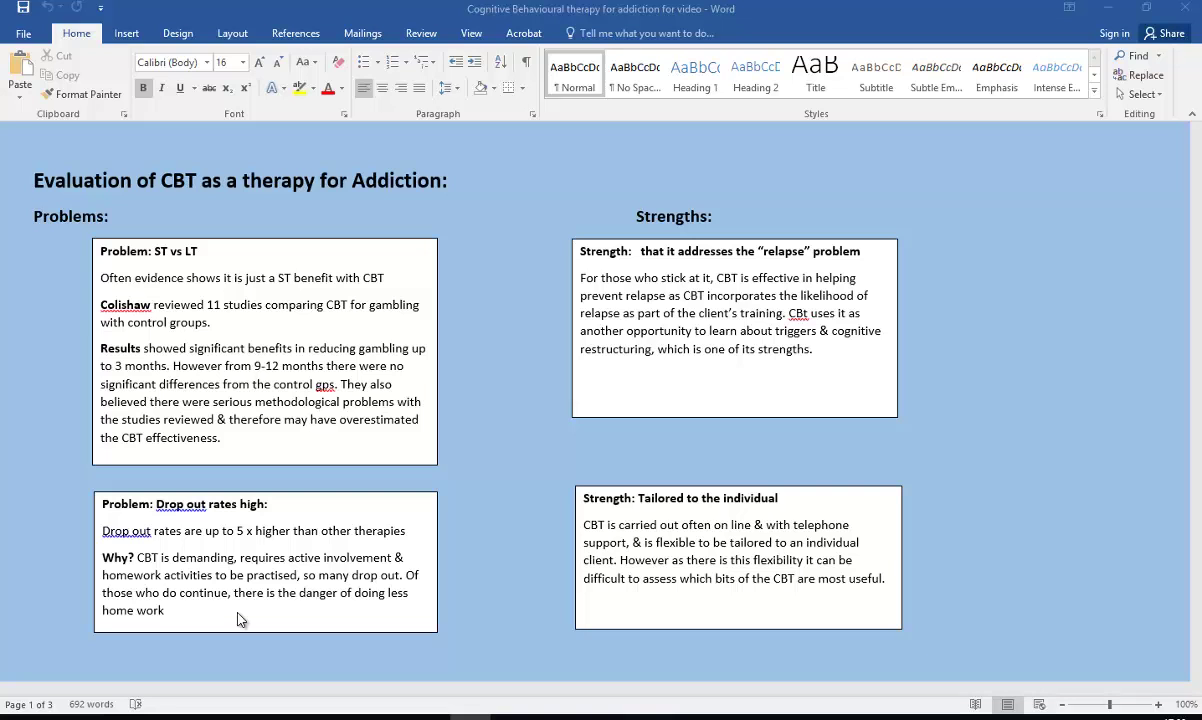
mouse_move(204, 628)
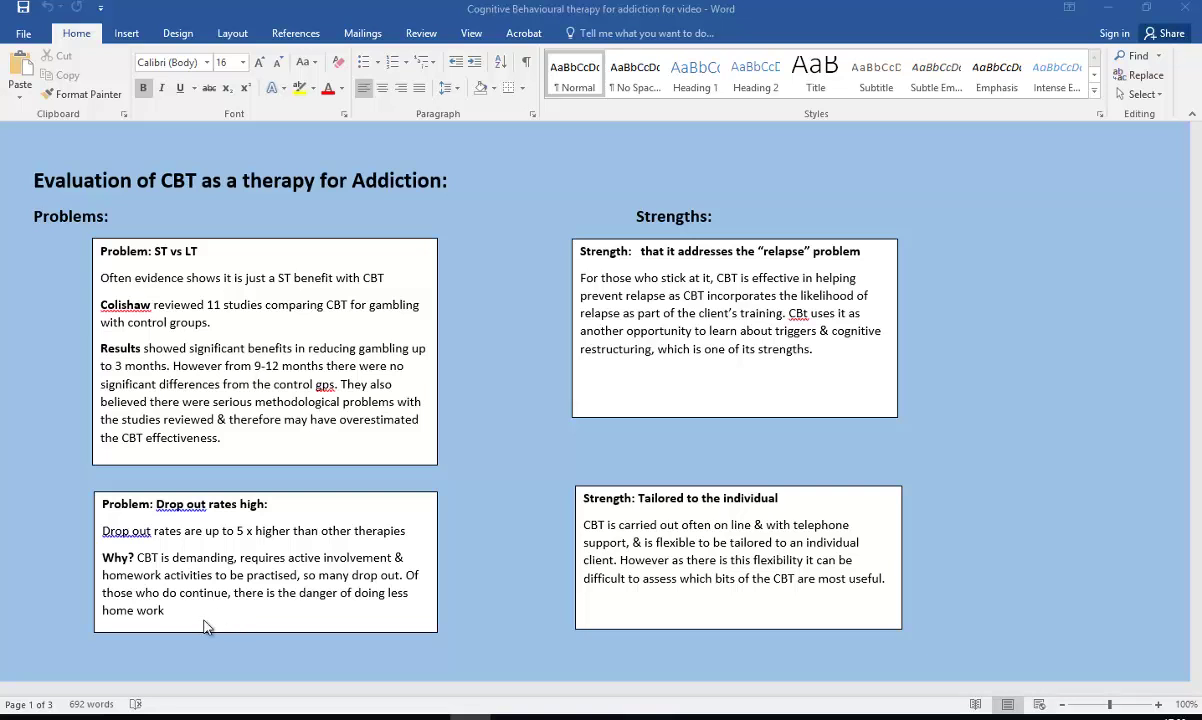
mouse_move(212, 624)
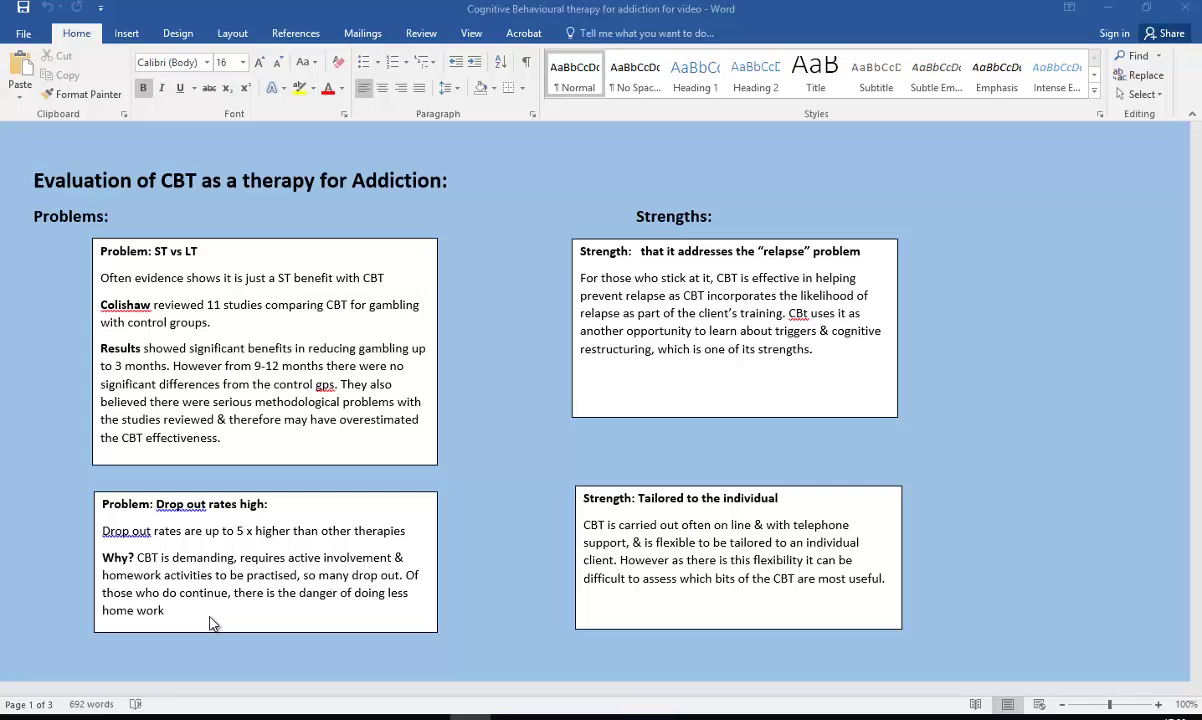
mouse_move(318, 572)
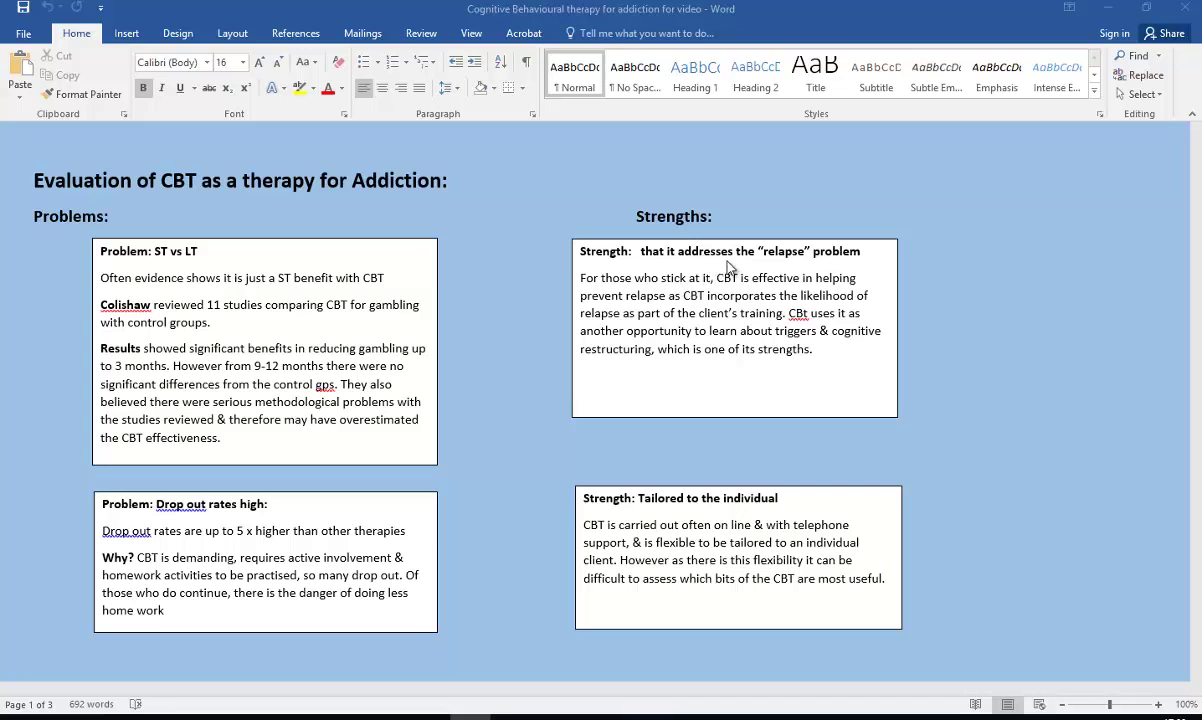
mouse_move(904, 384)
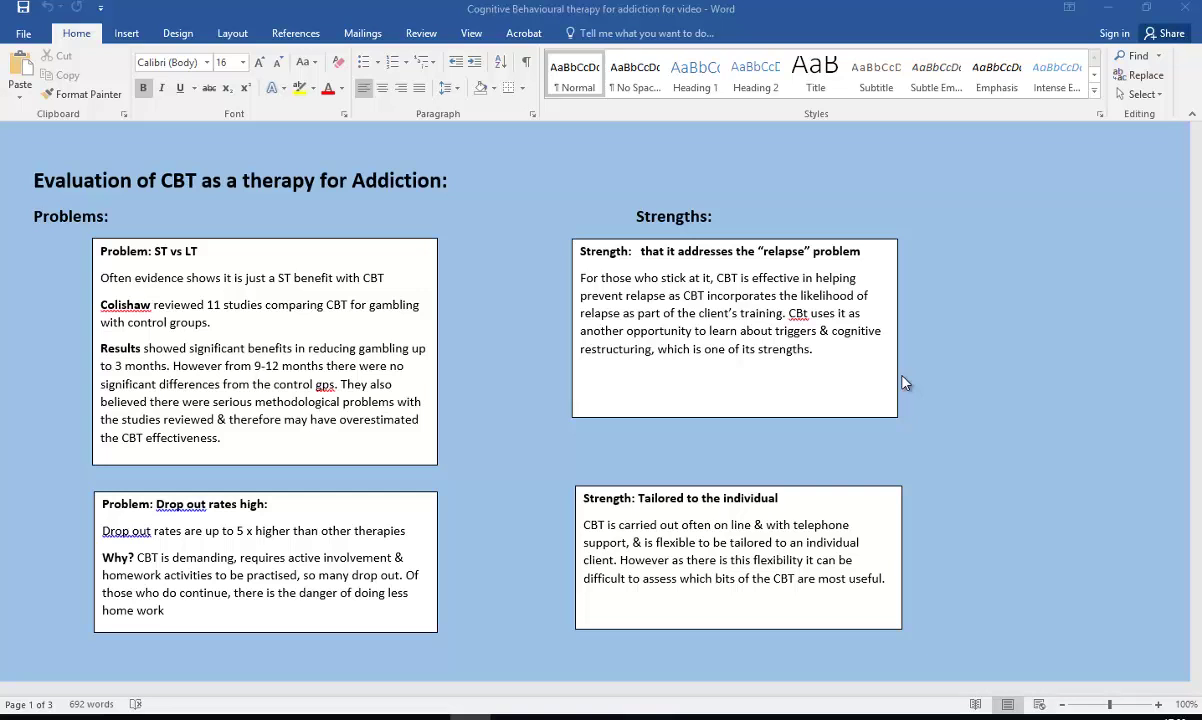
mouse_move(896, 380)
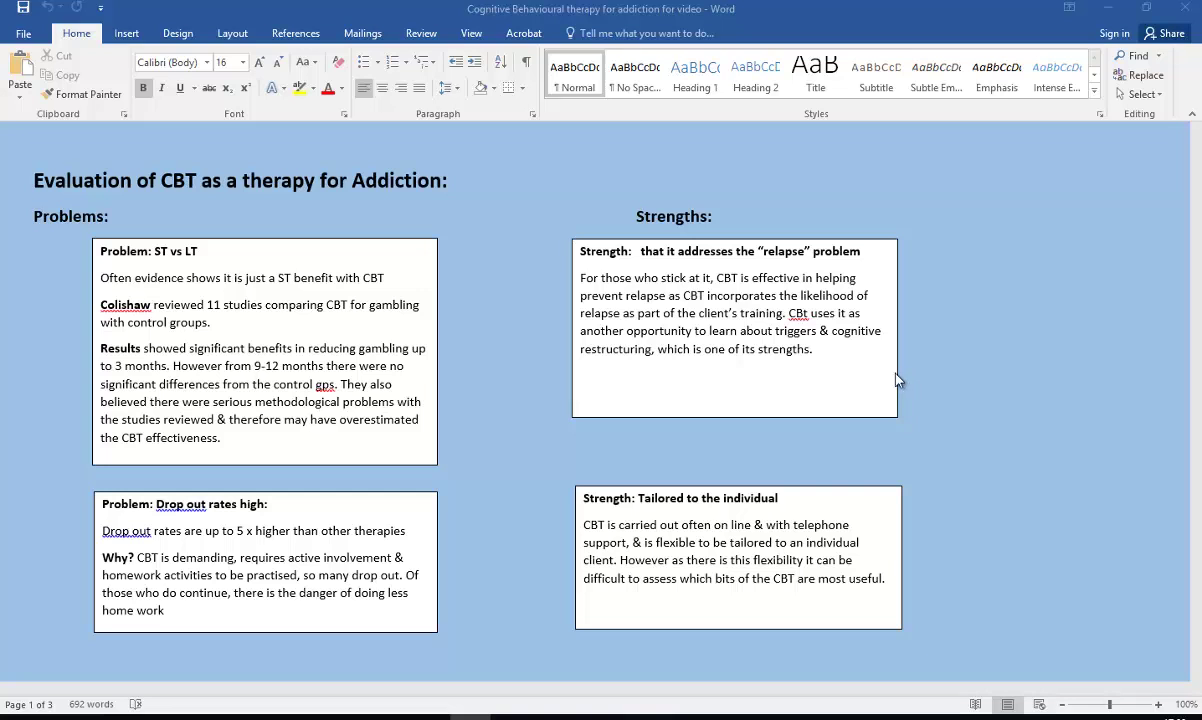
mouse_move(874, 374)
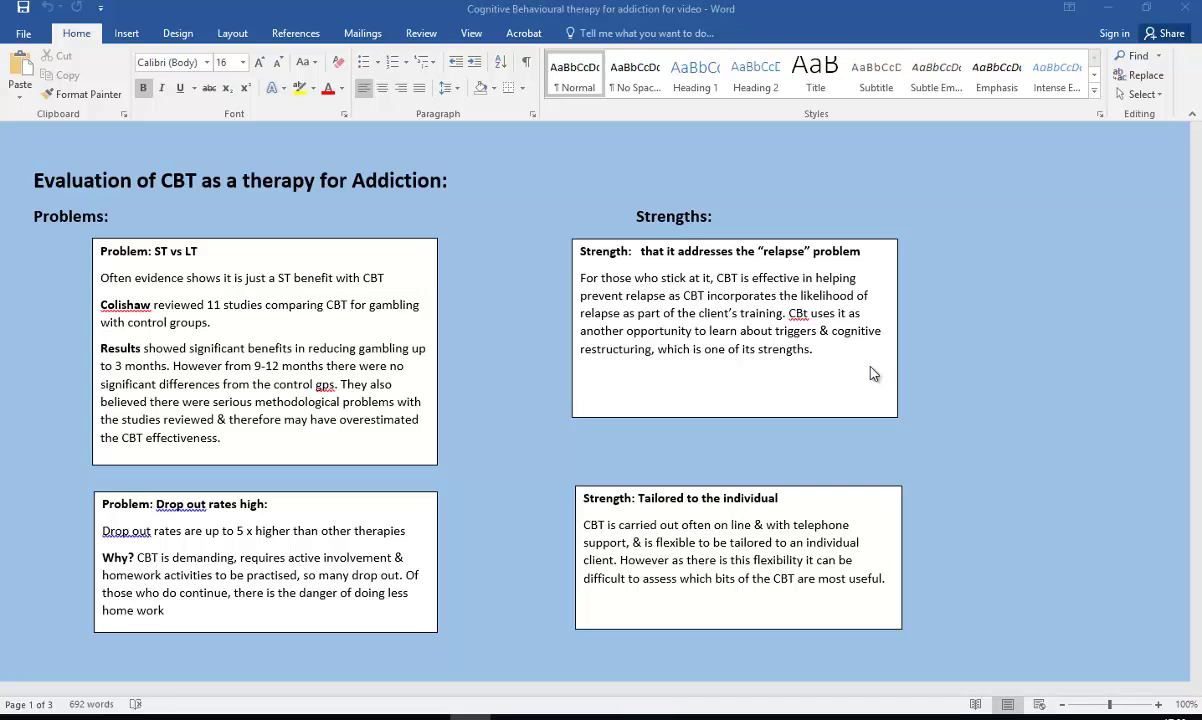
mouse_move(856, 364)
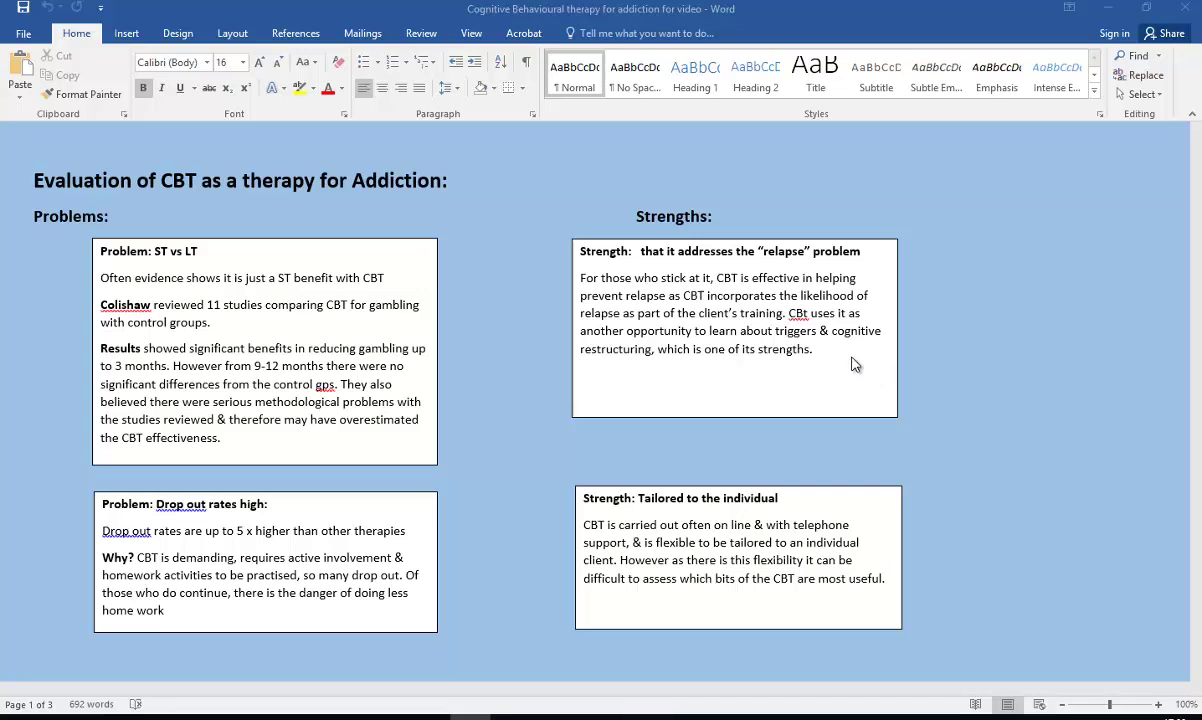
mouse_move(848, 364)
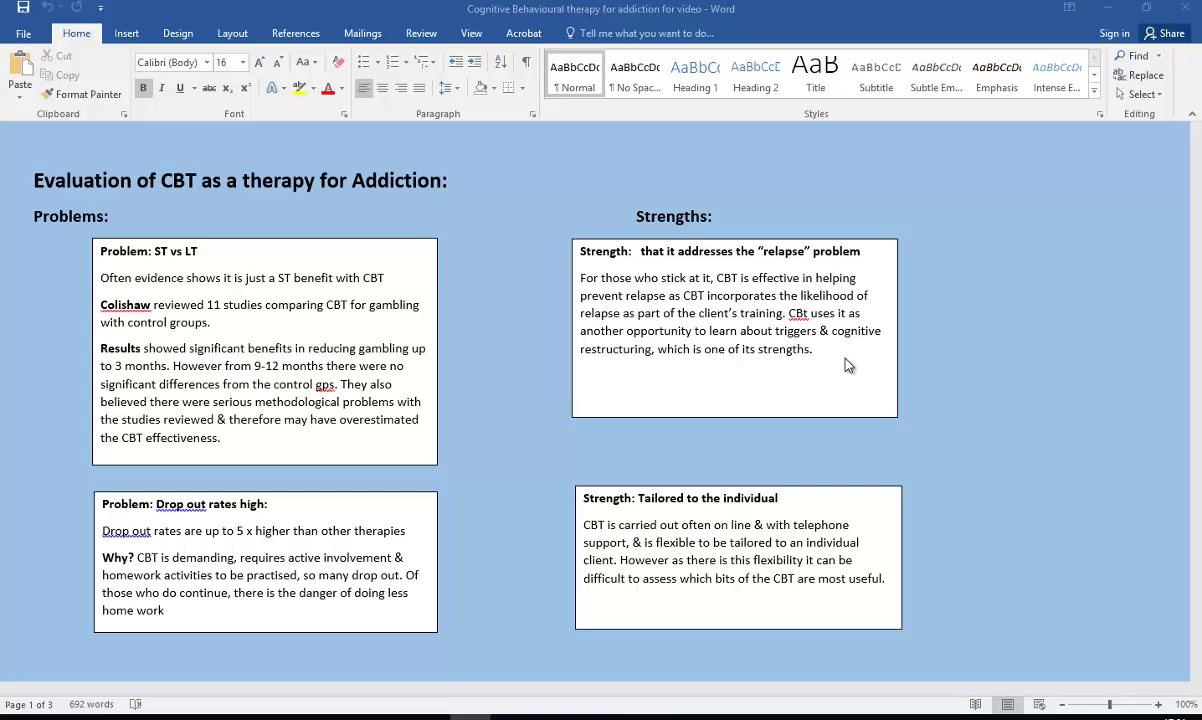
mouse_move(842, 364)
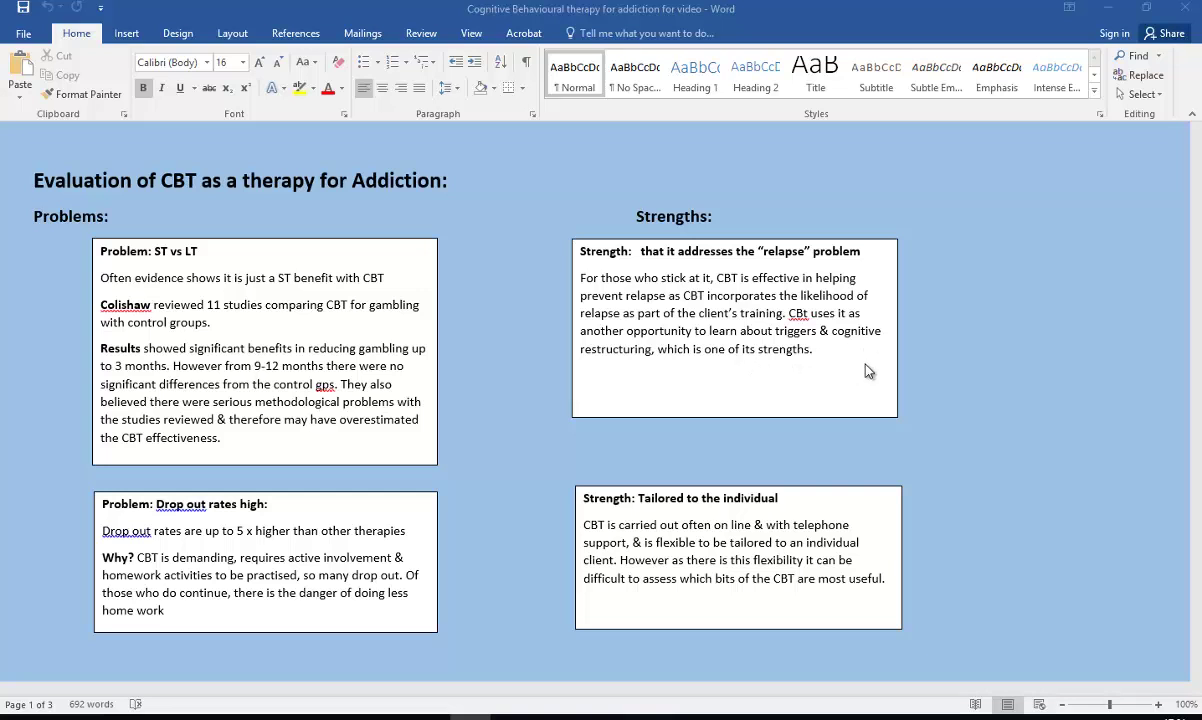
mouse_move(958, 444)
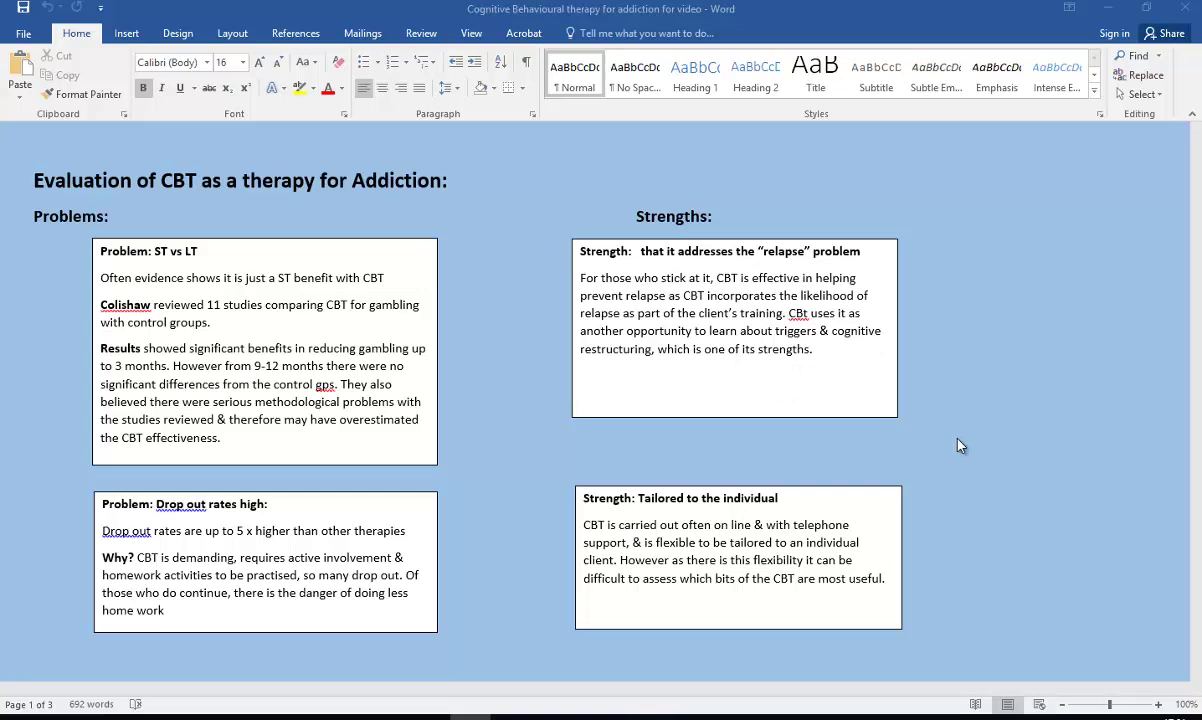
mouse_move(614, 542)
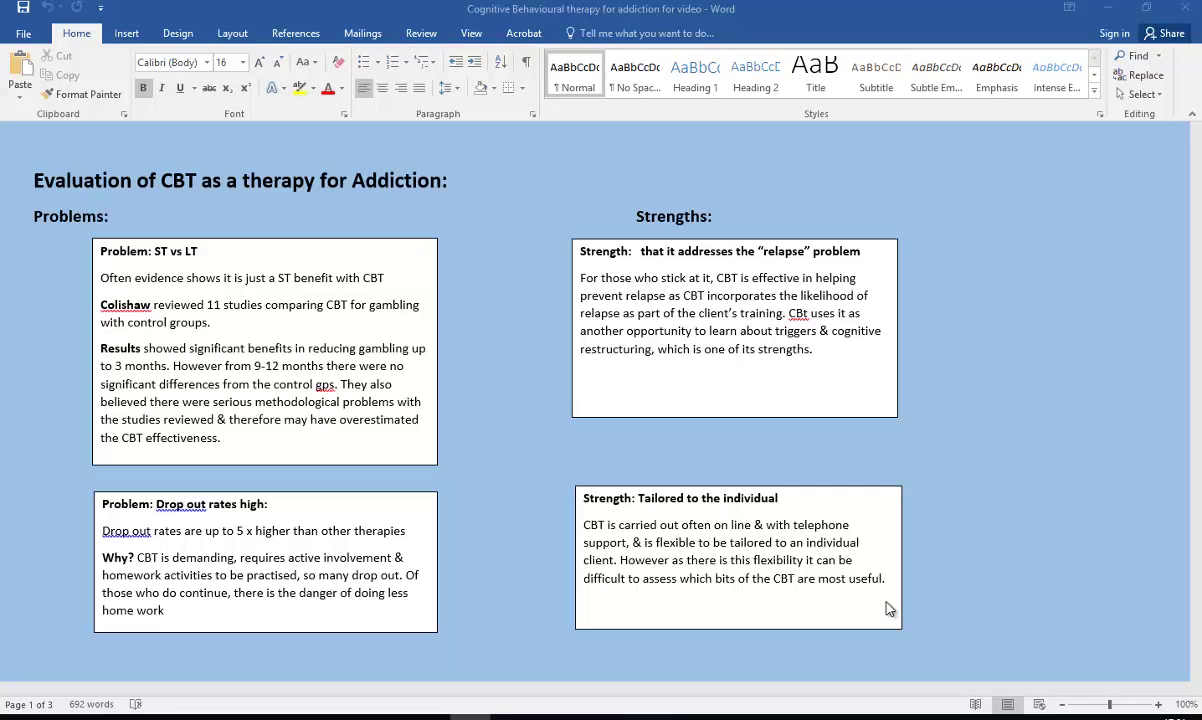
mouse_move(642, 530)
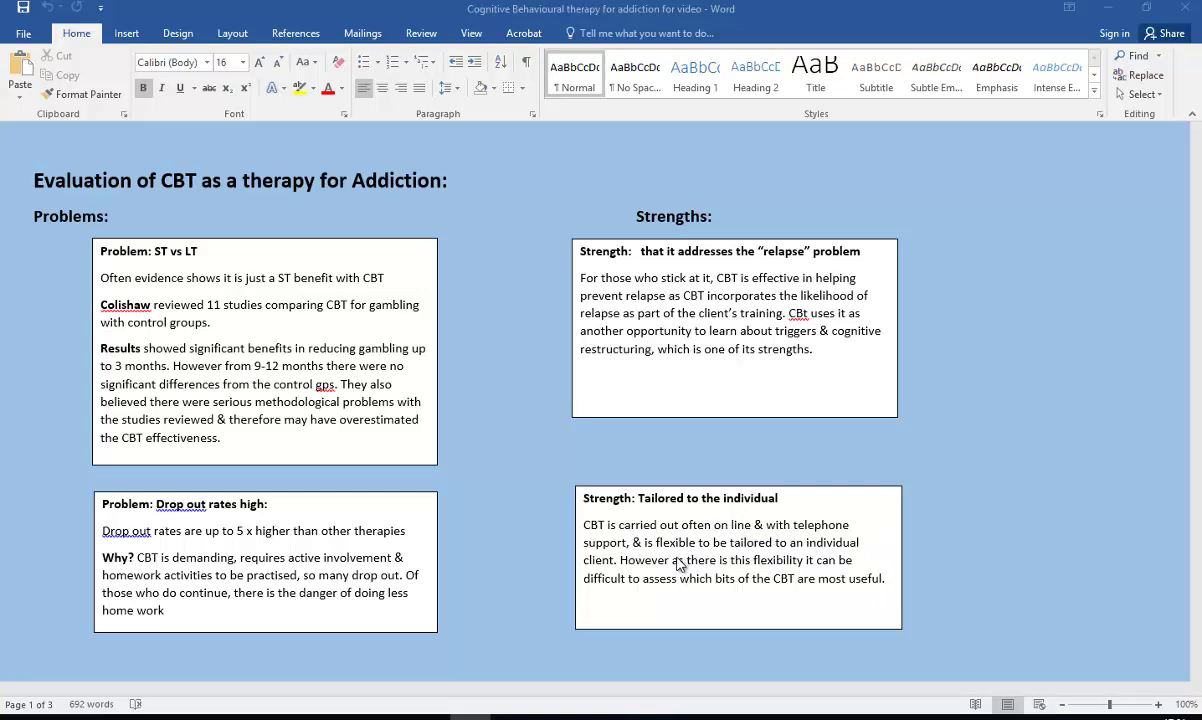
mouse_move(688, 572)
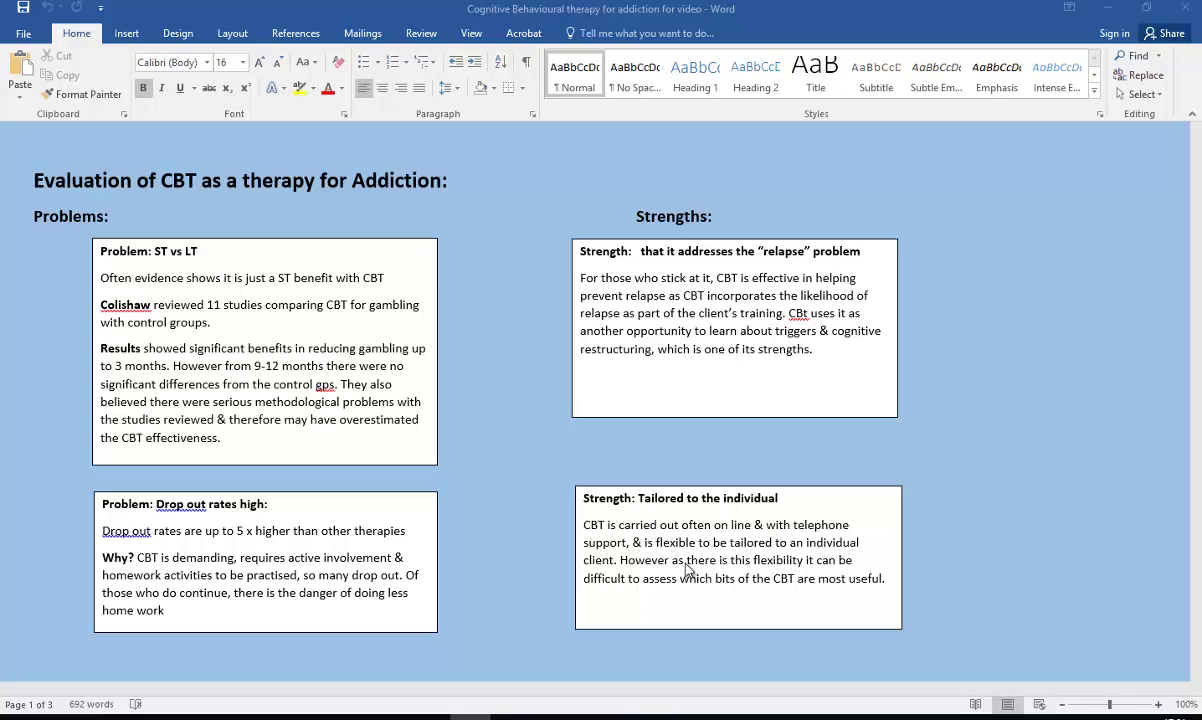
mouse_move(732, 604)
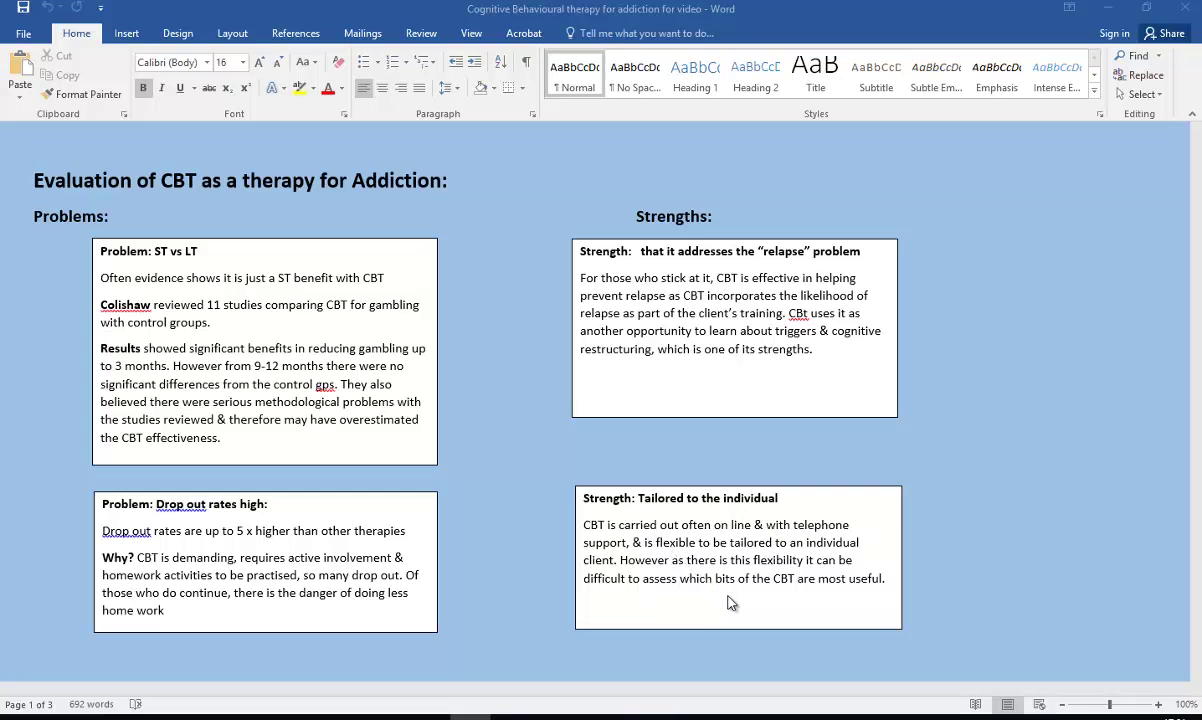
mouse_move(784, 610)
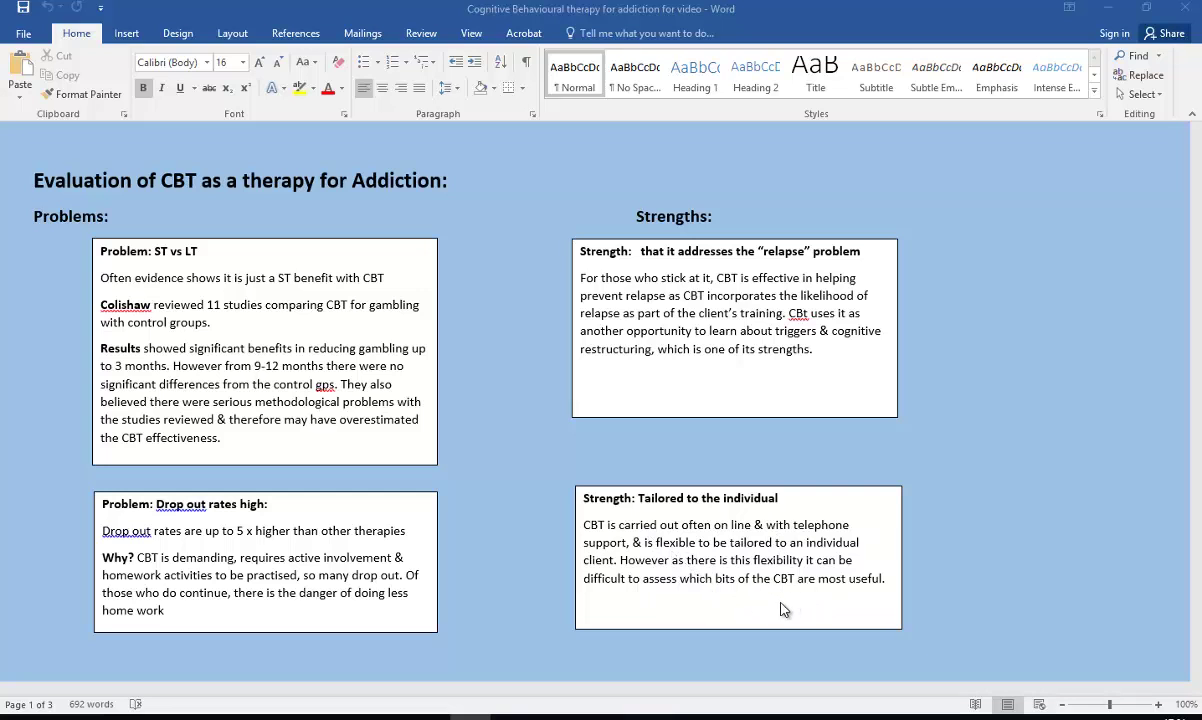
mouse_move(760, 612)
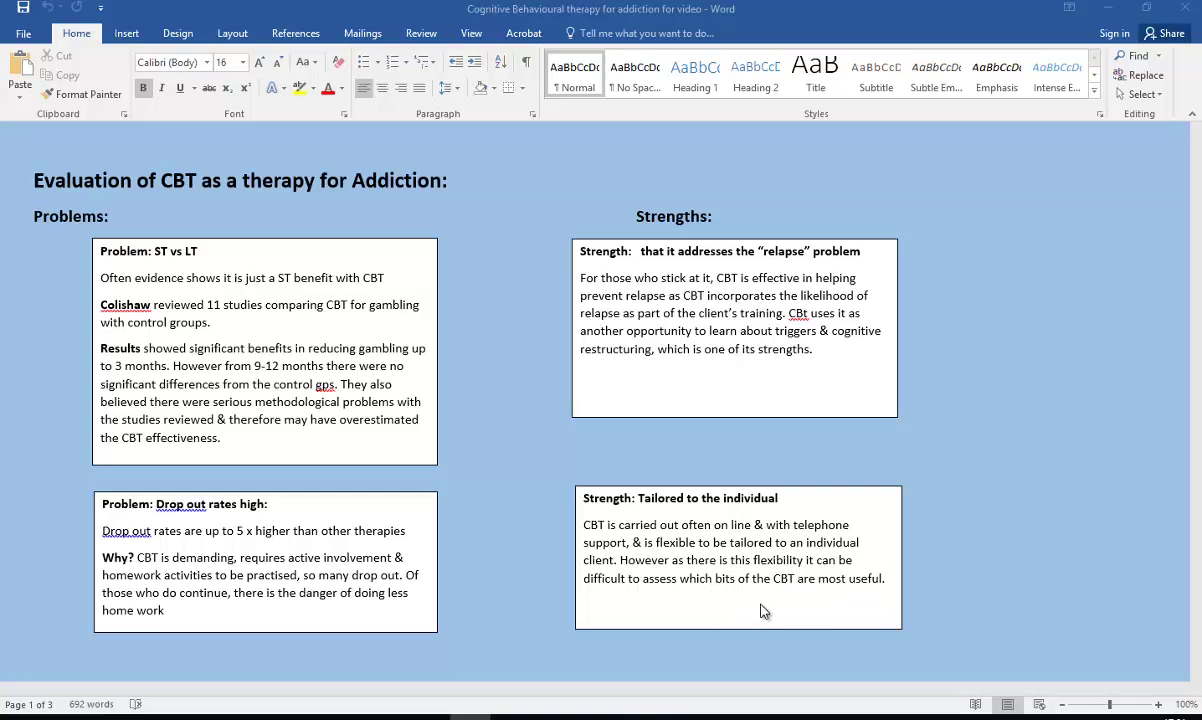
mouse_move(634, 562)
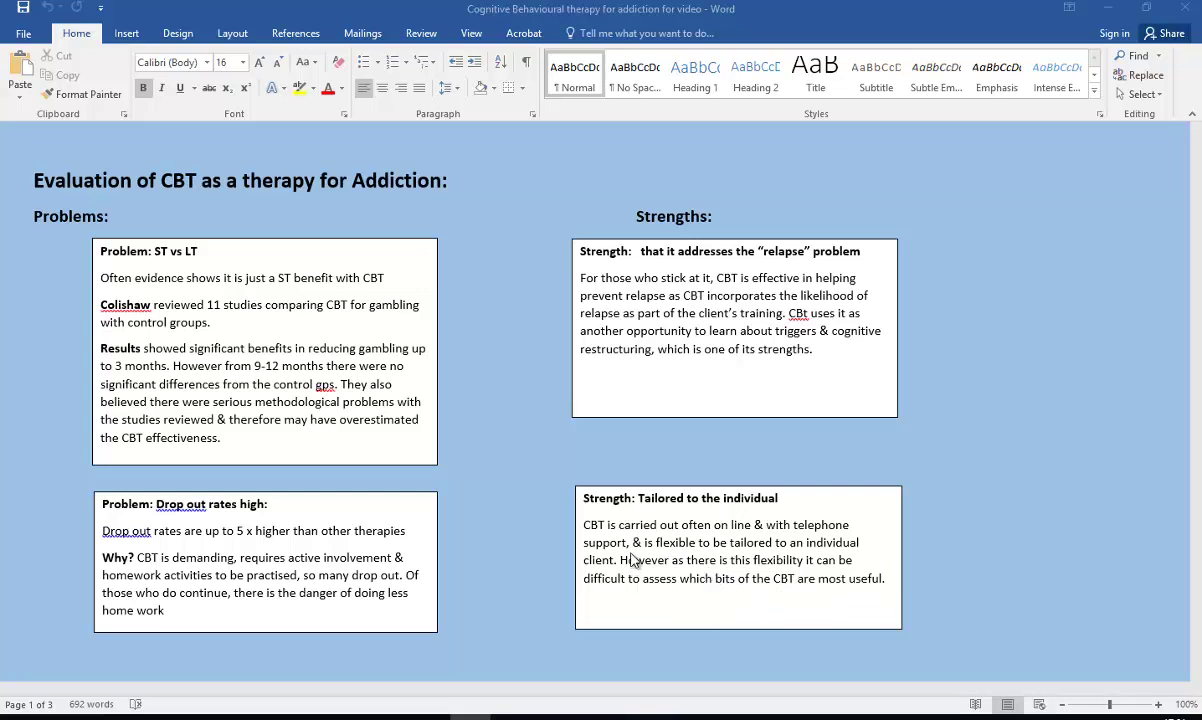
mouse_move(756, 532)
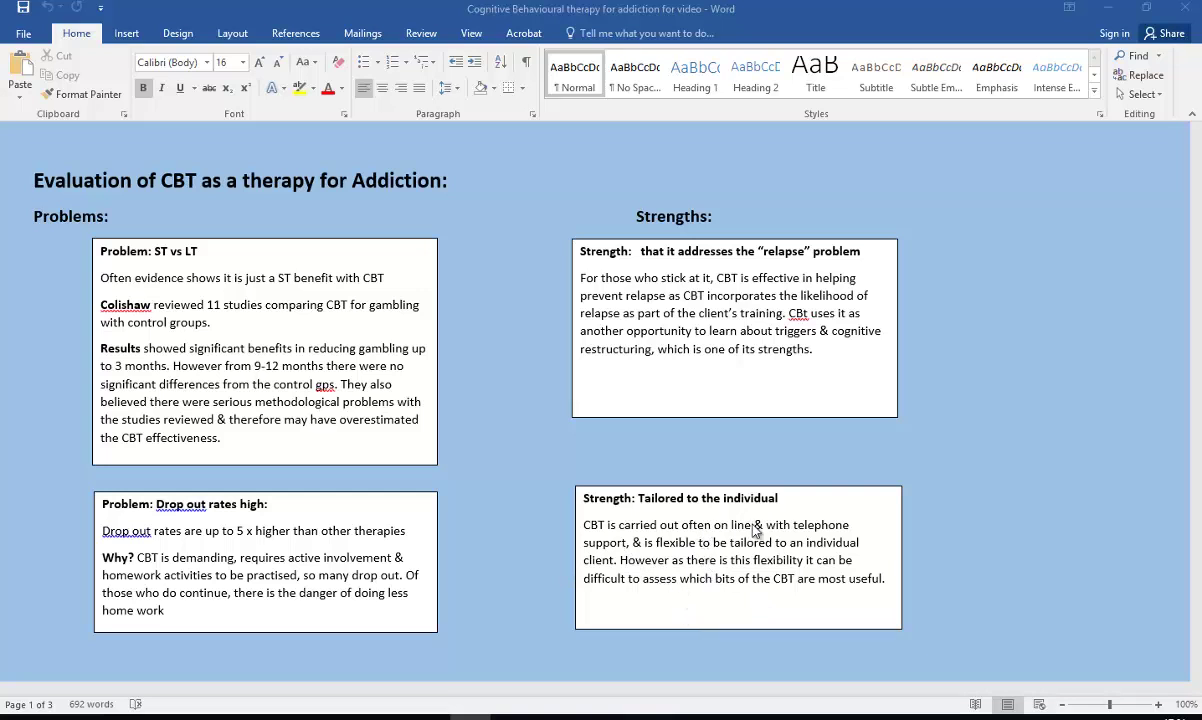